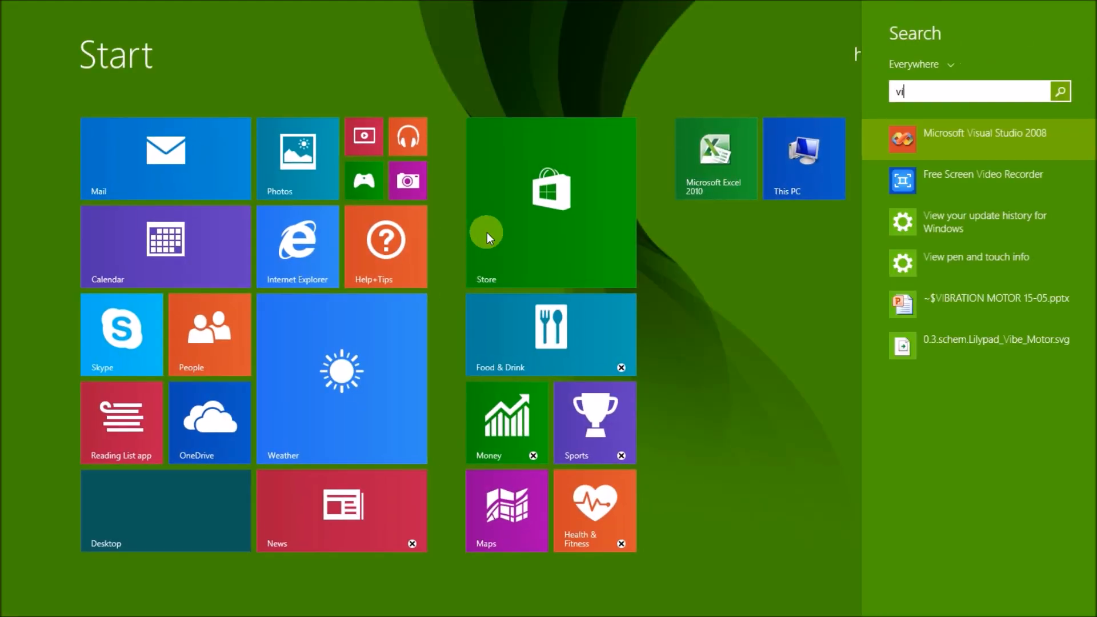
Launch Visual Studio 2008, run the temperature project, then move and close its demo window
click(983, 137)
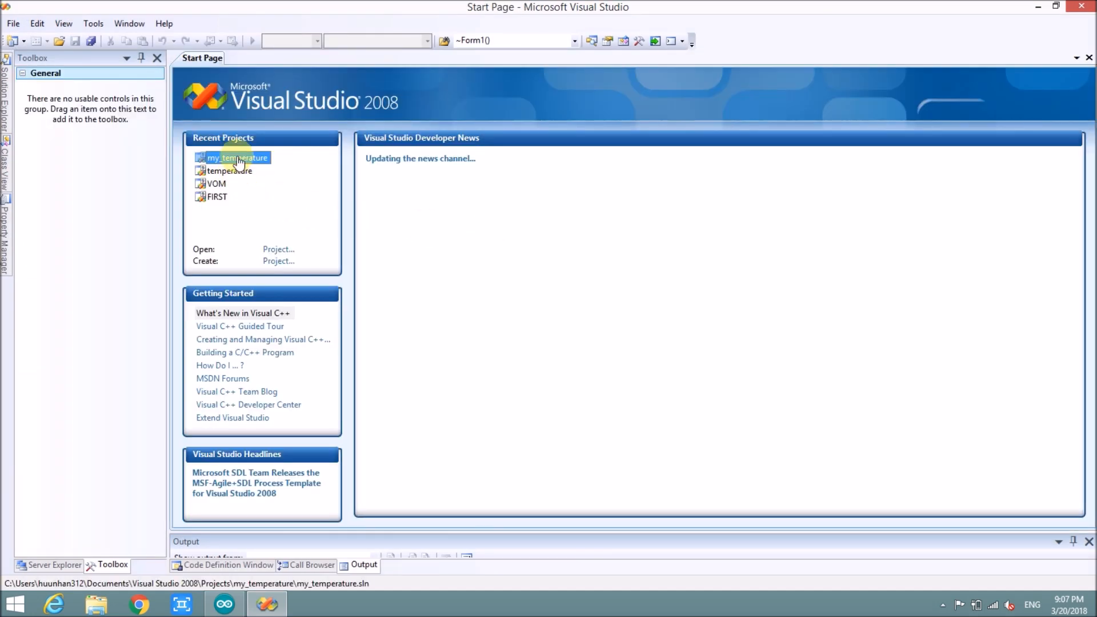
click(228, 170)
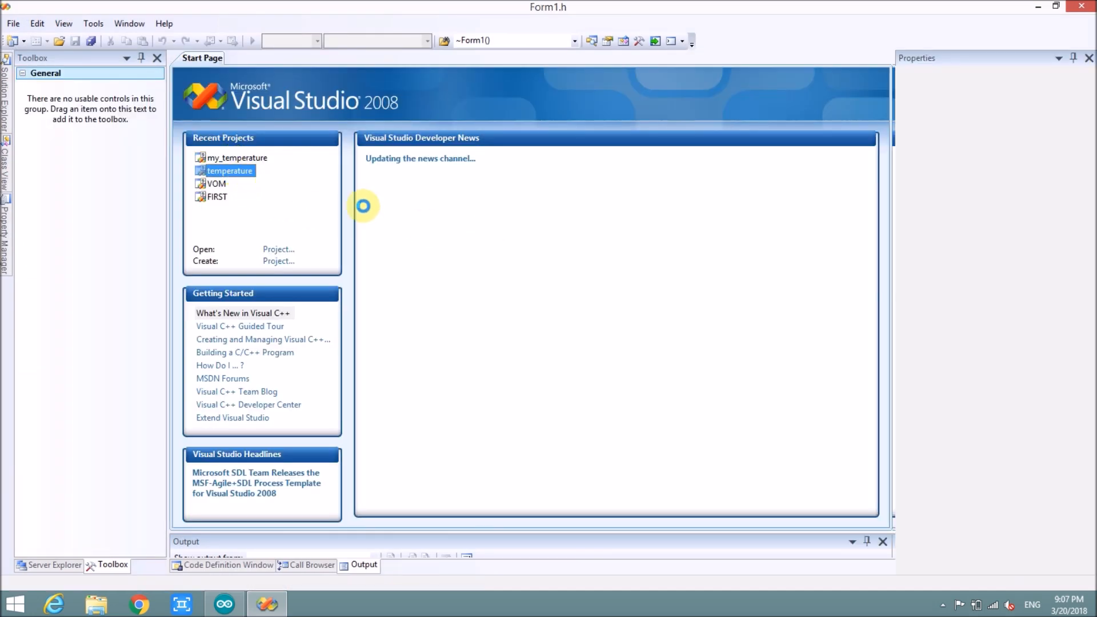
double_click(229, 171)
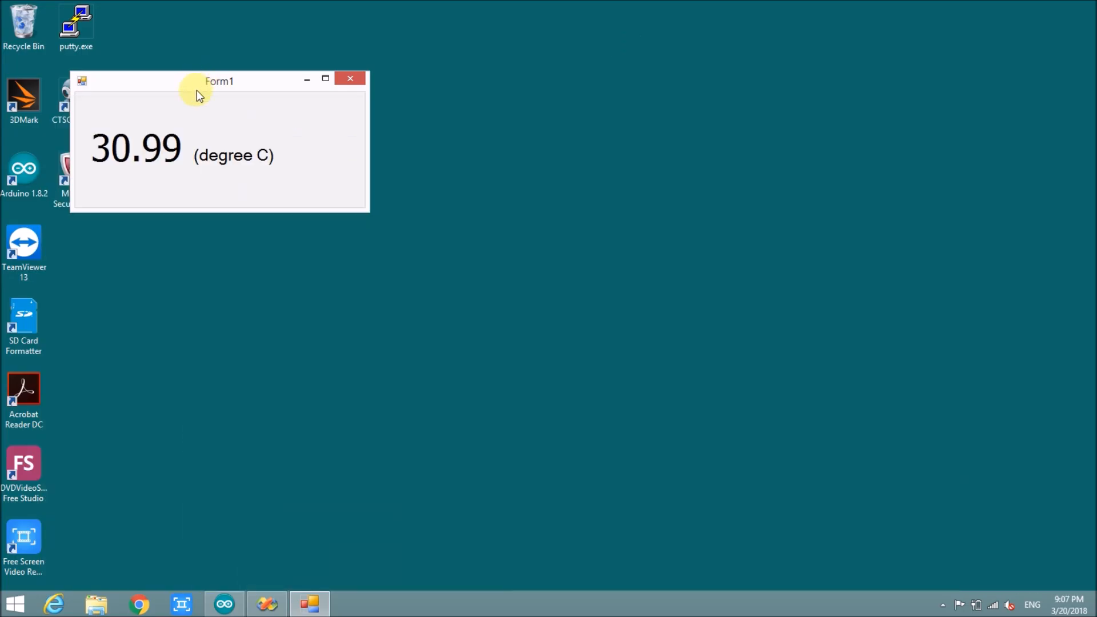
drag(218, 80, 549, 184)
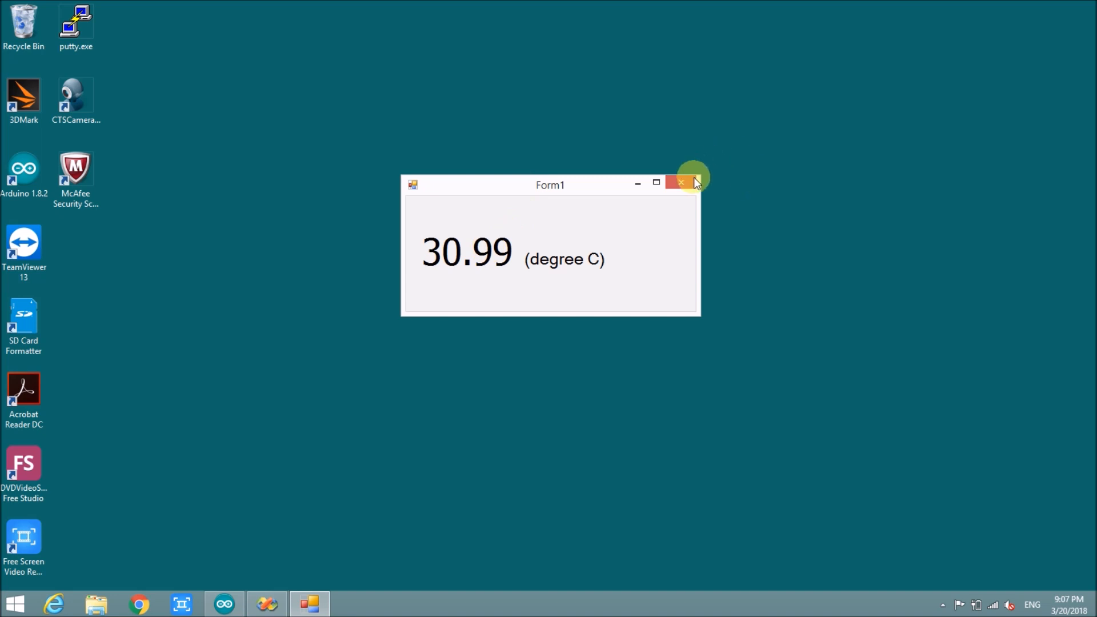
click(692, 182)
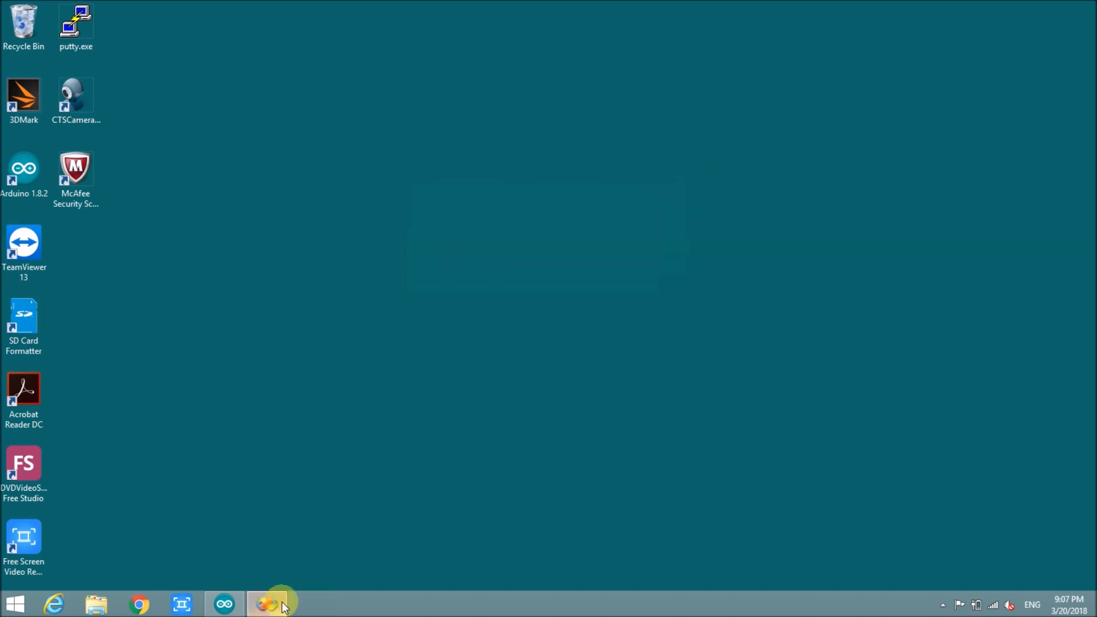
Create a Visual C++ CLR Windows Forms Application project named arduino_temperature
click(268, 604)
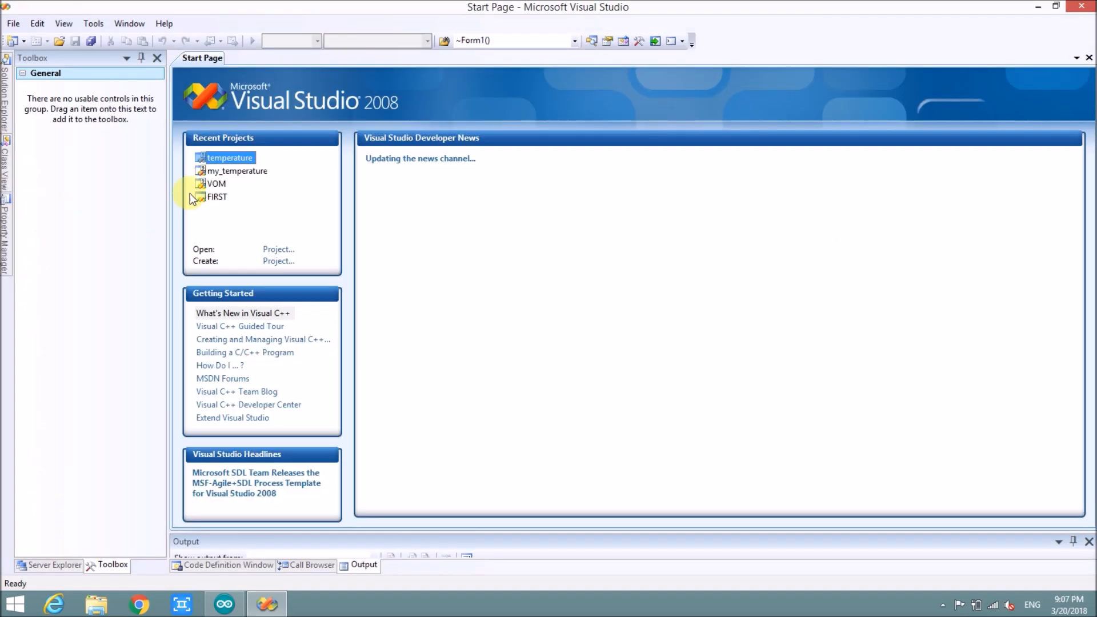
mouse_move(297, 261)
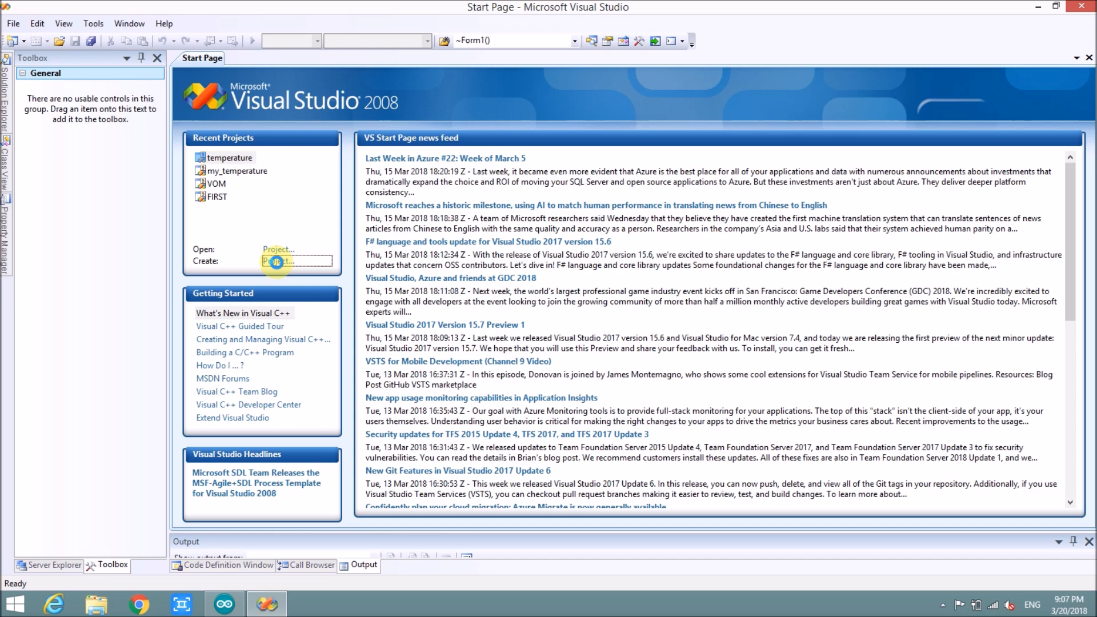
click(278, 261)
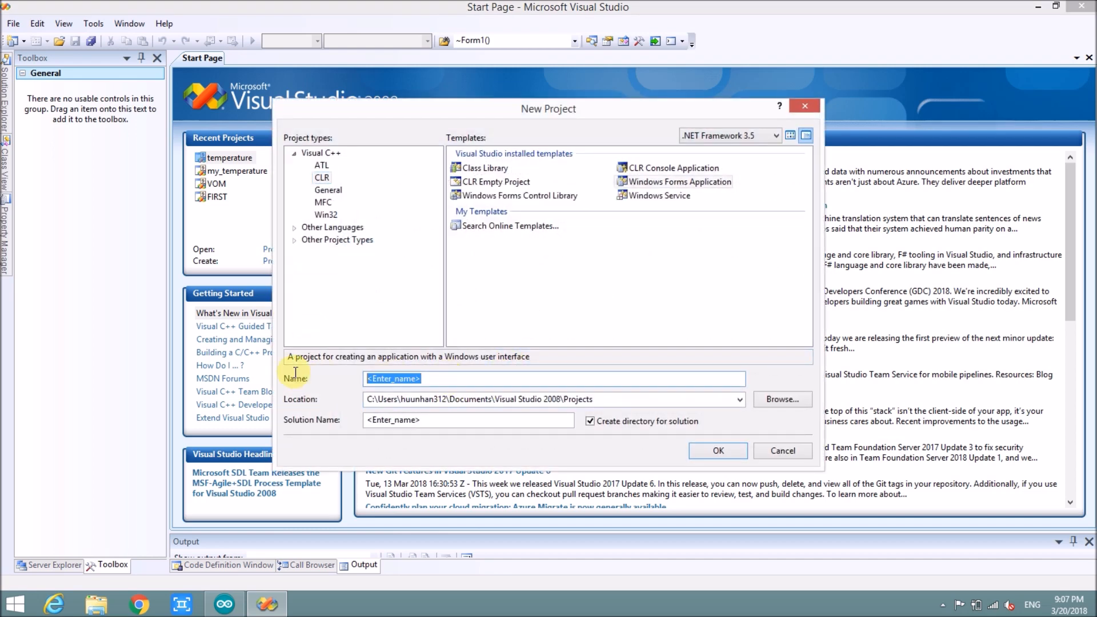
text(jAr)
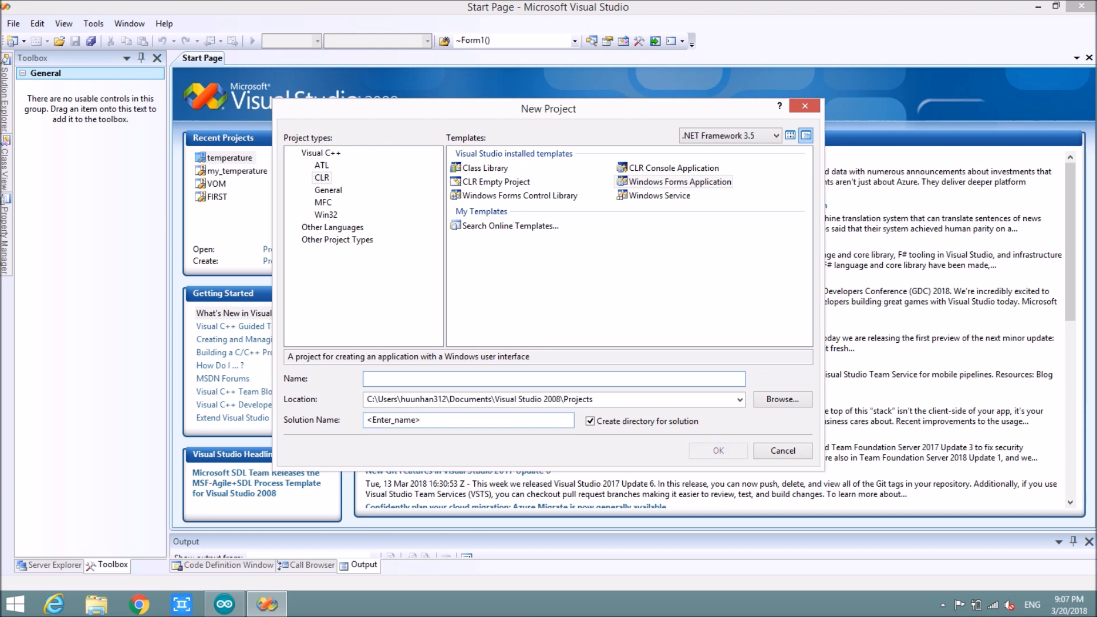
click(679, 181)
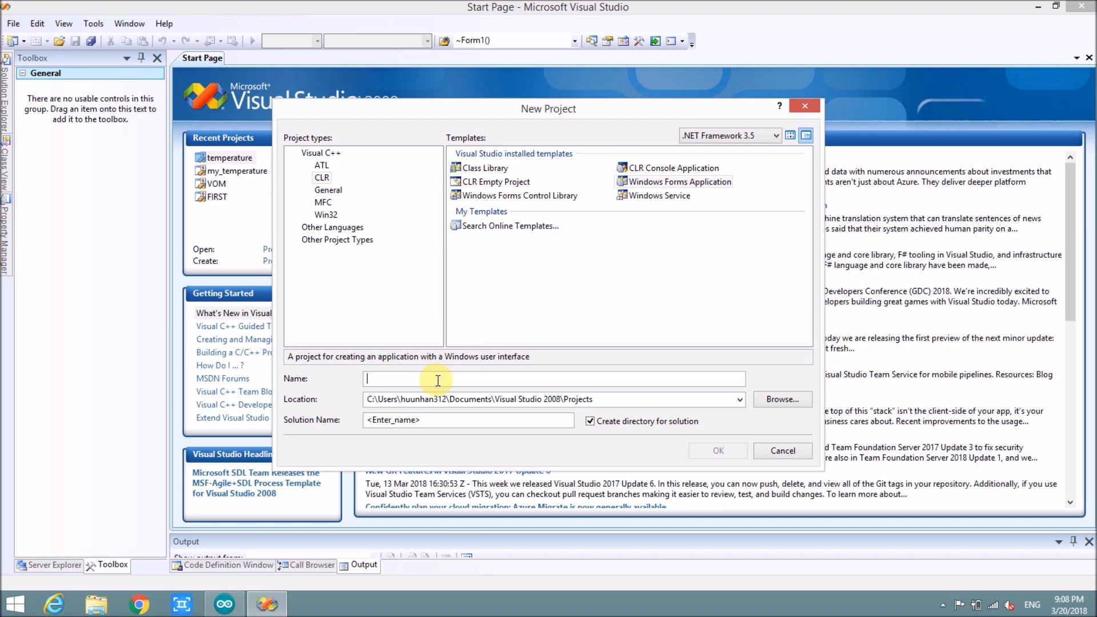
text(ar)
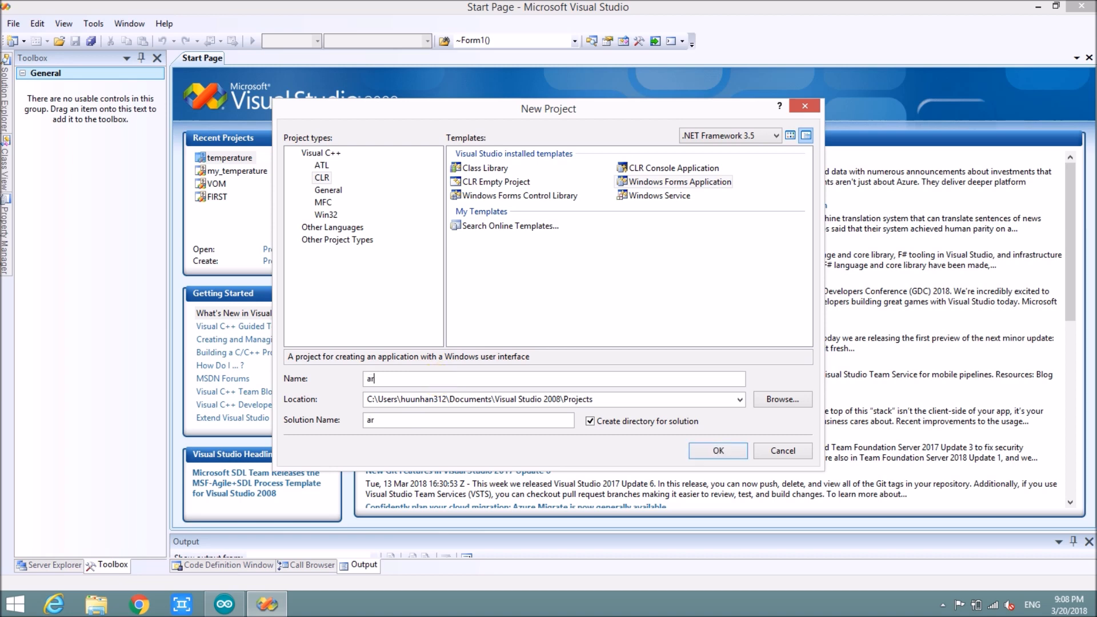
text(rduino_temperature)
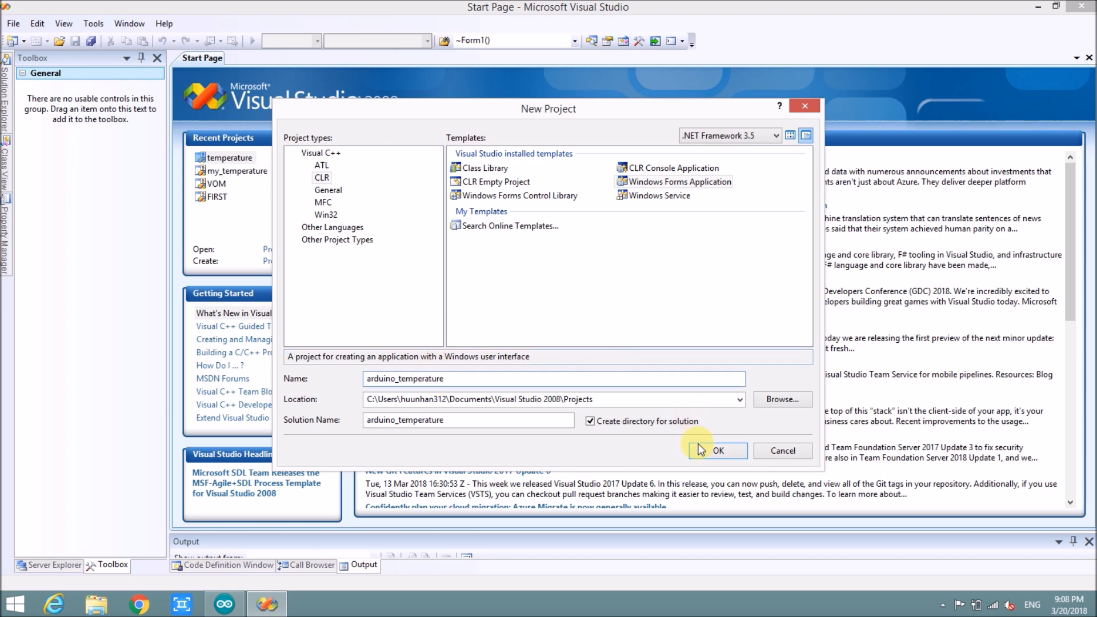
click(717, 450)
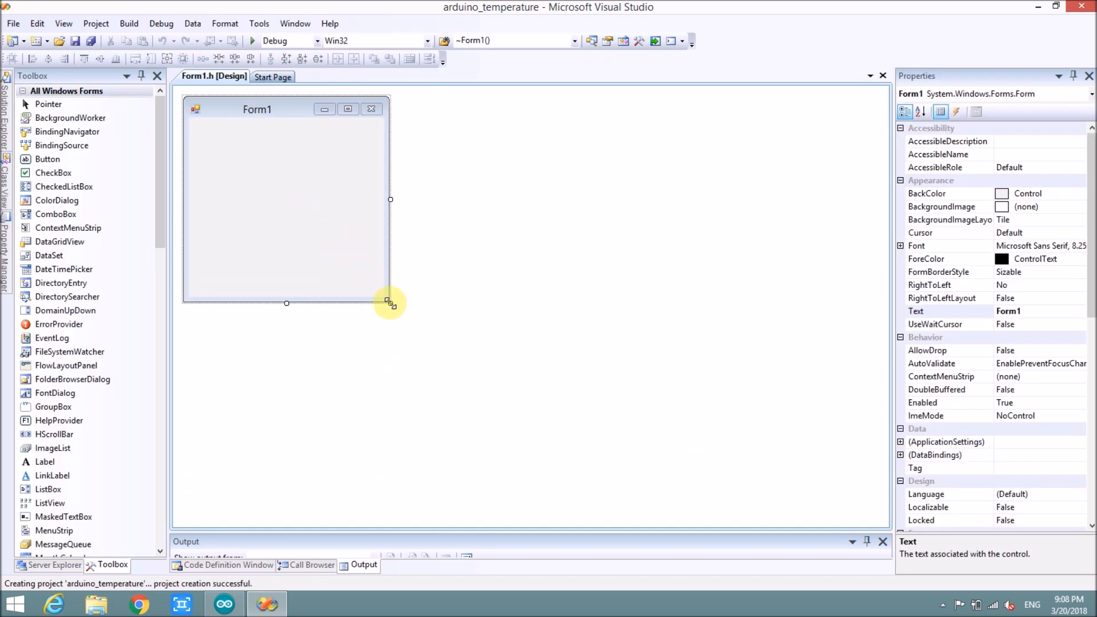
Enlarge Form1 in the designer, test-run the blank app and close it
drag(390, 298, 560, 342)
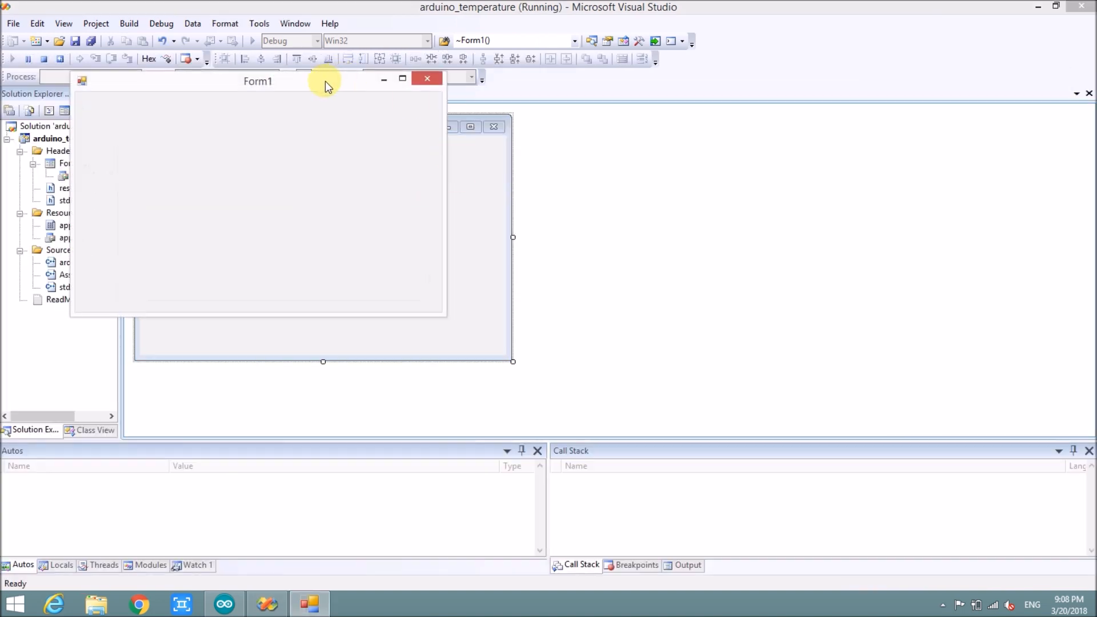
drag(327, 82, 794, 178)
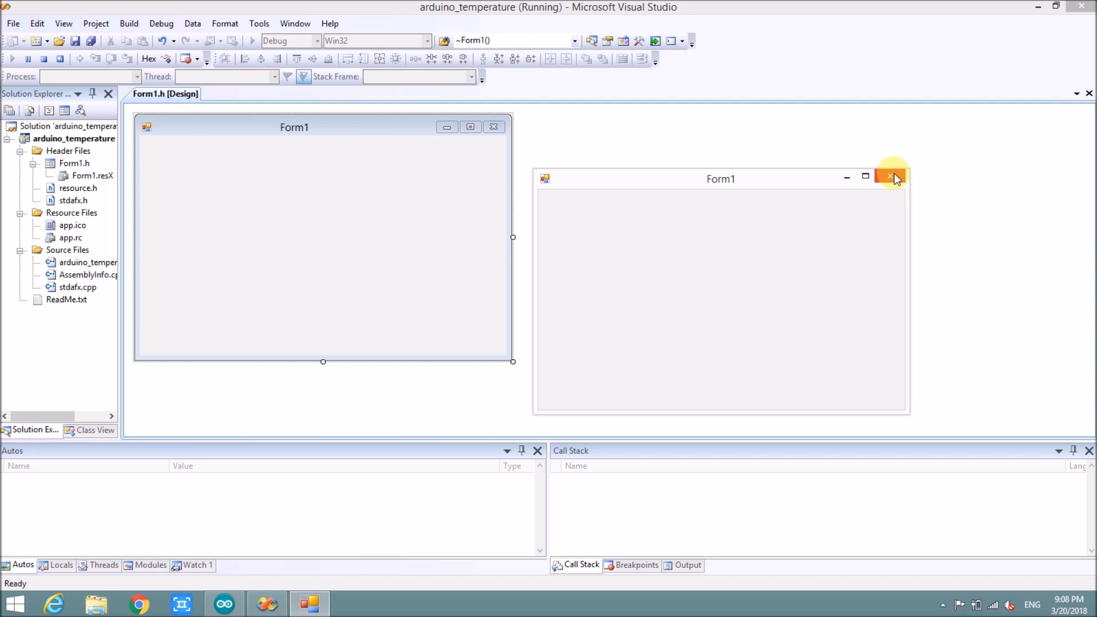
click(892, 176)
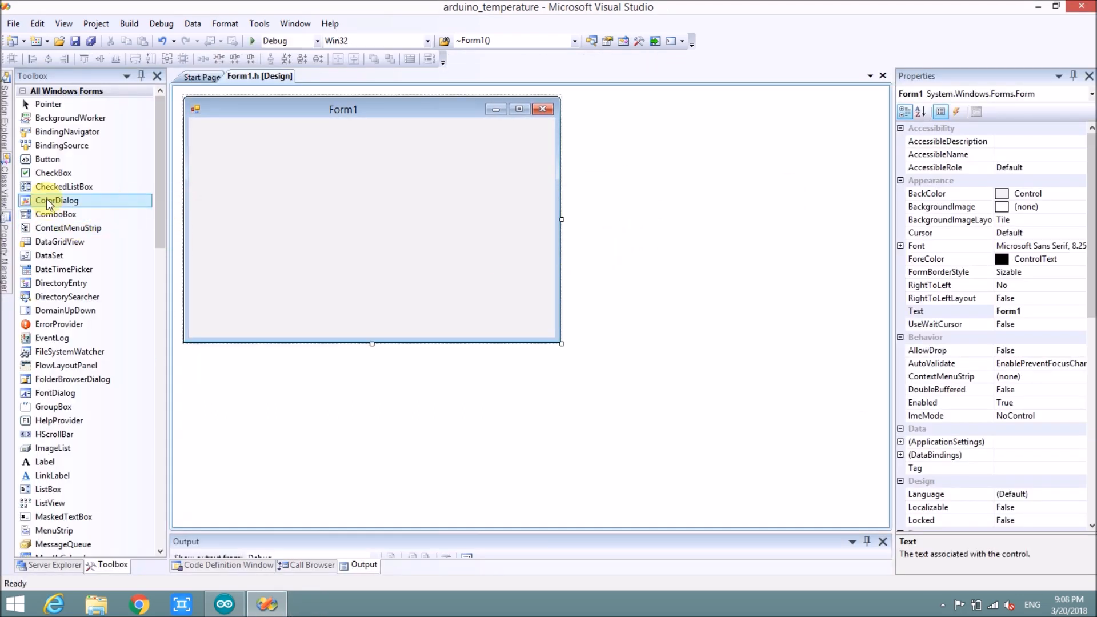
Place labels on Form1 and set label2's text to 'degree C'
scroll(down, 3)
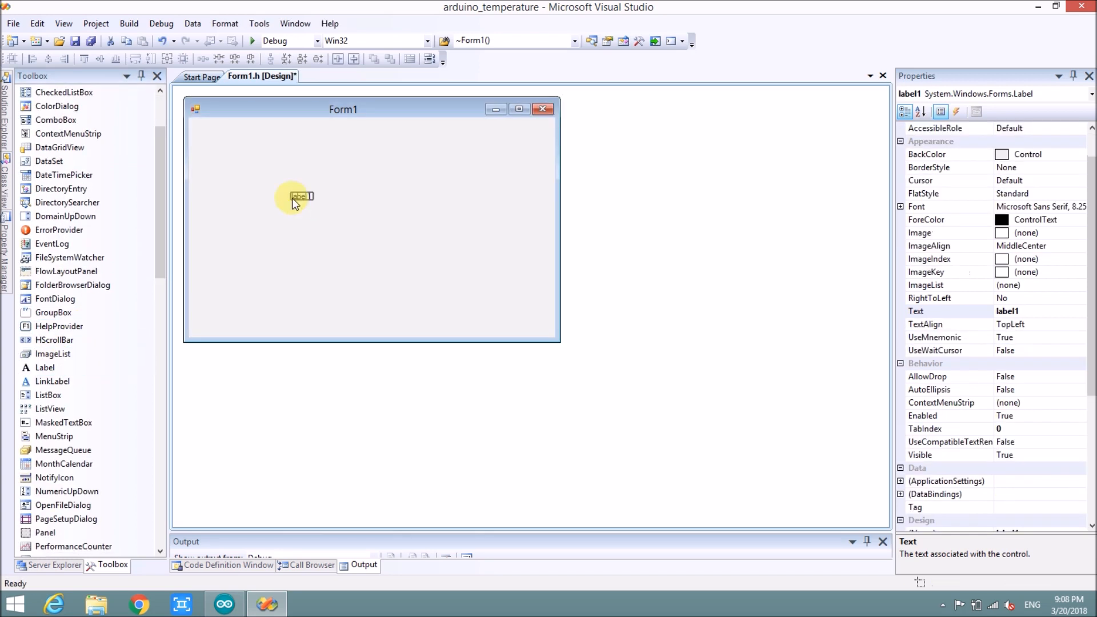
click(277, 195)
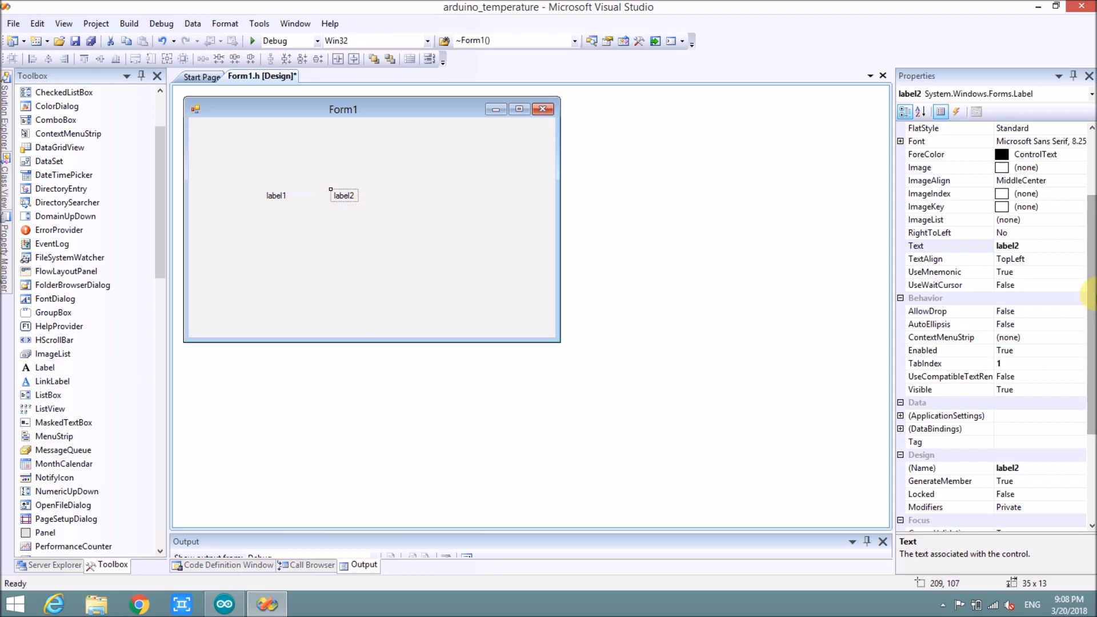
click(1015, 337)
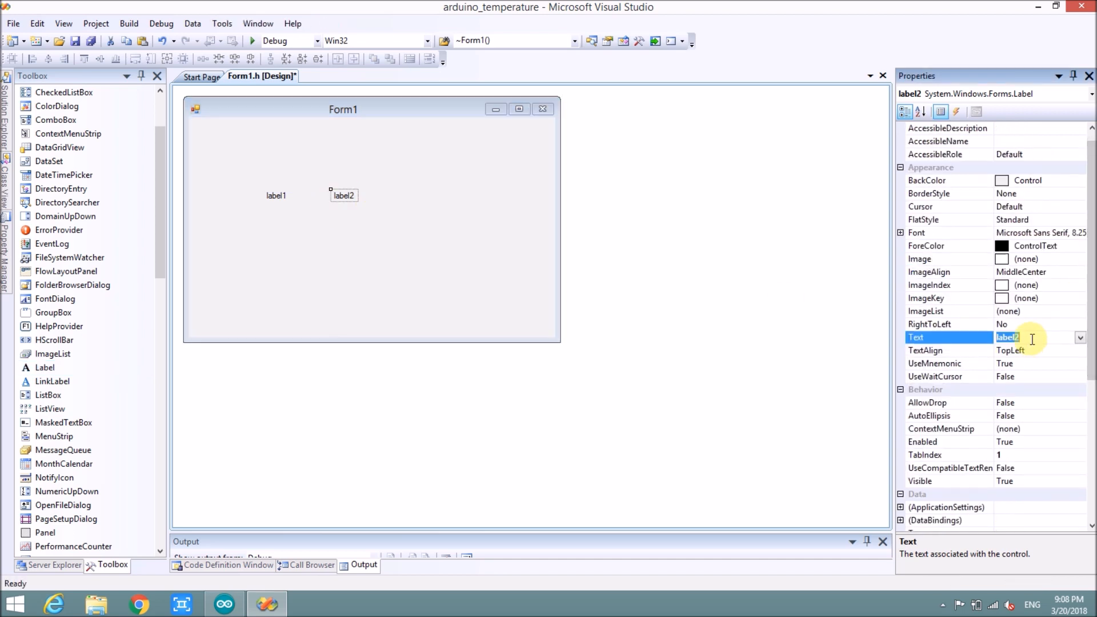
text(degree C)
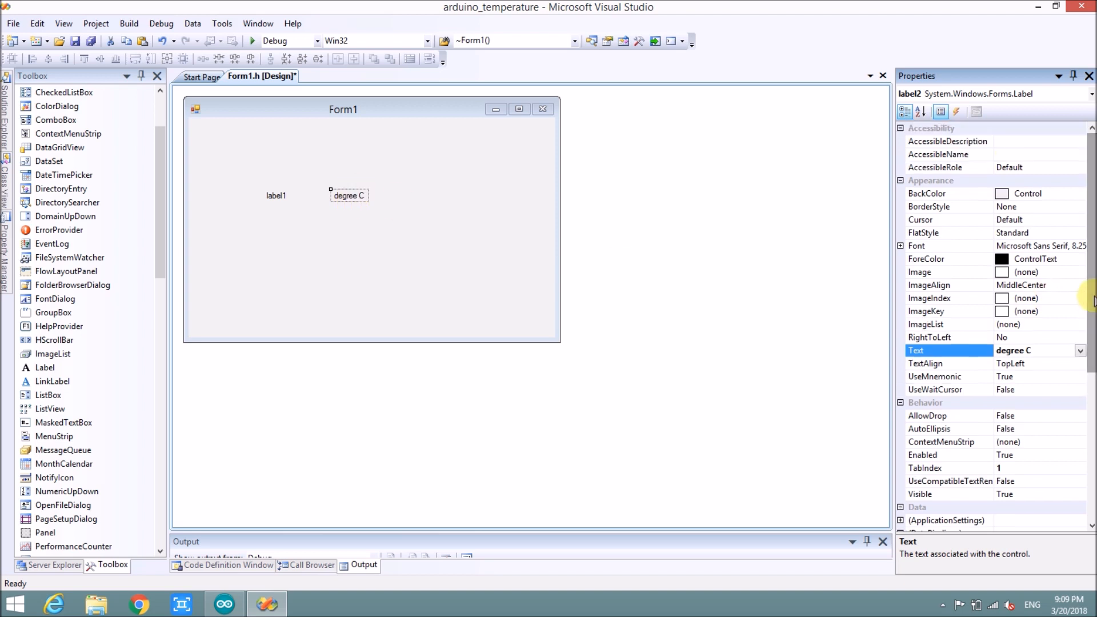
Raise the labels' font size to 16
click(901, 246)
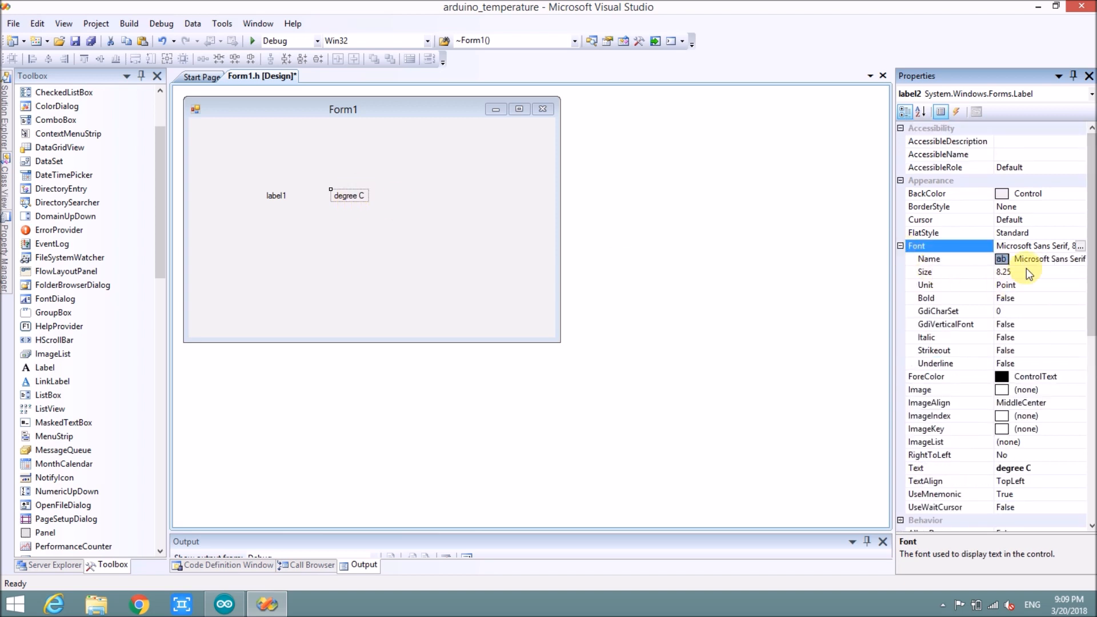
click(944, 271)
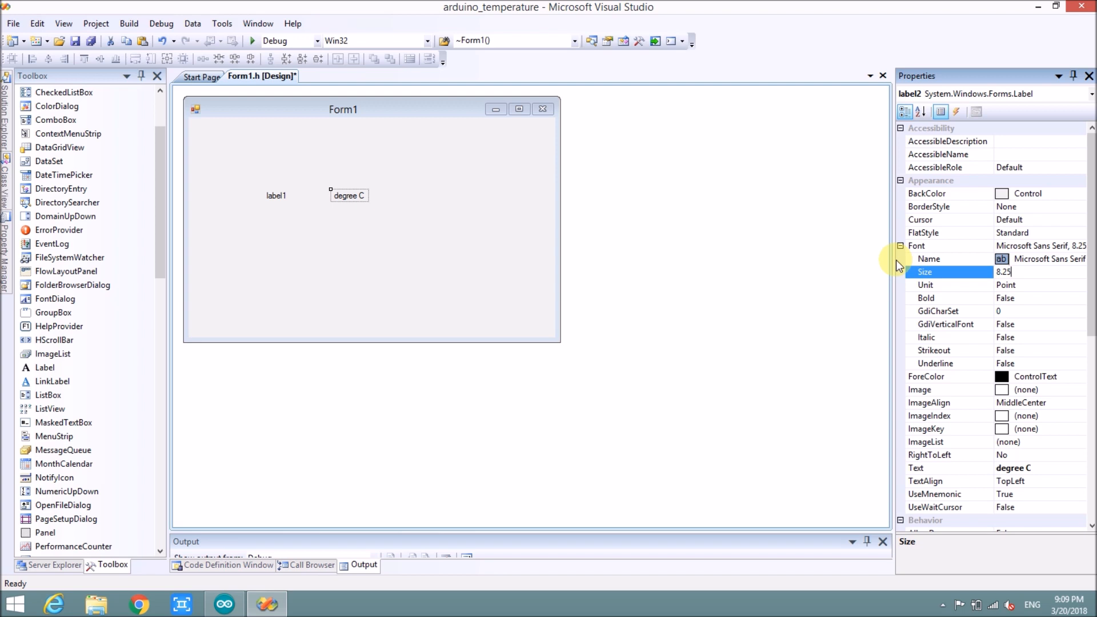
click(931, 271)
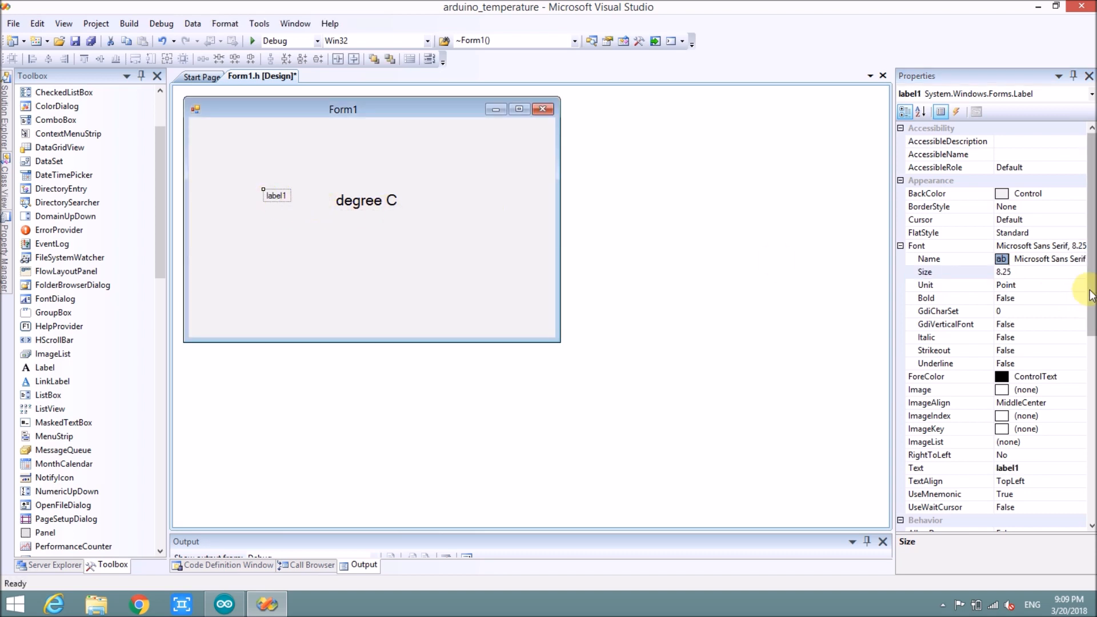
text(16)
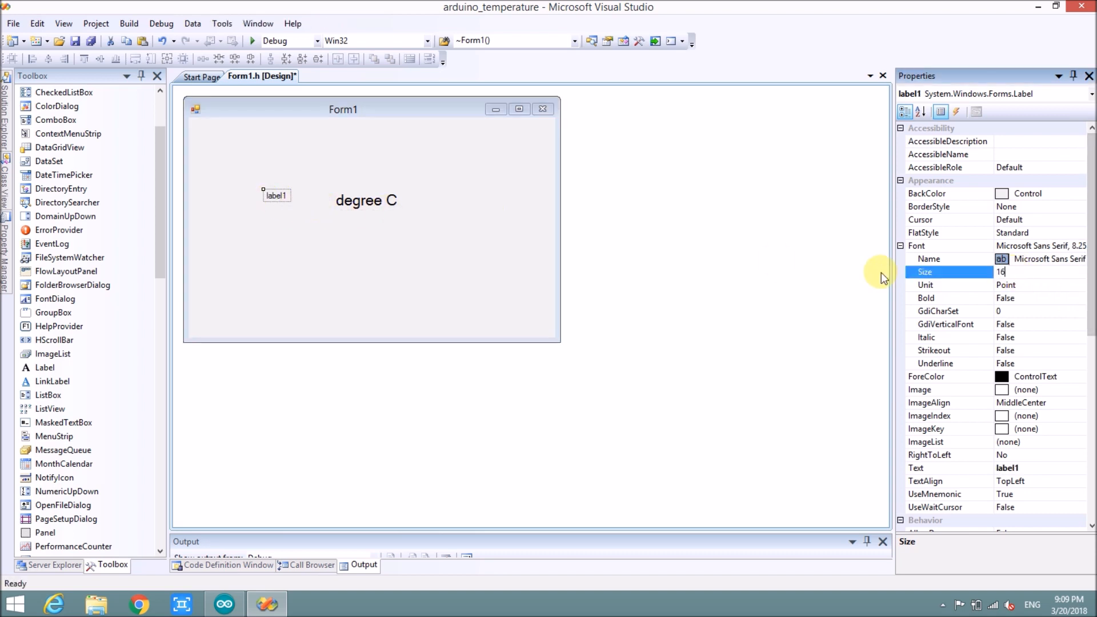
key(Enter)
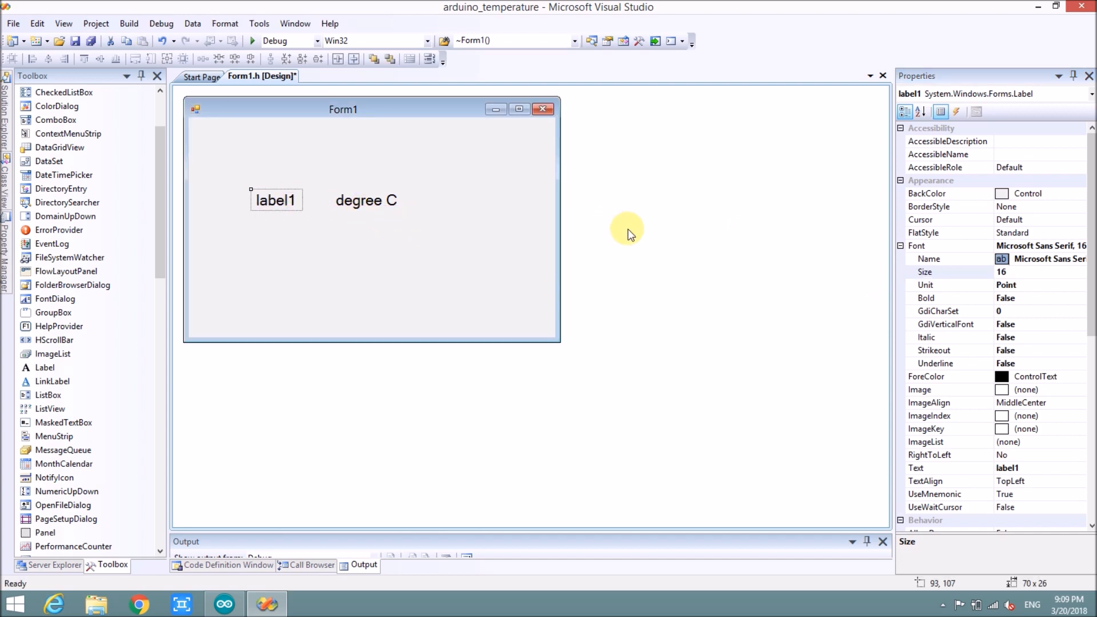
Add a serialPort1 component to Form1 and set its PortName to COM7
scroll(down, 3)
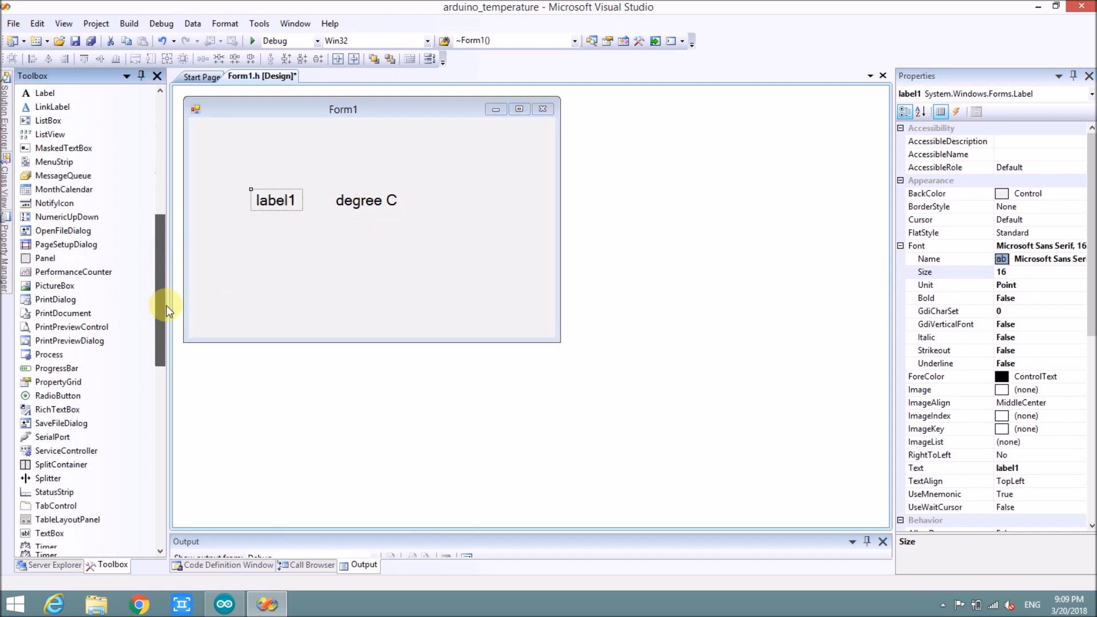
scroll(down, 3)
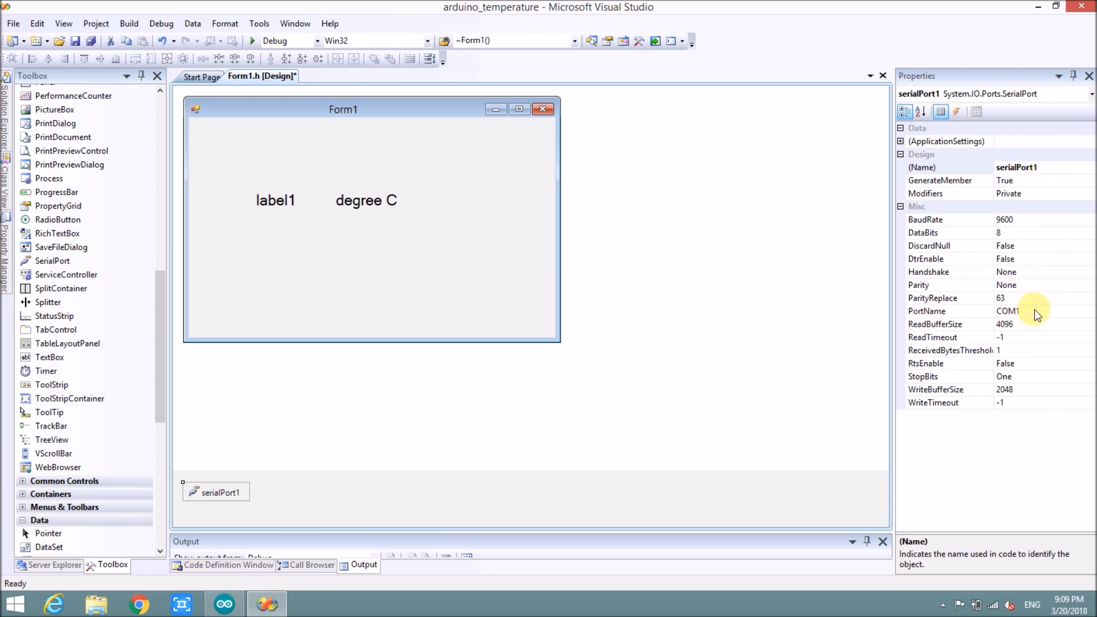
click(945, 310)
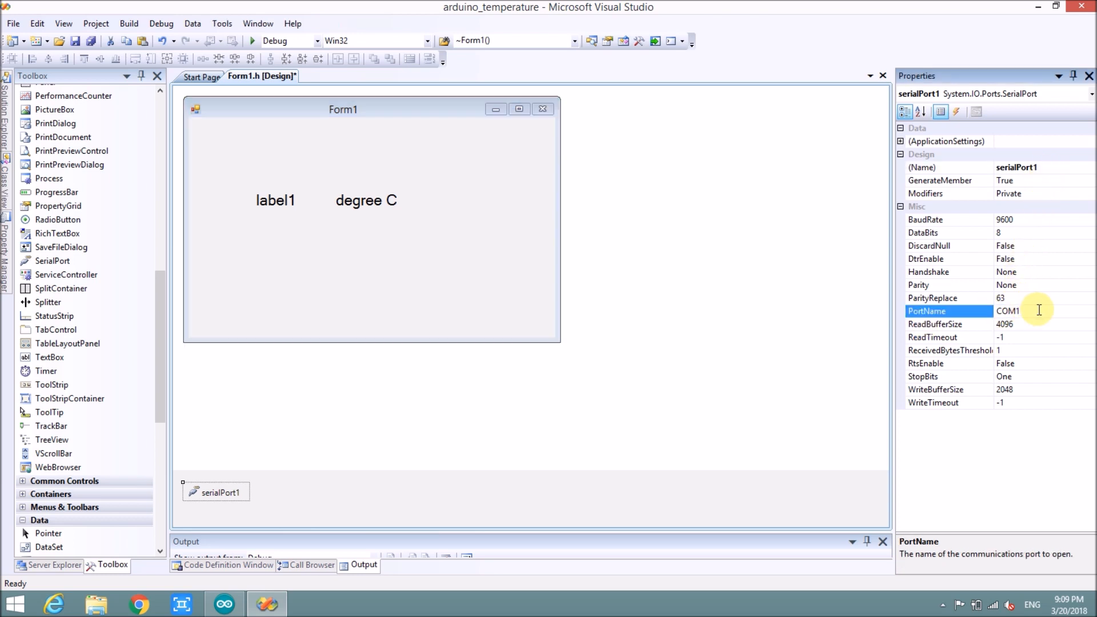
text(COM7)
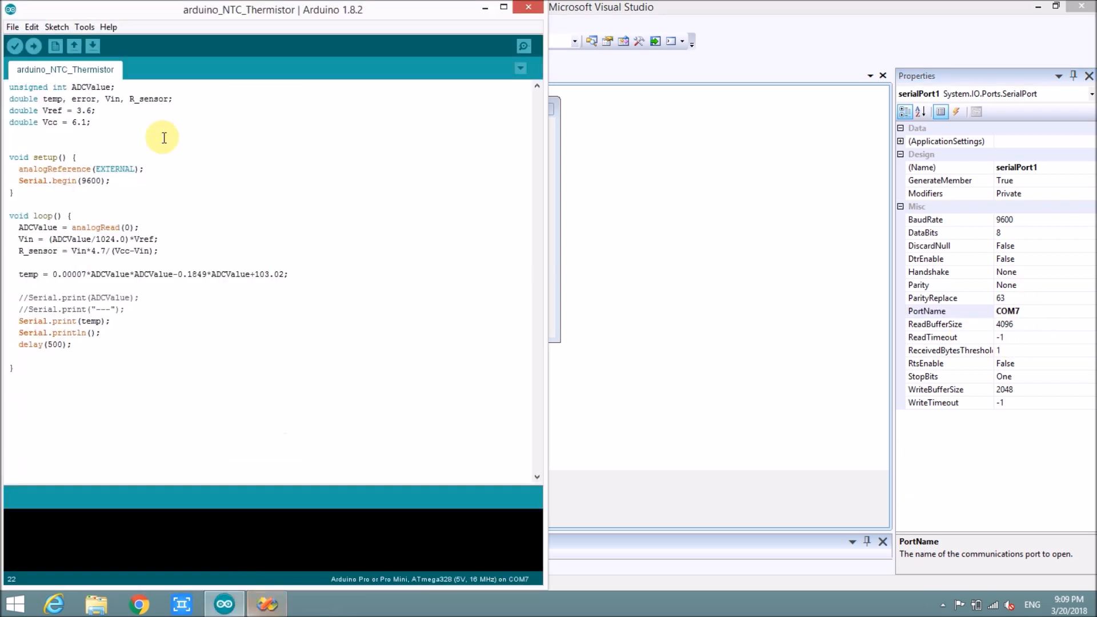
click(84, 27)
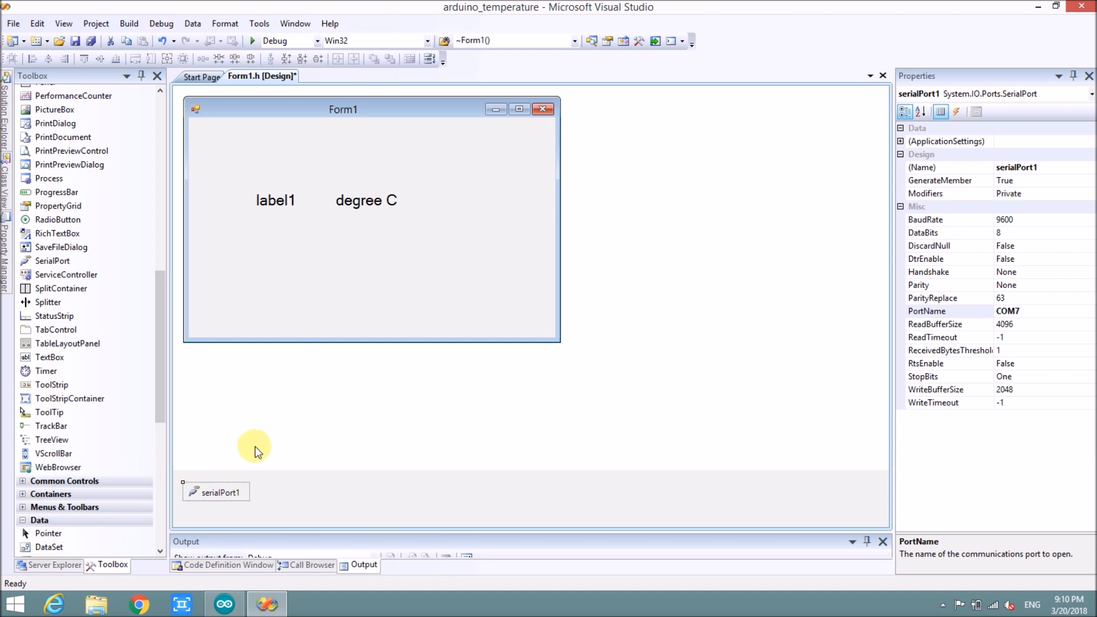
mouse_move(283, 218)
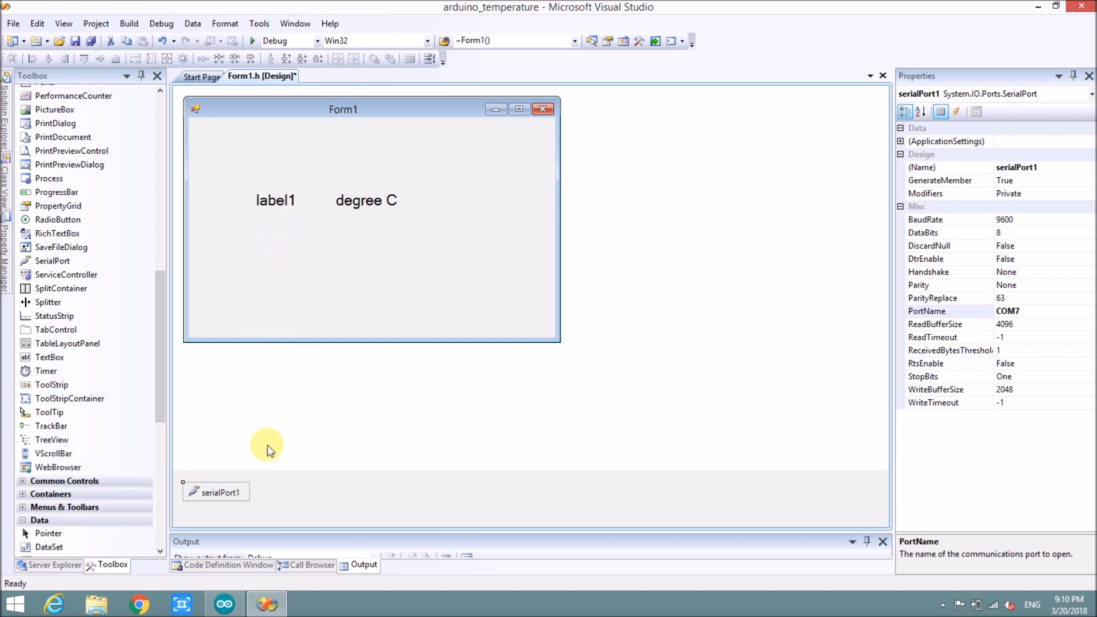
Select Form1 and double-click it to generate the Form1_Load handler
click(275, 200)
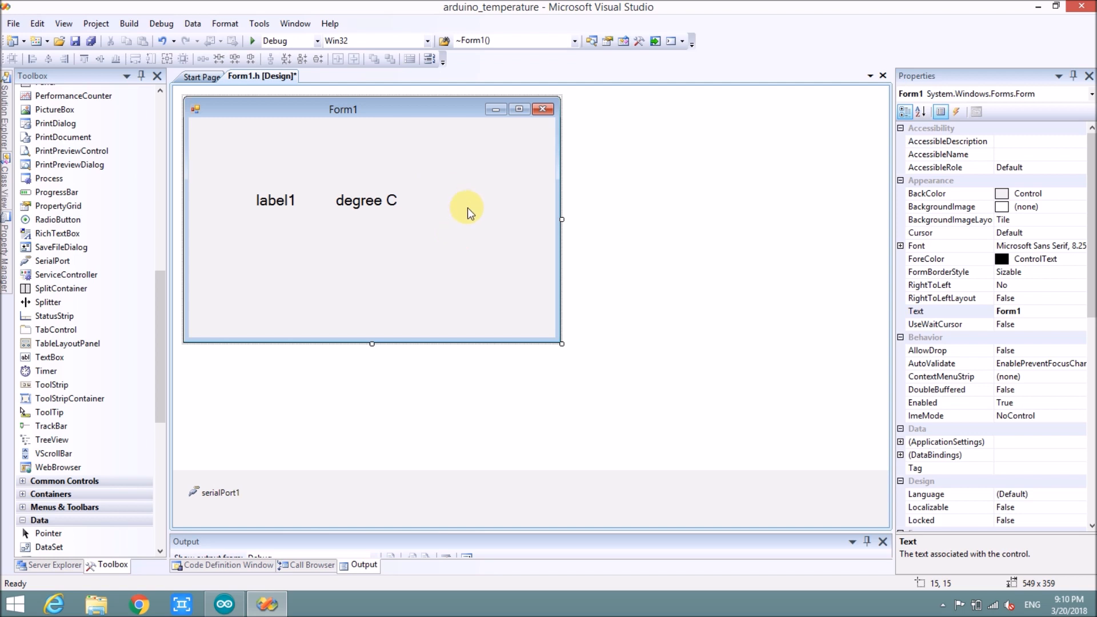
mouse_move(453, 259)
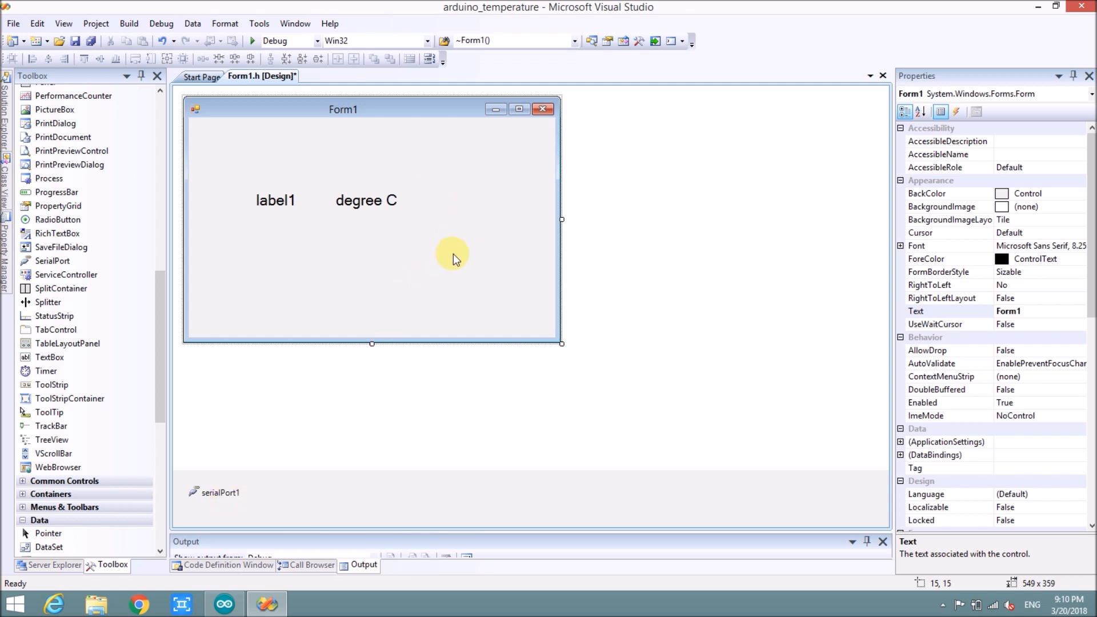
click(451, 253)
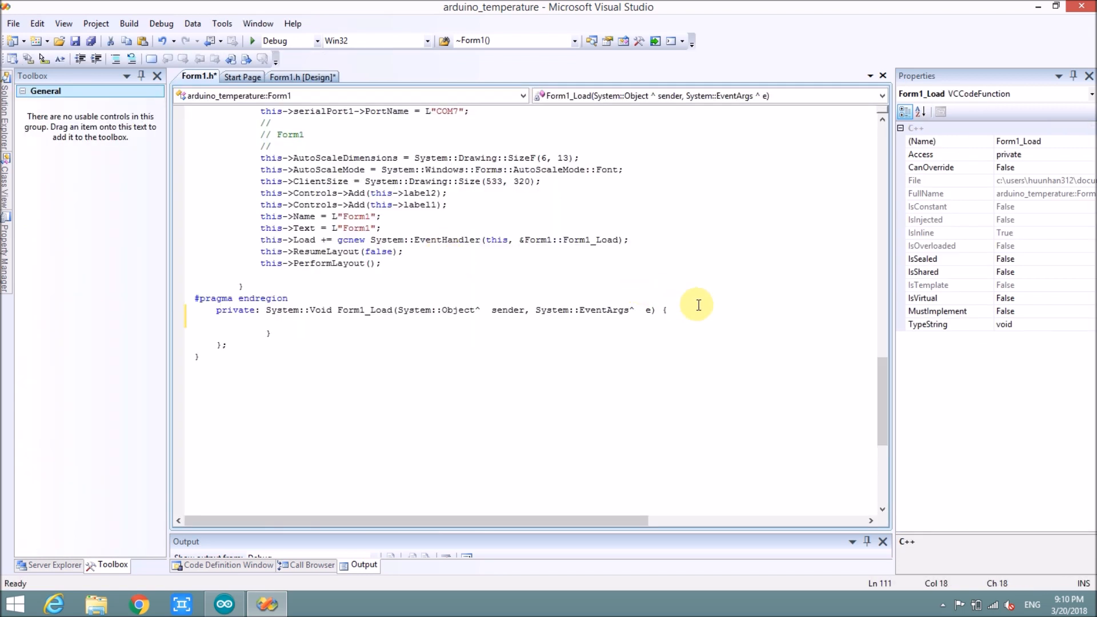
Type serialPort1->Open(); inside Form1_Load
text(sera)
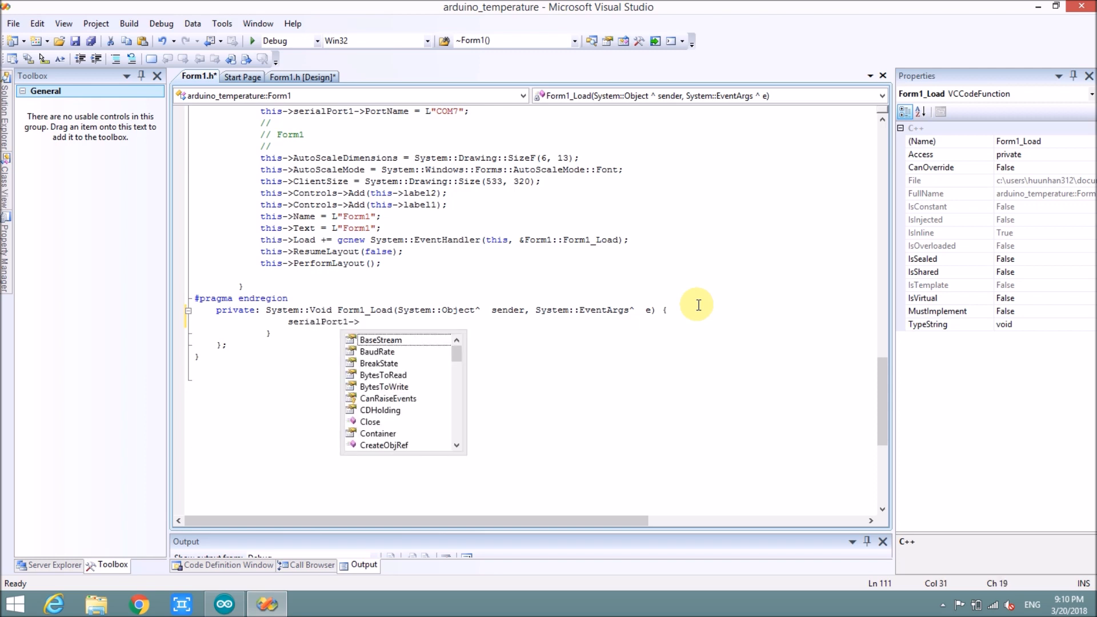
text(op)
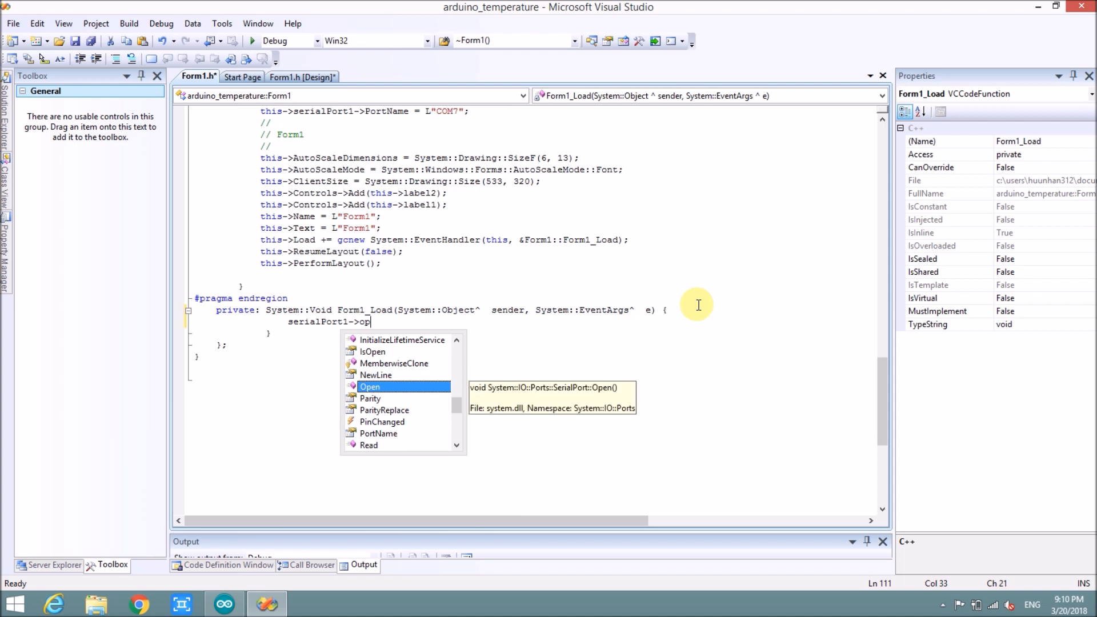
text(Open();)
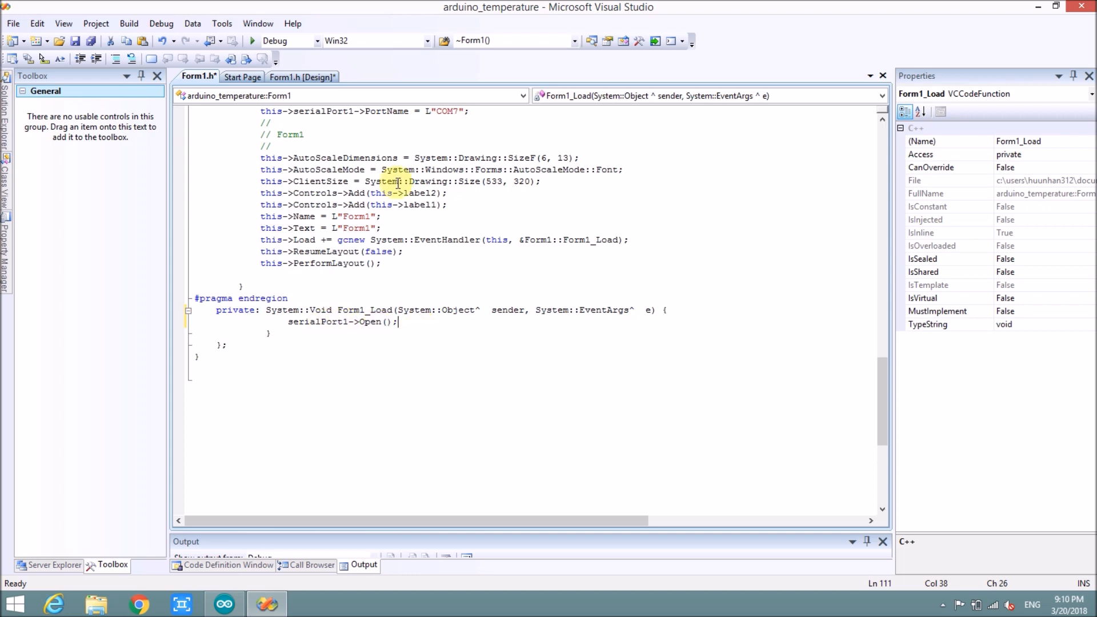
Return to the Form1 design view and select serialPort1
click(242, 75)
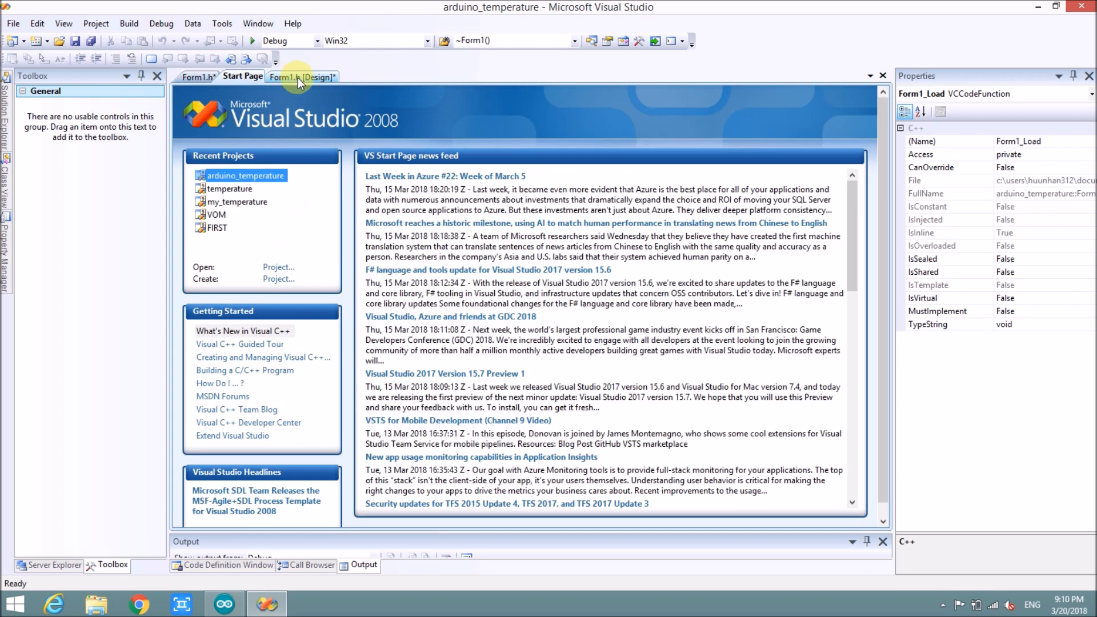
click(302, 77)
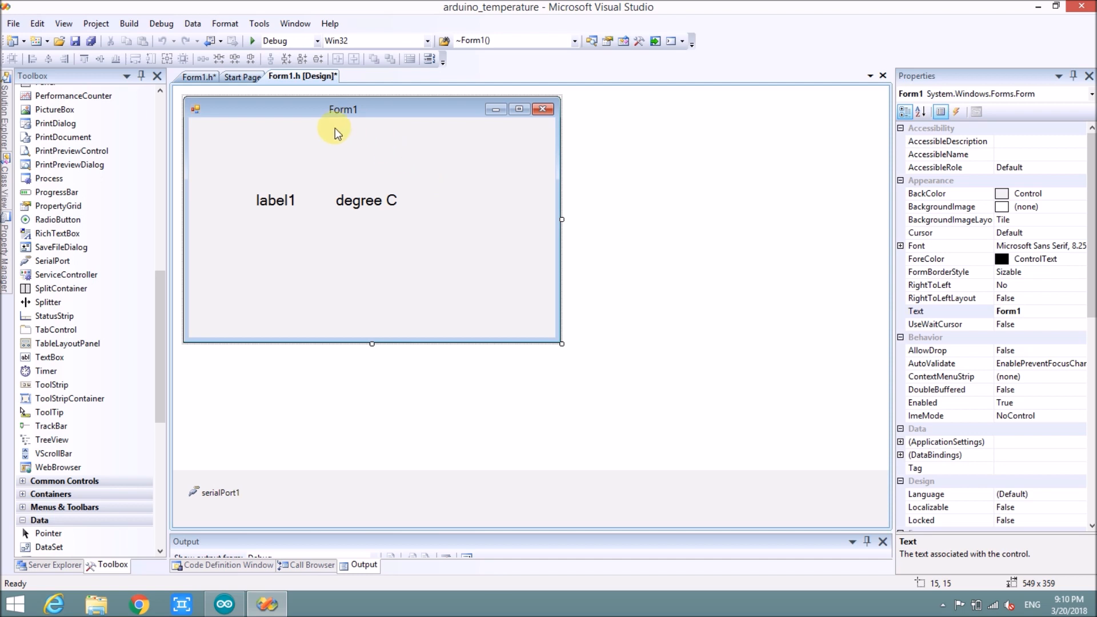
click(219, 492)
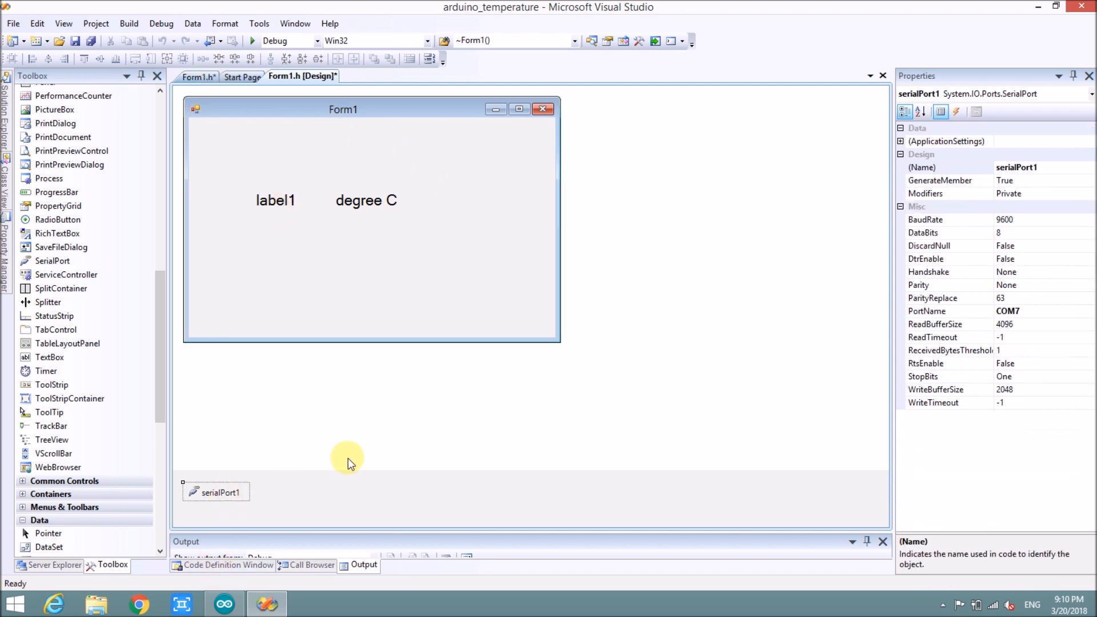
mouse_move(384, 113)
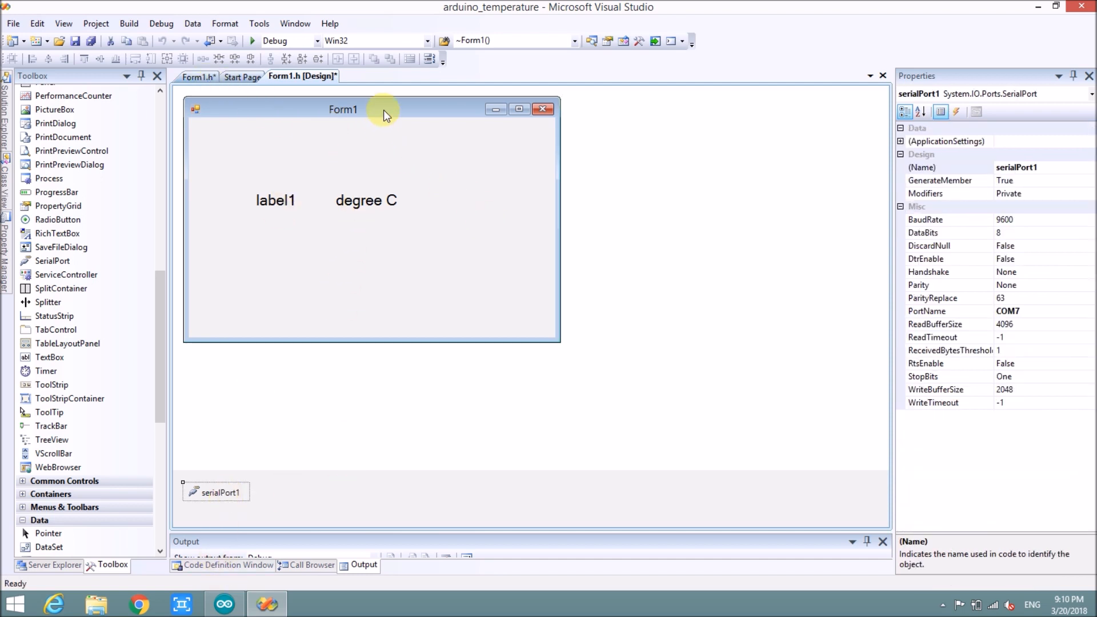
mouse_move(273, 412)
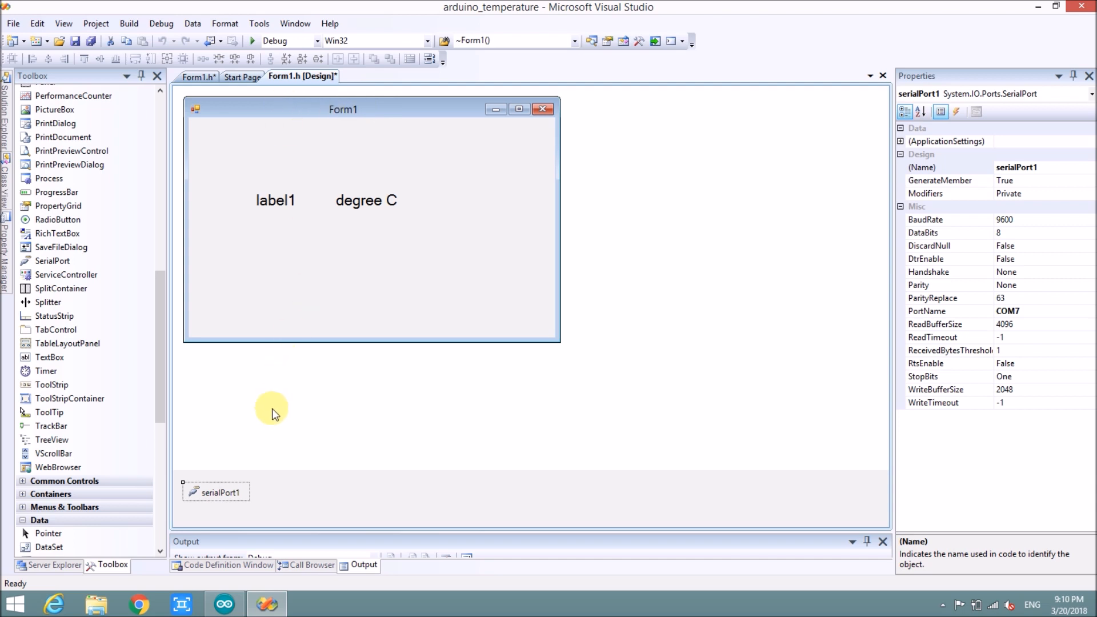
mouse_move(271, 437)
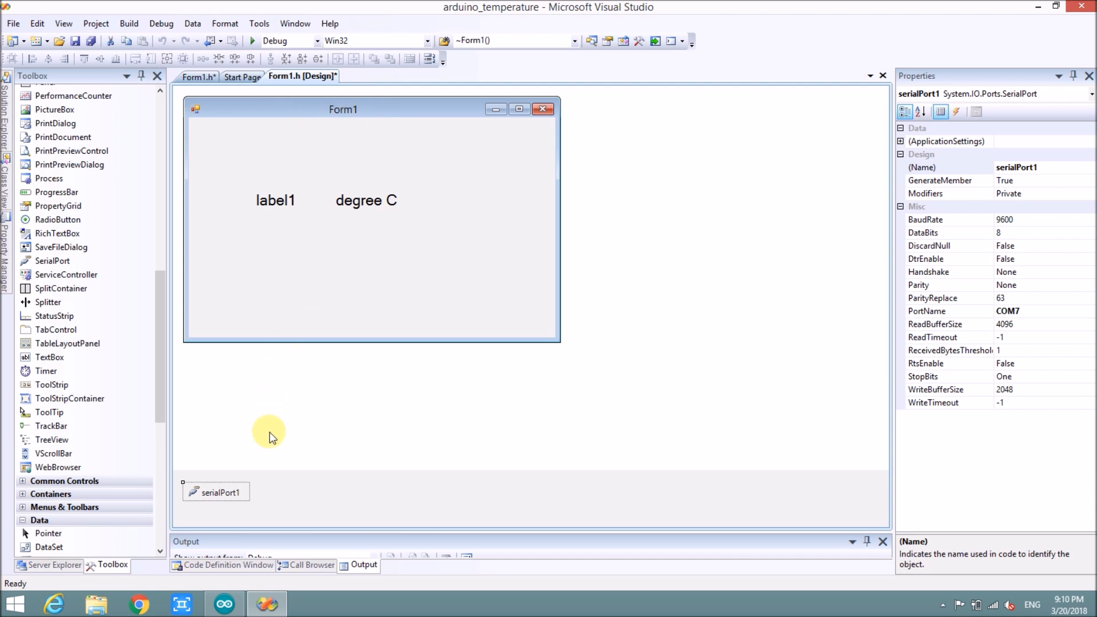
mouse_move(314, 232)
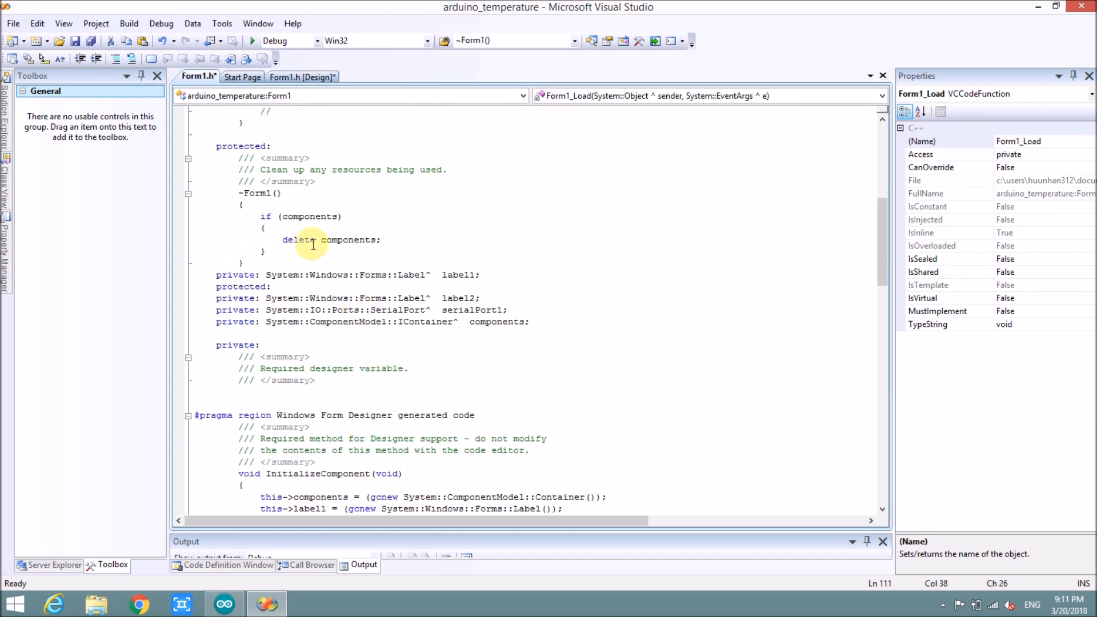
Append serialPort1->Close(); to the end of the ~Form1 destructor
drag(245, 193, 378, 252)
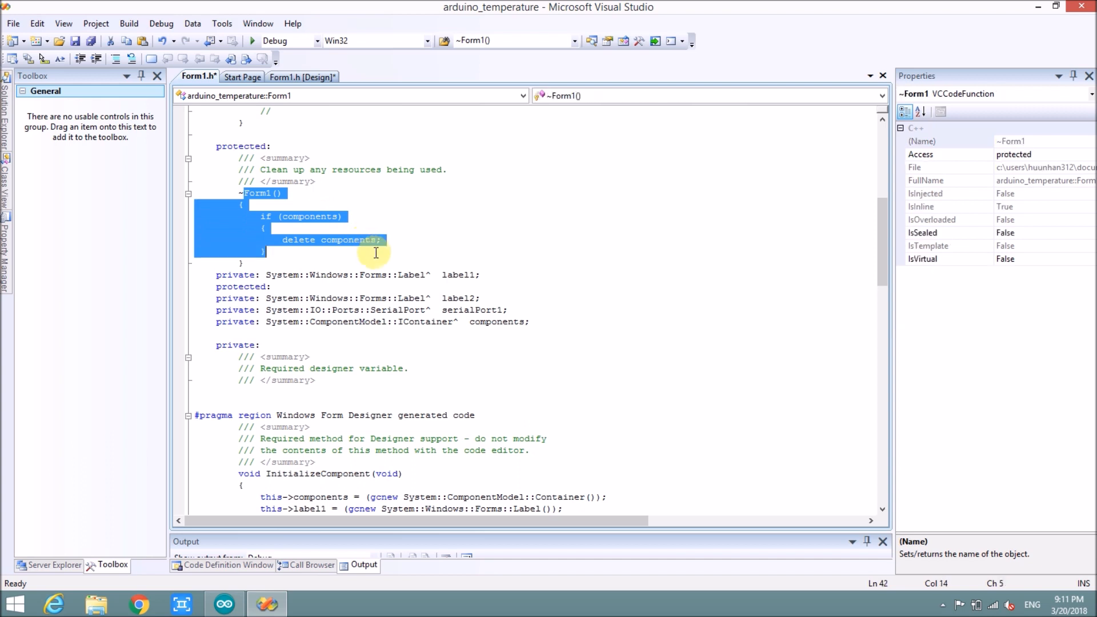
click(302, 77)
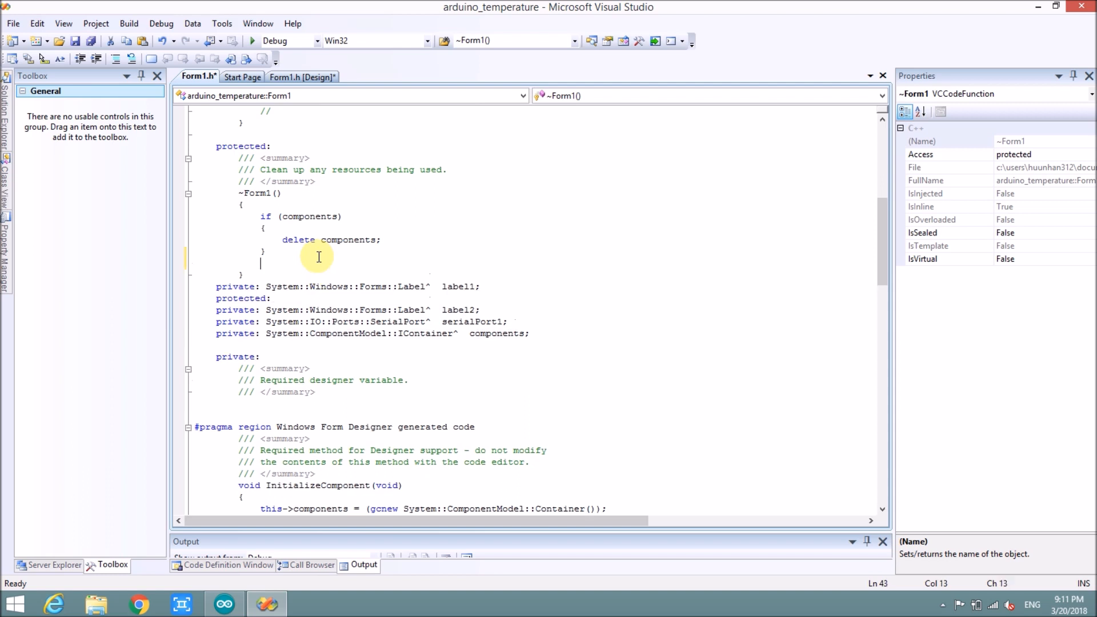
text(serial)
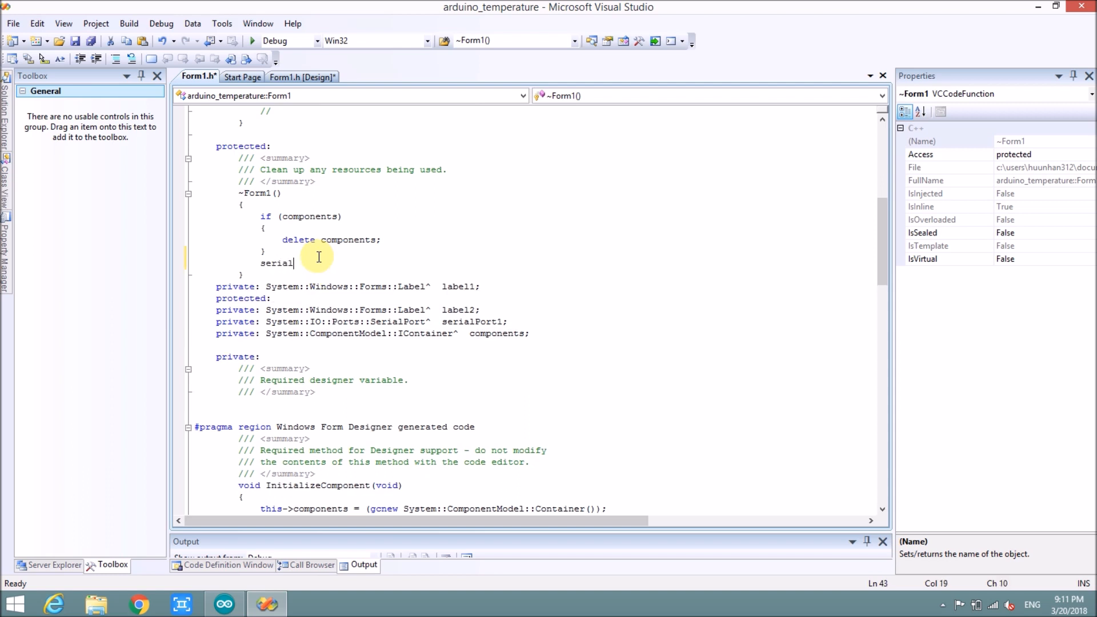
text(Port->Close)
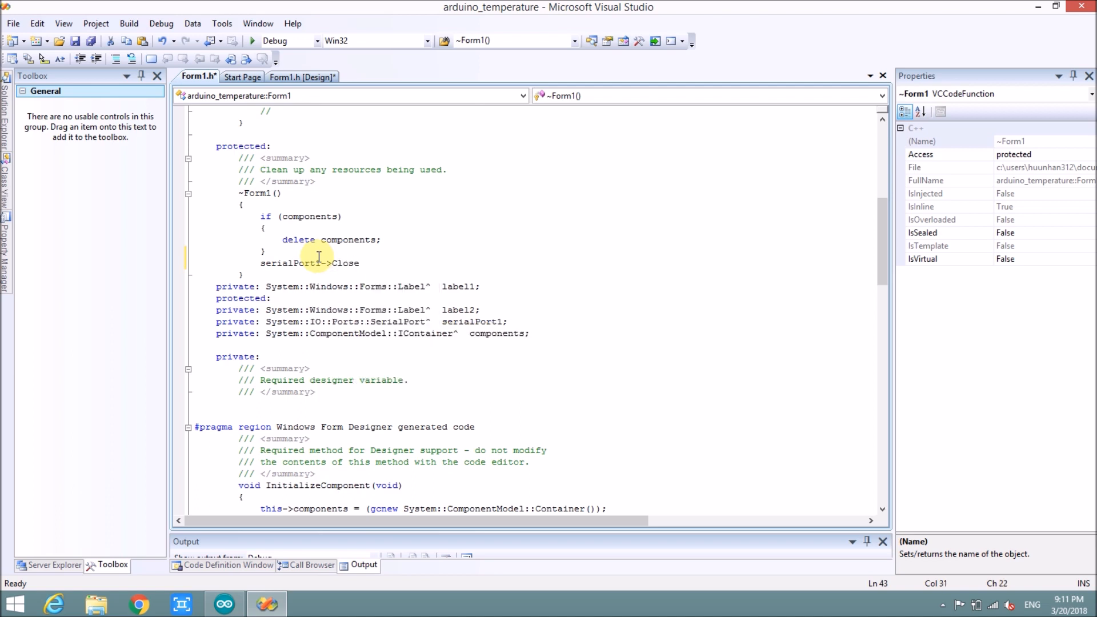
text(();)
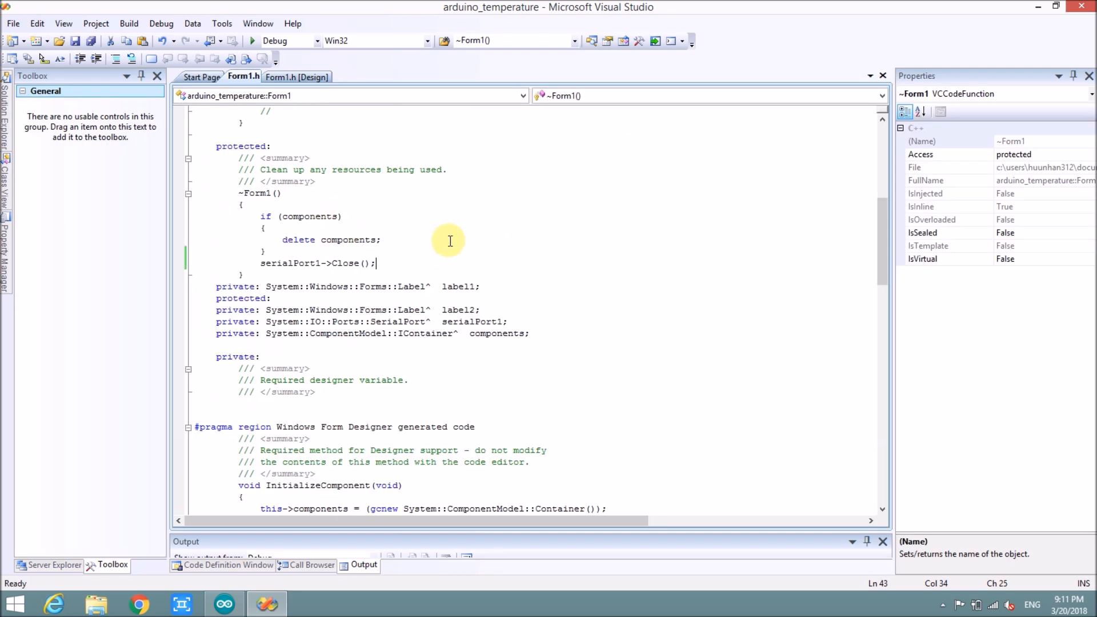
scroll(down, 3)
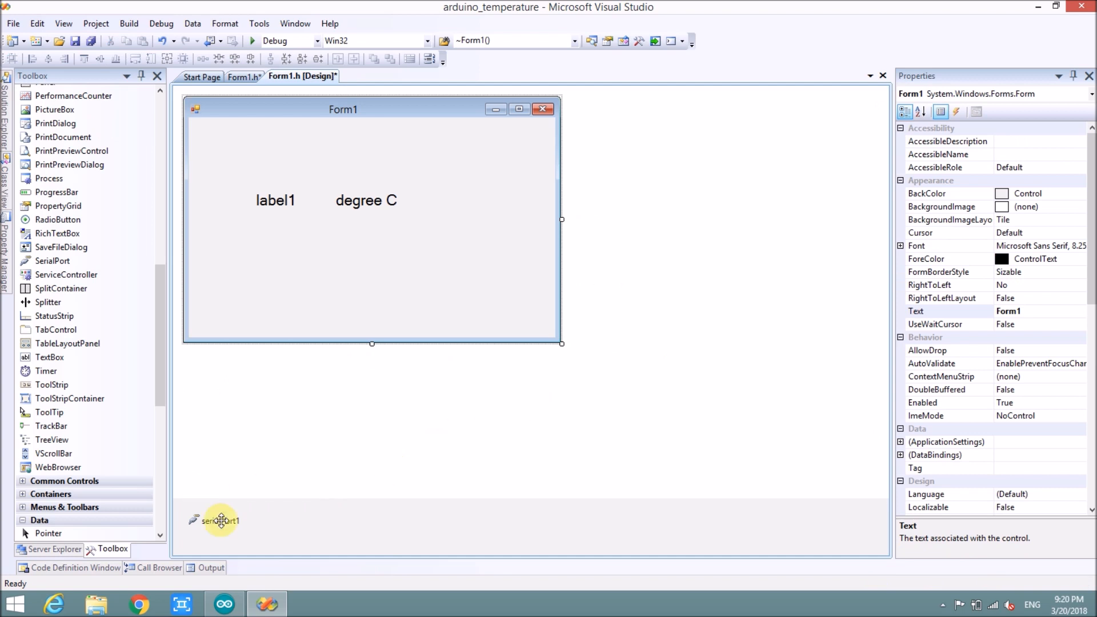
Generate serialPort1's DataReceived handler from its events list
click(216, 520)
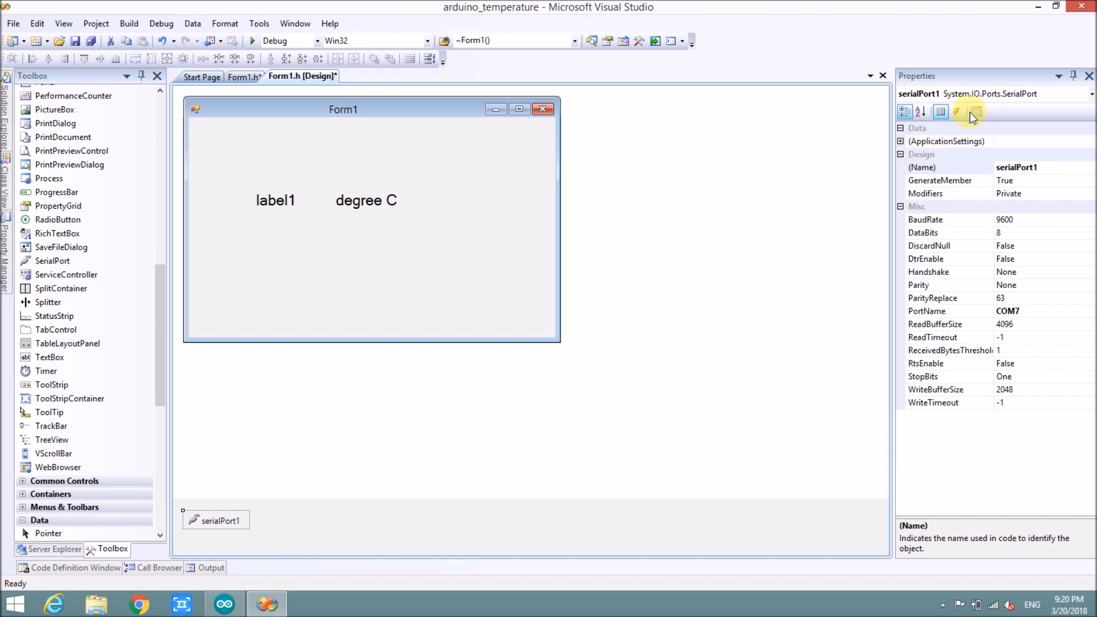
click(957, 112)
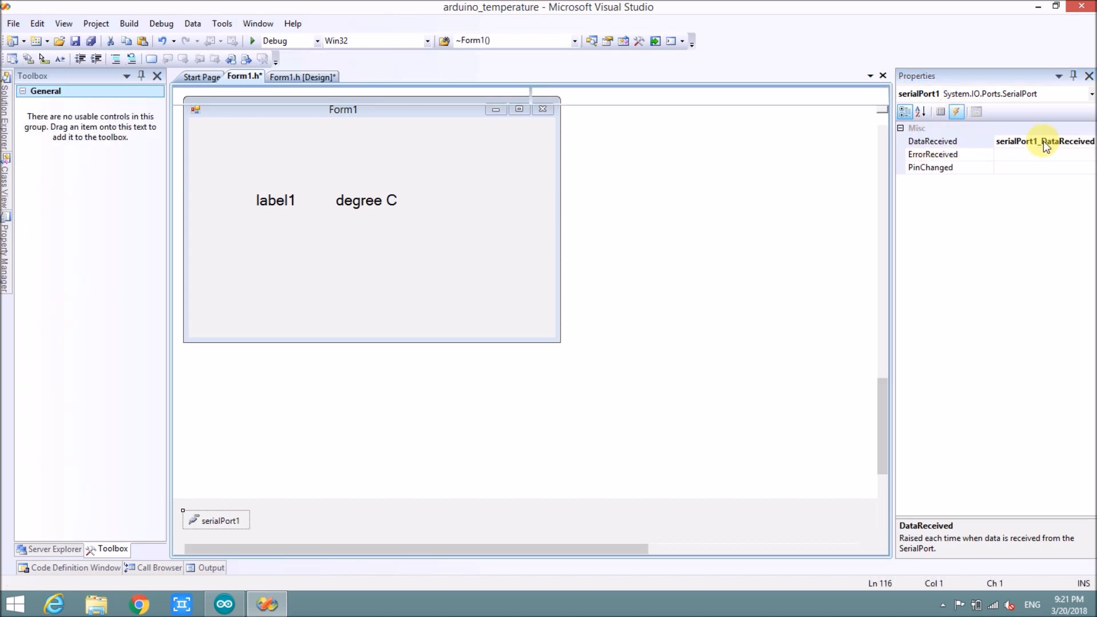
double_click(1042, 141)
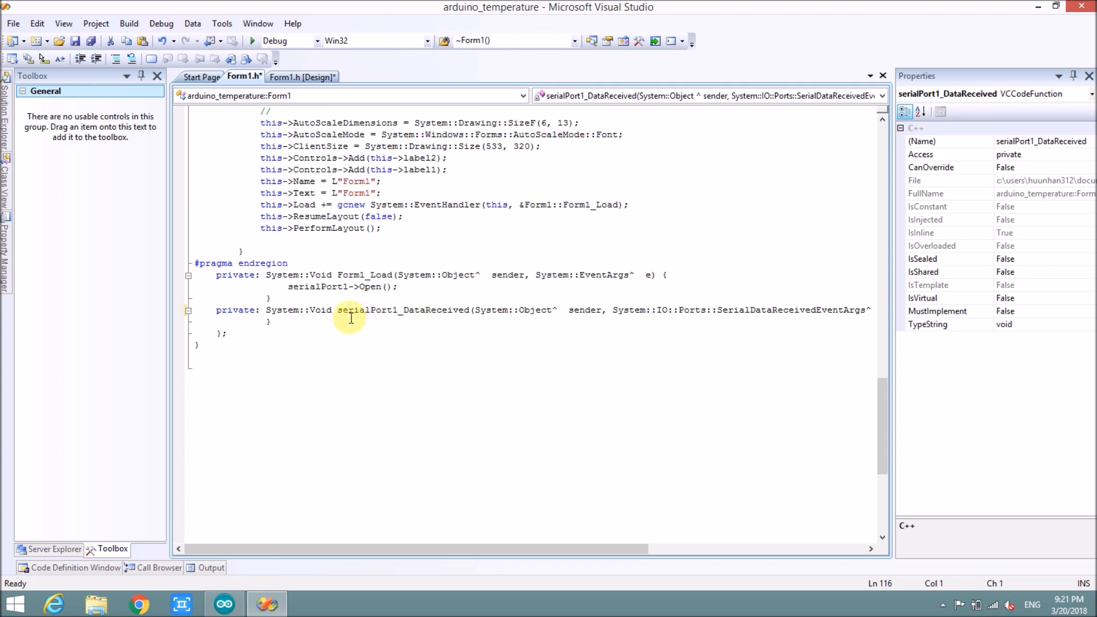
Declare String^ mStr; in Form1's private section
double_click(427, 310)
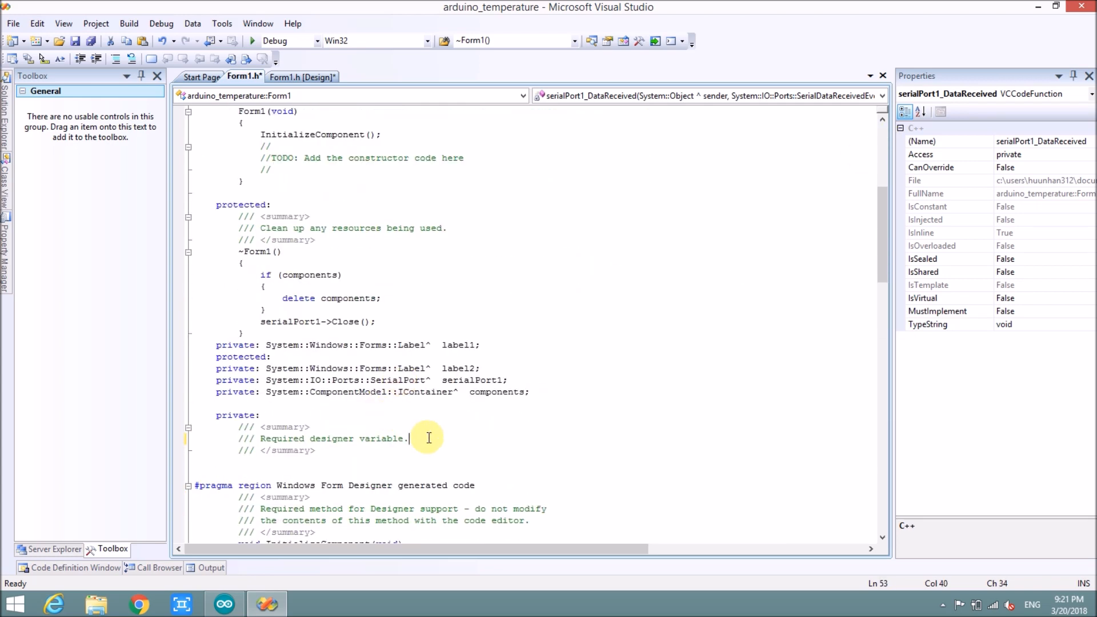
text(s)
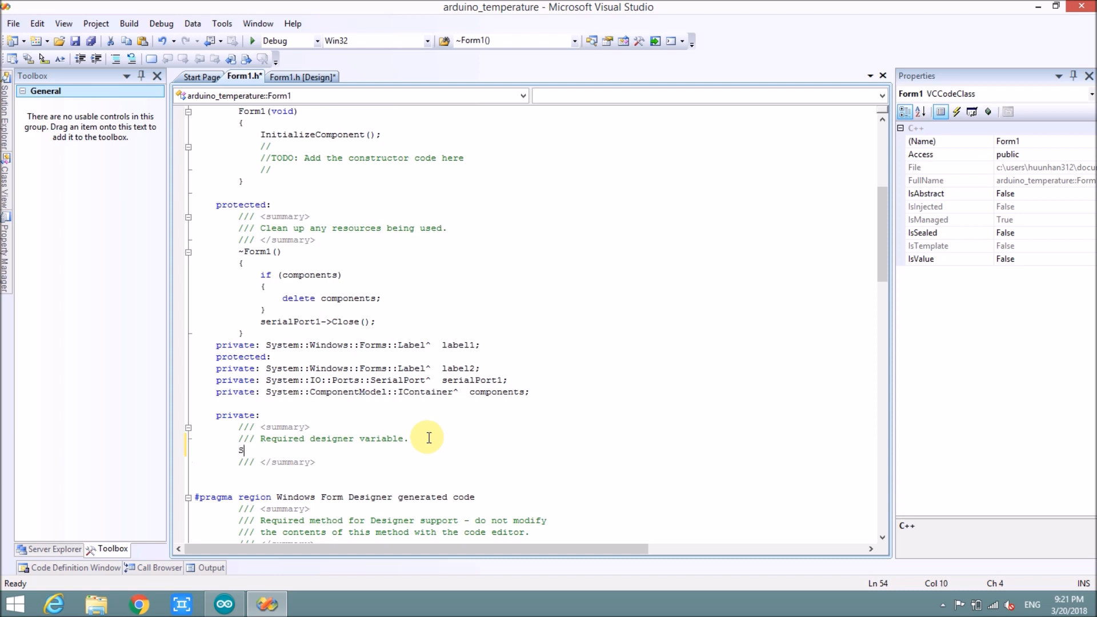
text(tring^ m)
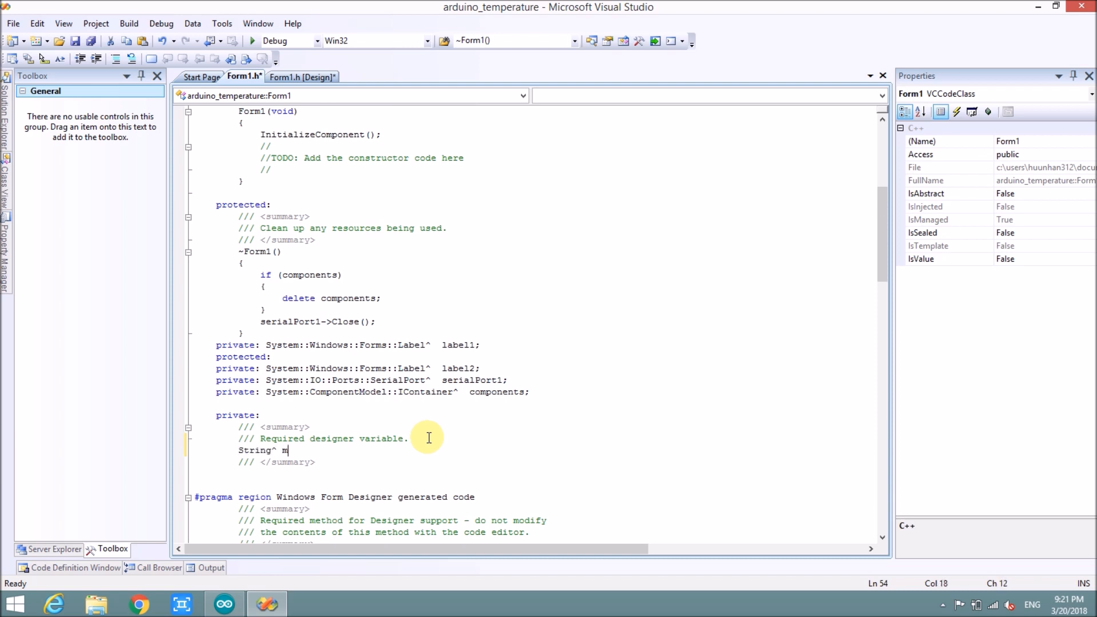
text(Str;)
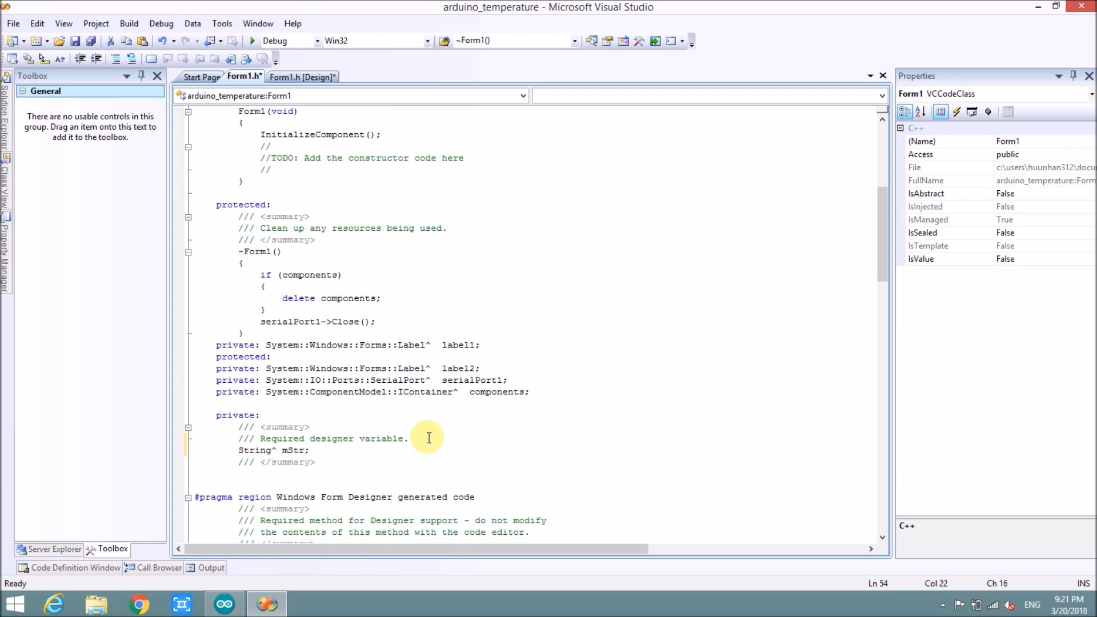
scroll(down, 3)
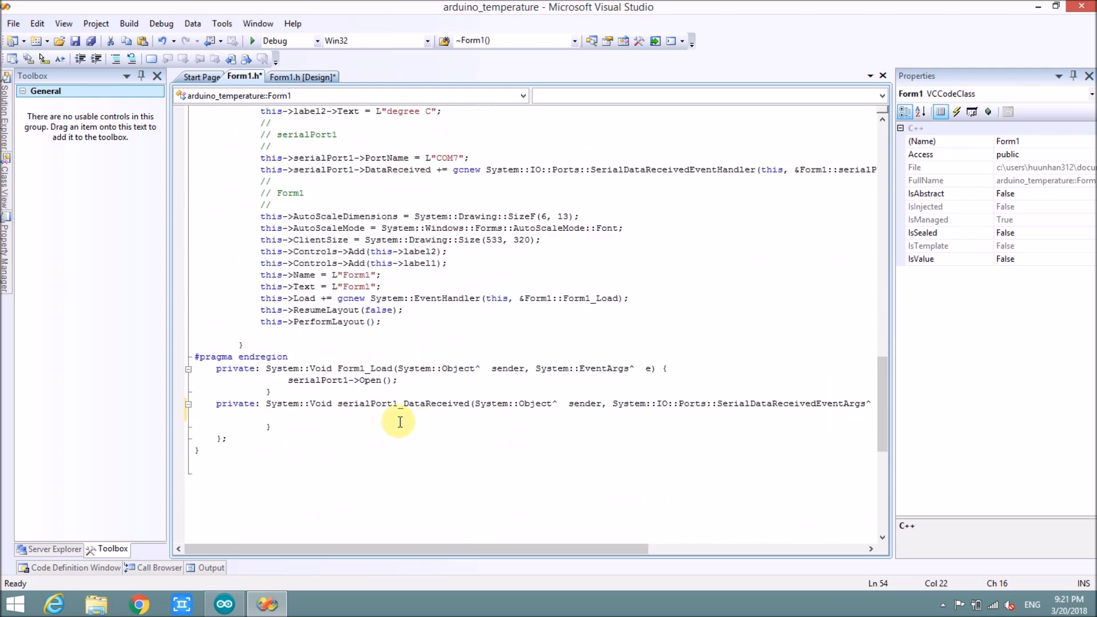
In serialPort1_DataReceived, type mStr = serialPort1->ReadLine(); to store the incoming line
click(408, 418)
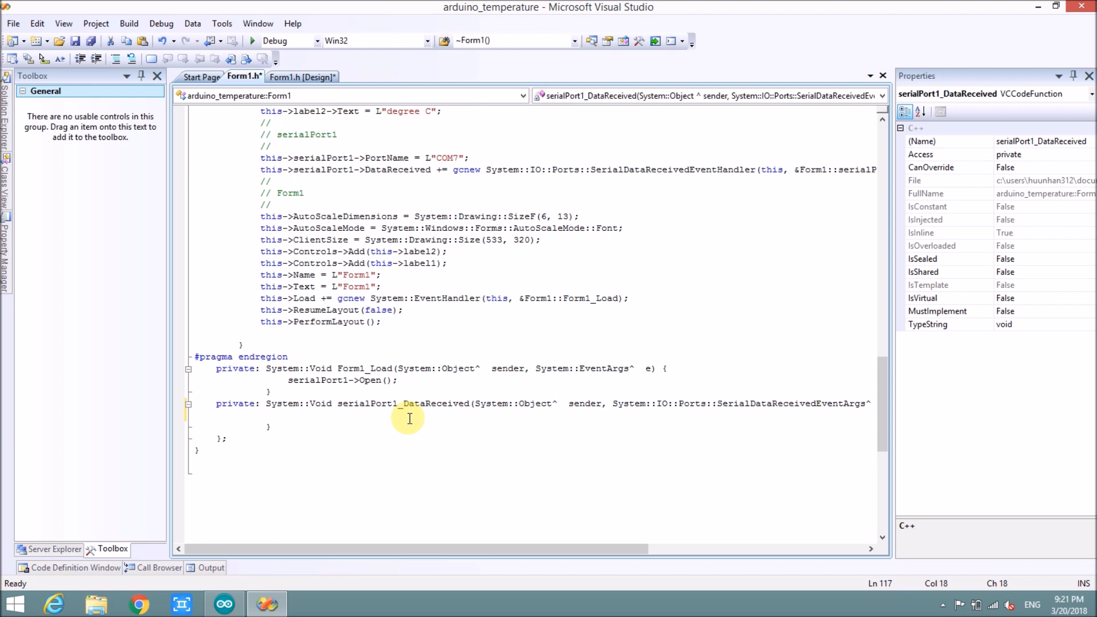
text(mStr)
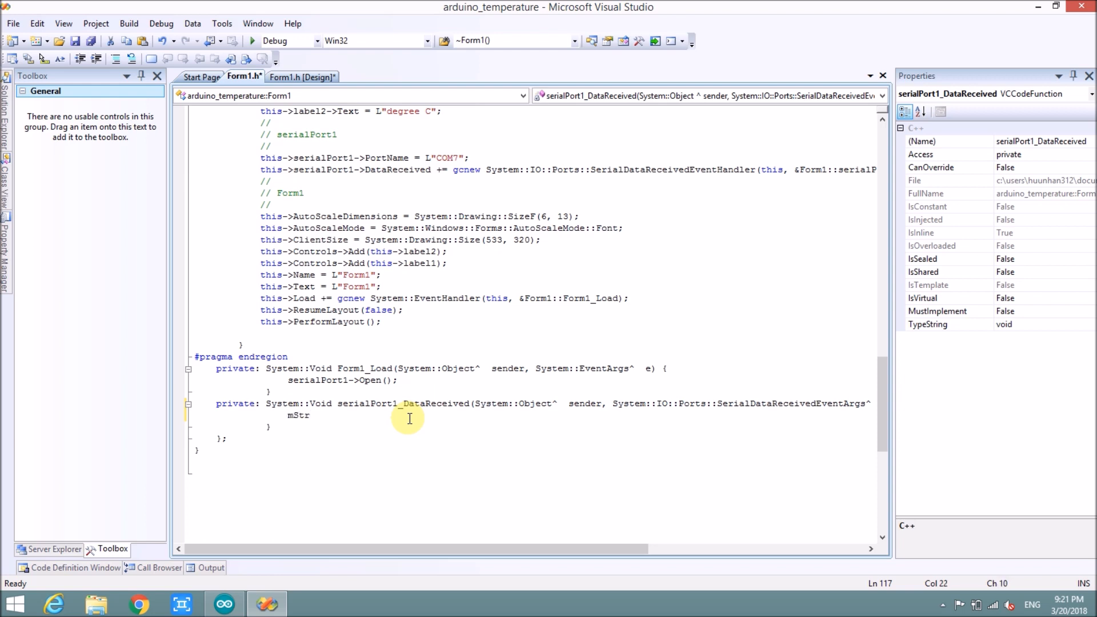
text(=)
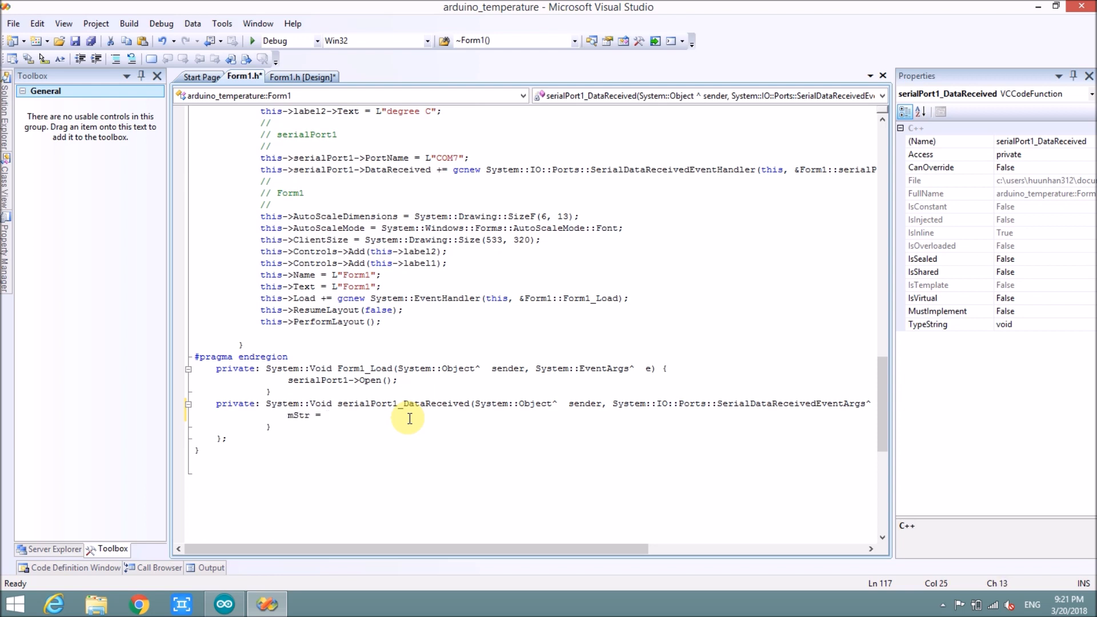
text(serail)
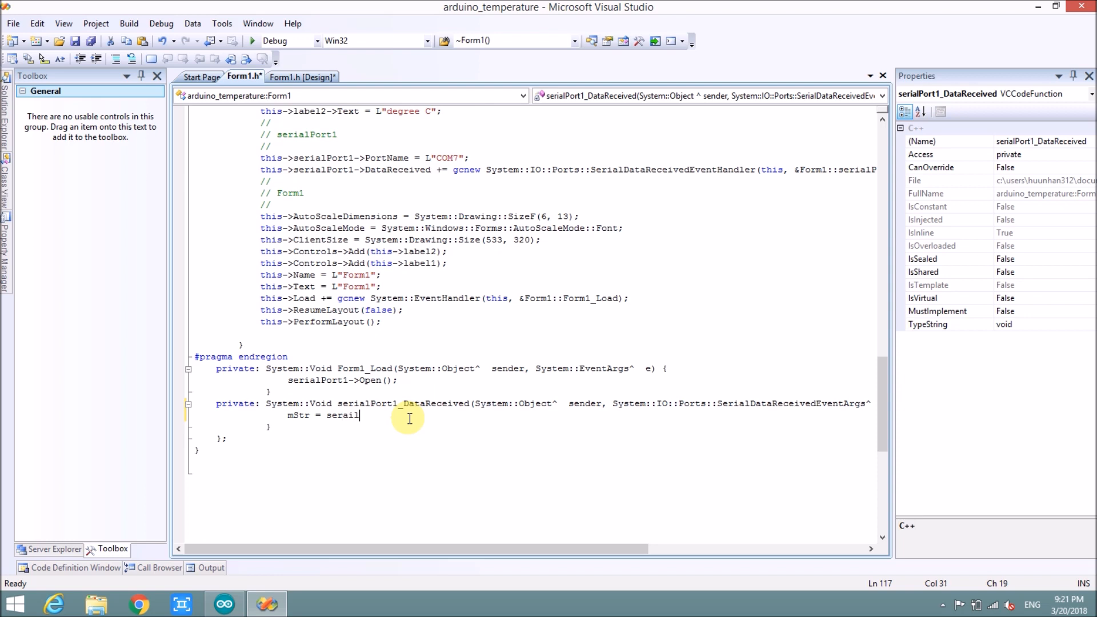
text(Port1->)
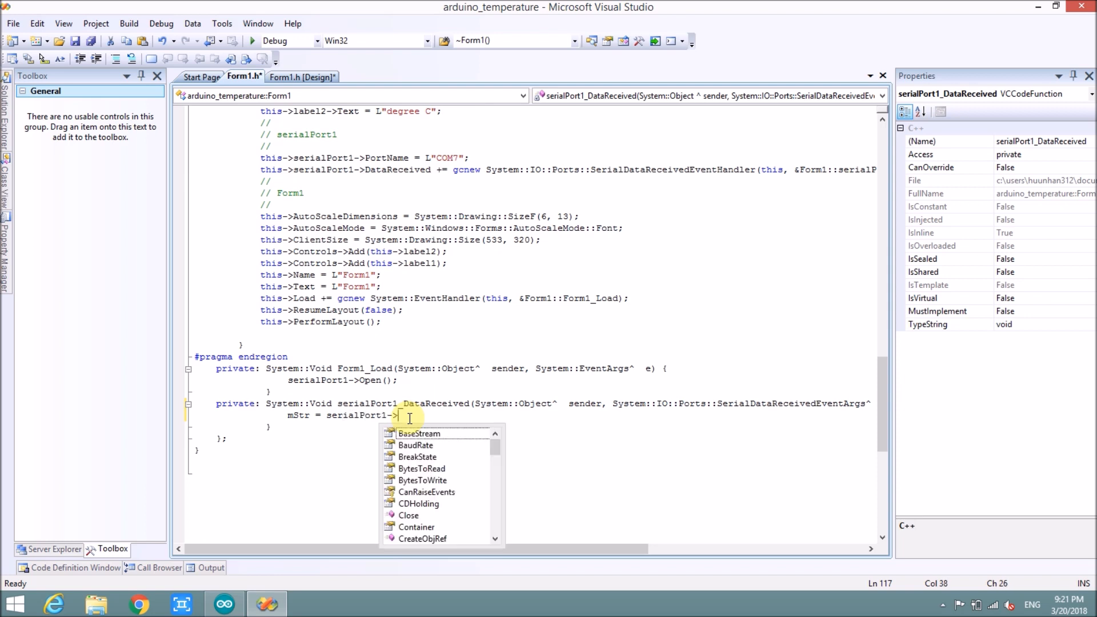
text(re)
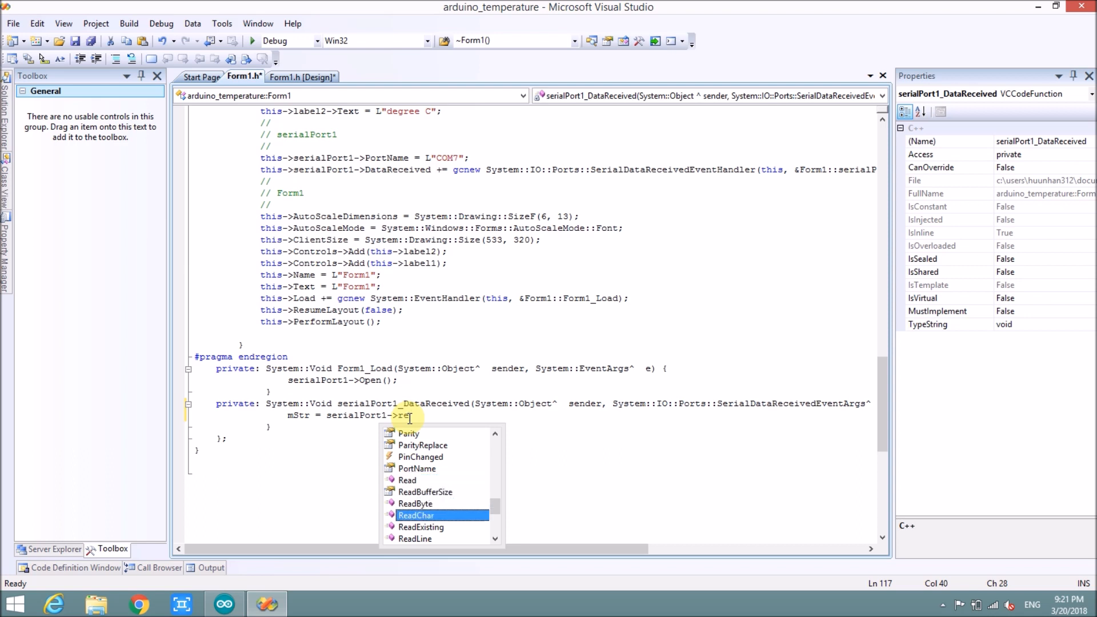
text(ReadLine();)
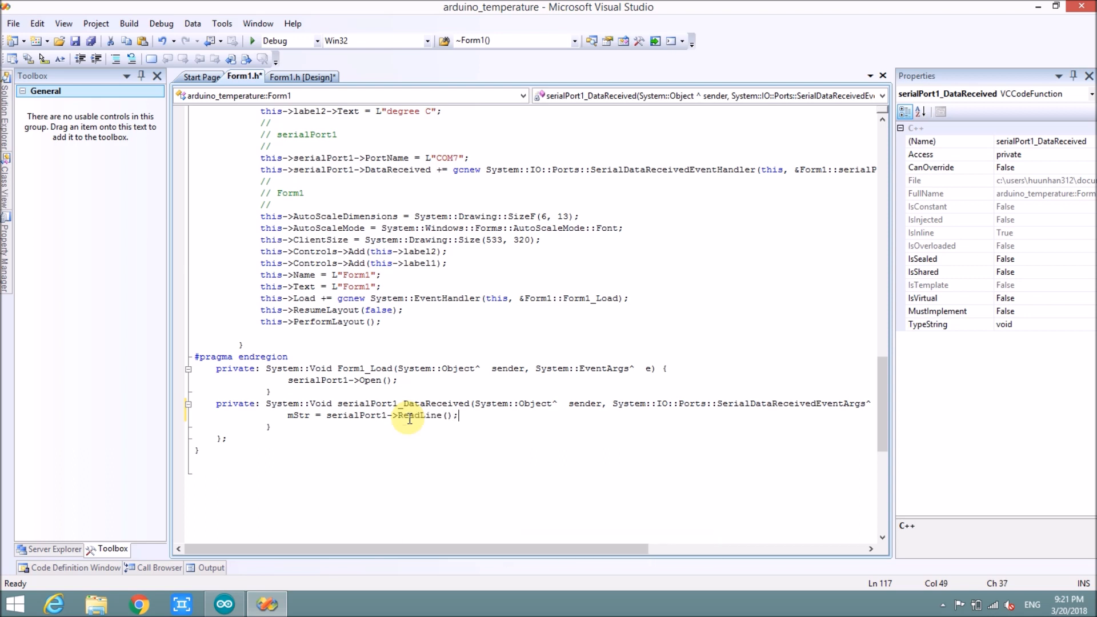
double_click(406, 404)
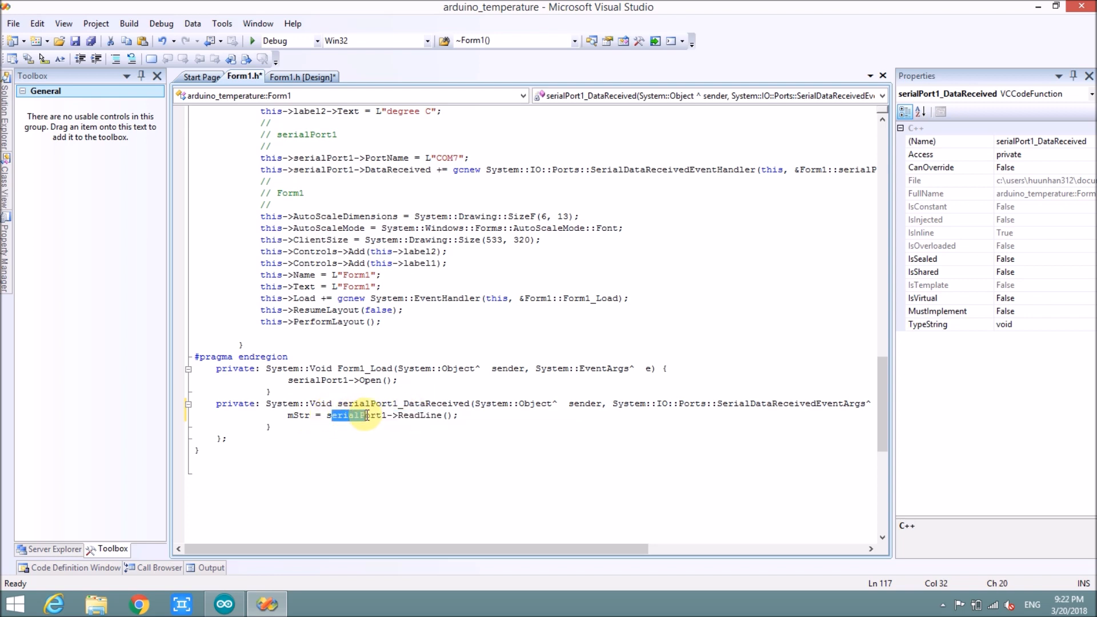
double_click(299, 415)
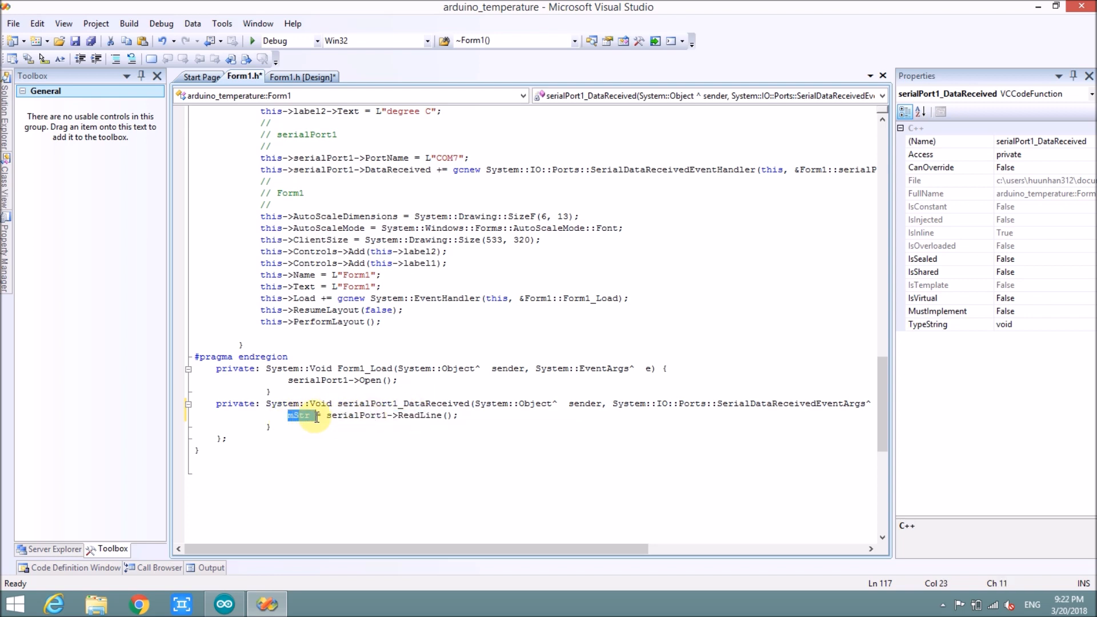
mouse_move(342, 415)
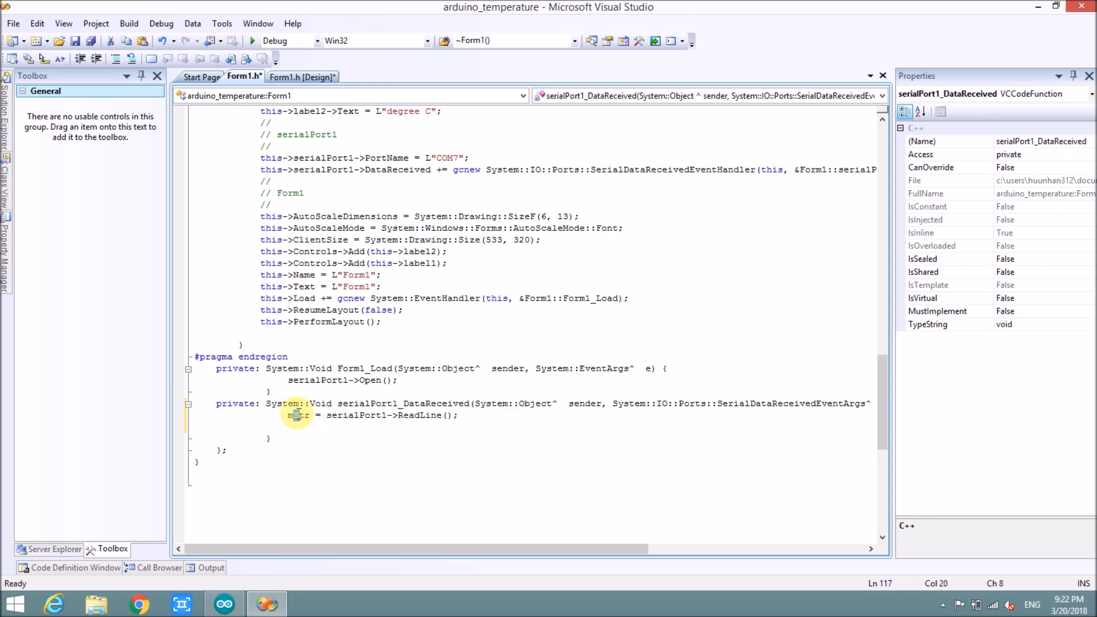
Add label1->Text = mStr on the next line and run the program to test
click(302, 76)
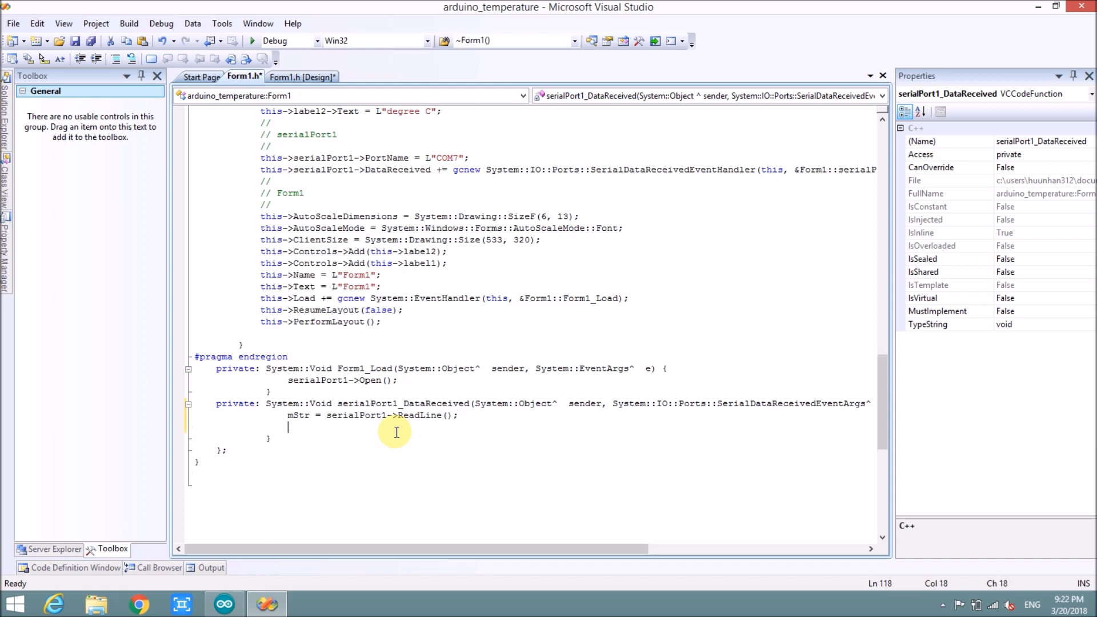
text(mStr =)
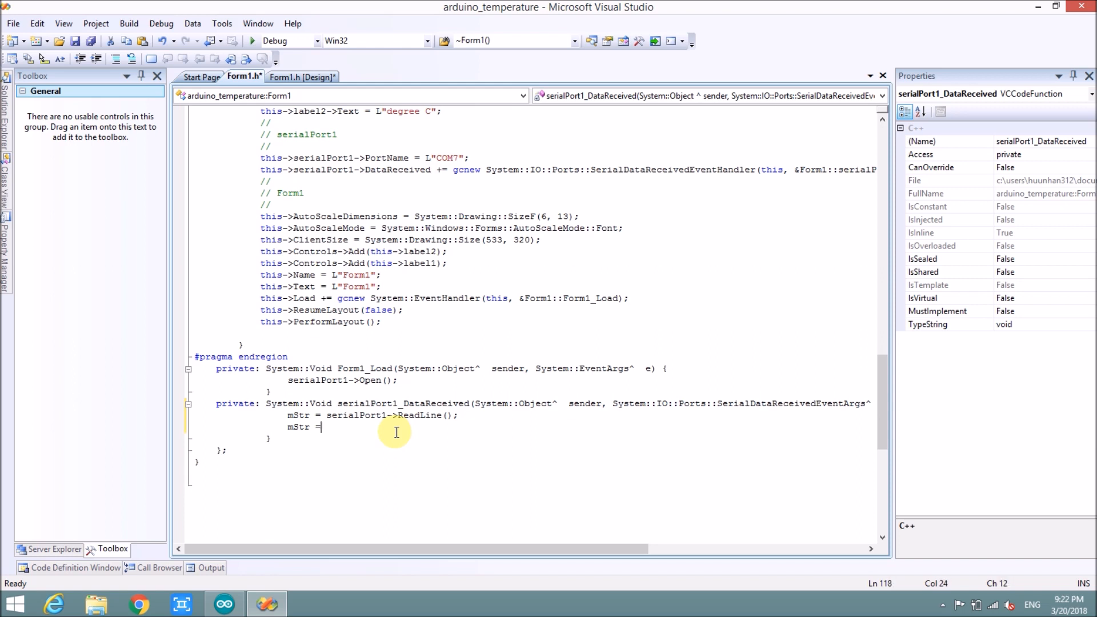
text(labe)
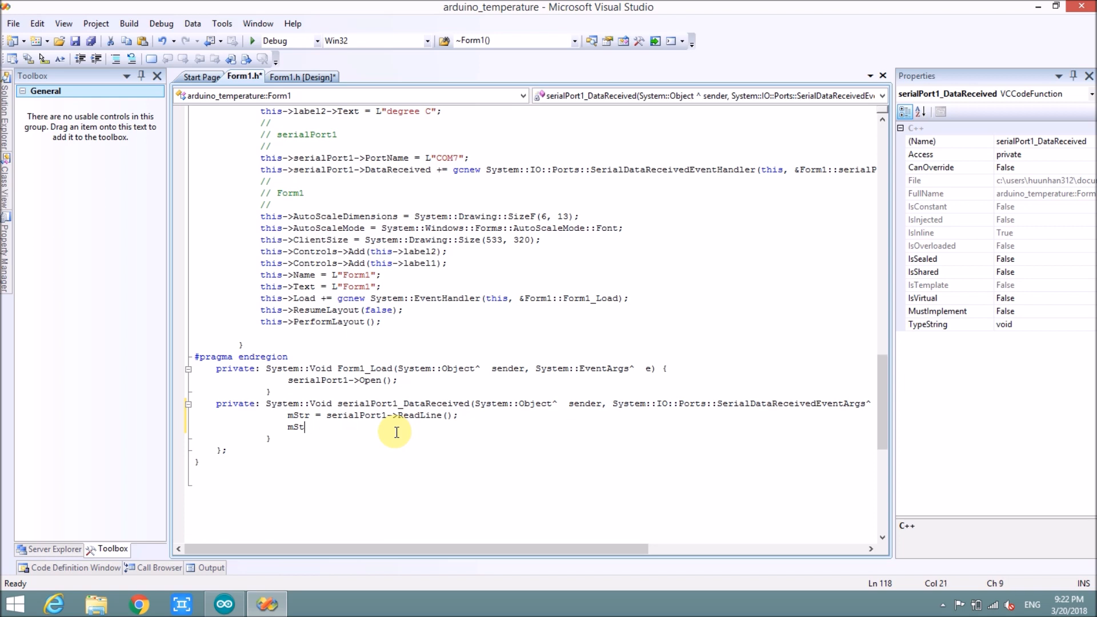
text(label1)
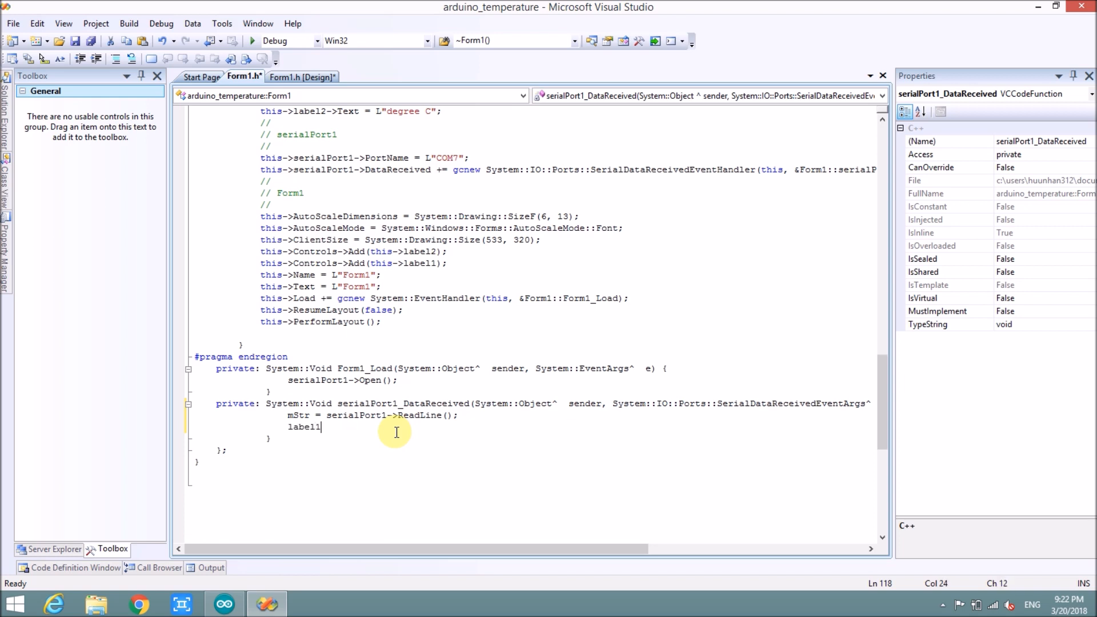
text(->Text = mStr;)
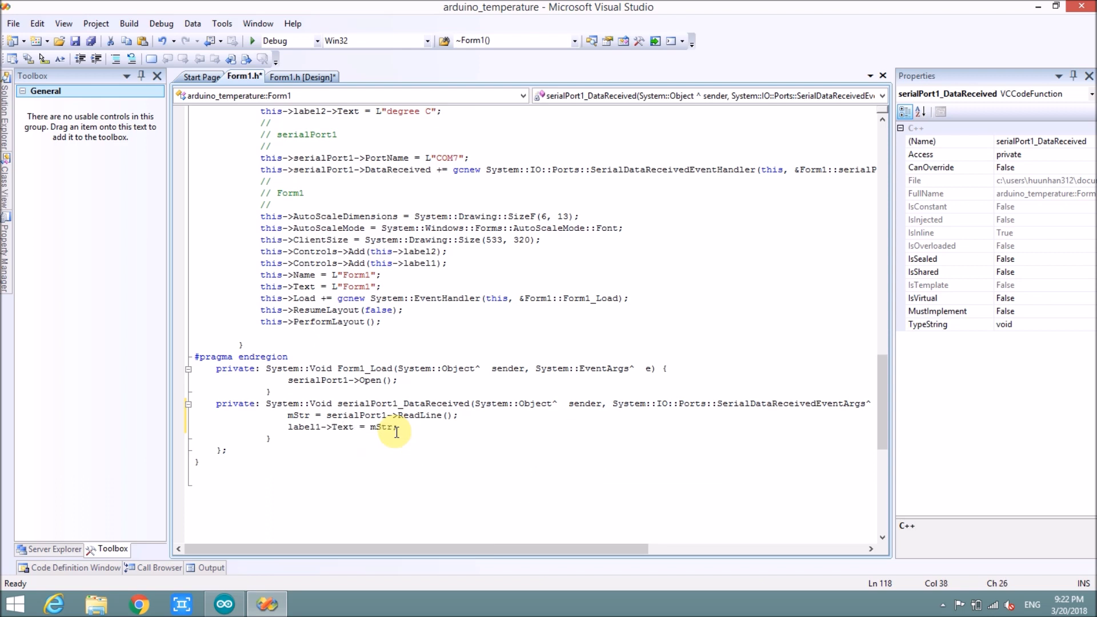
click(252, 40)
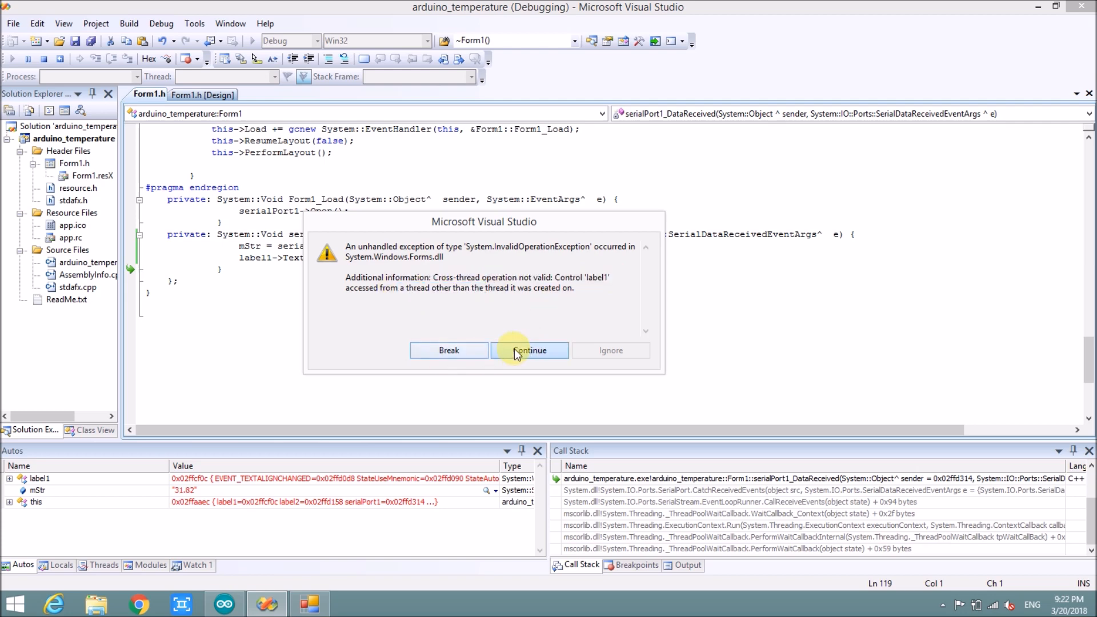
Dismiss the cross-thread exception and delete the label1->Text = mStr line from the handler
click(529, 350)
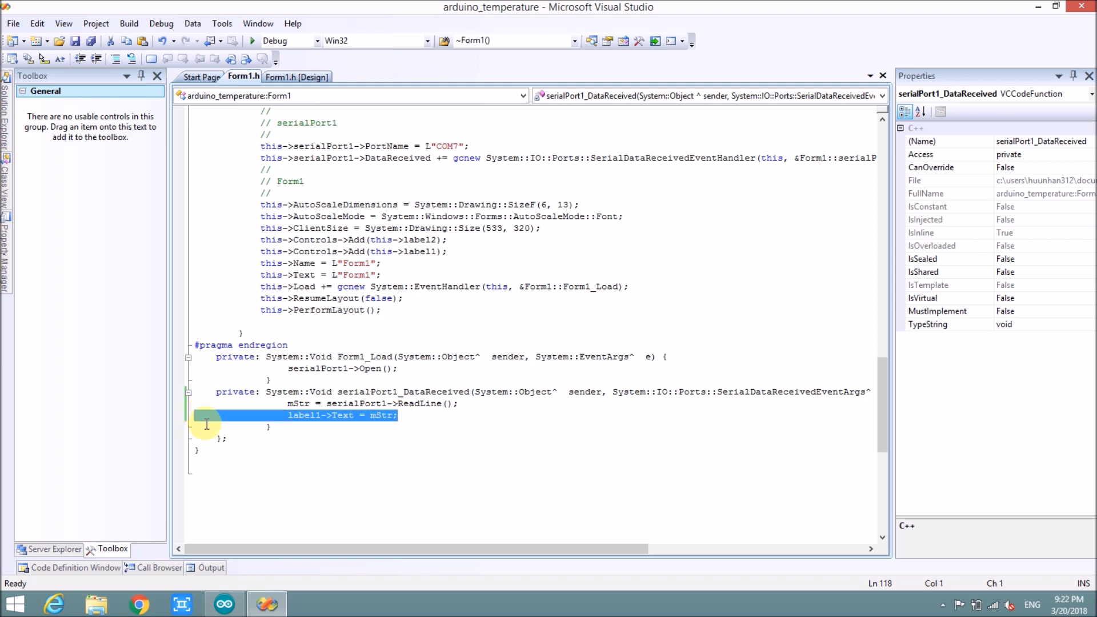
key(Delete)
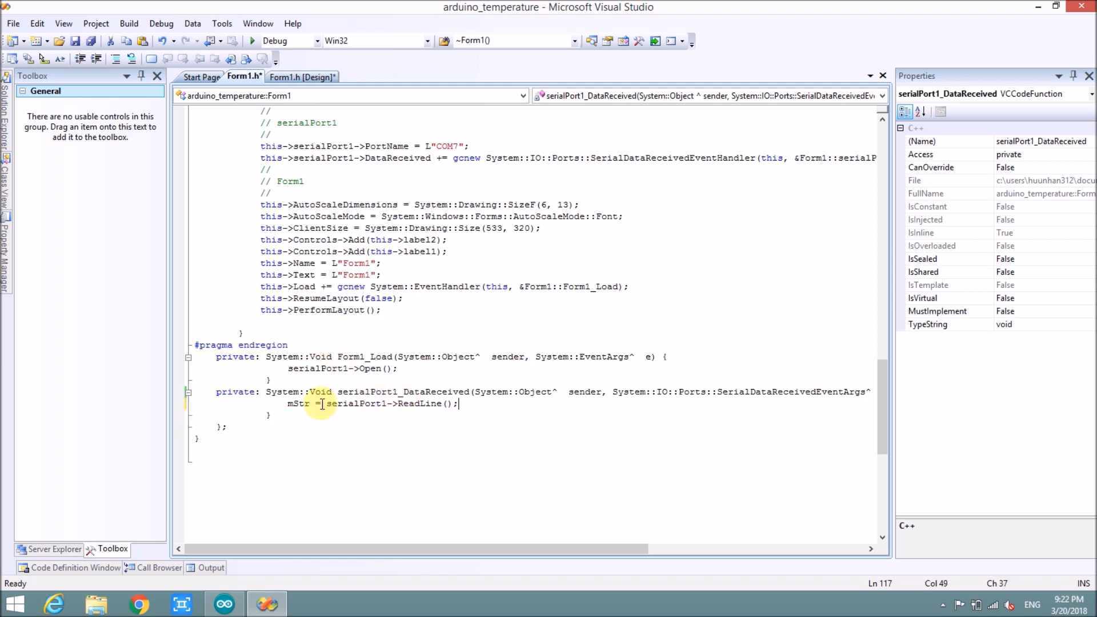
click(299, 76)
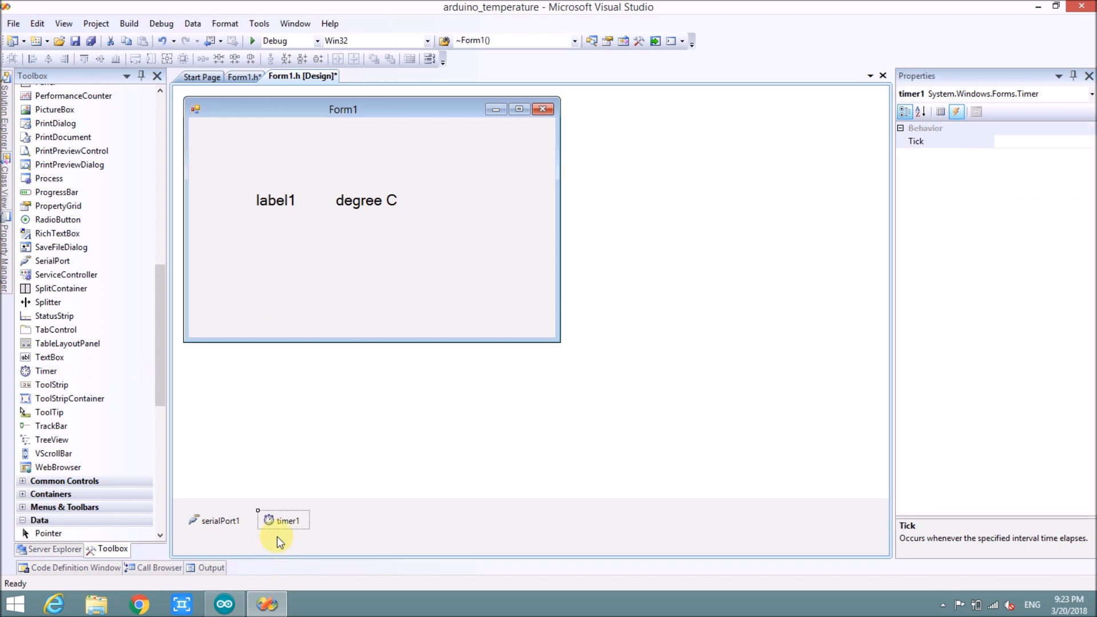
mouse_move(787, 227)
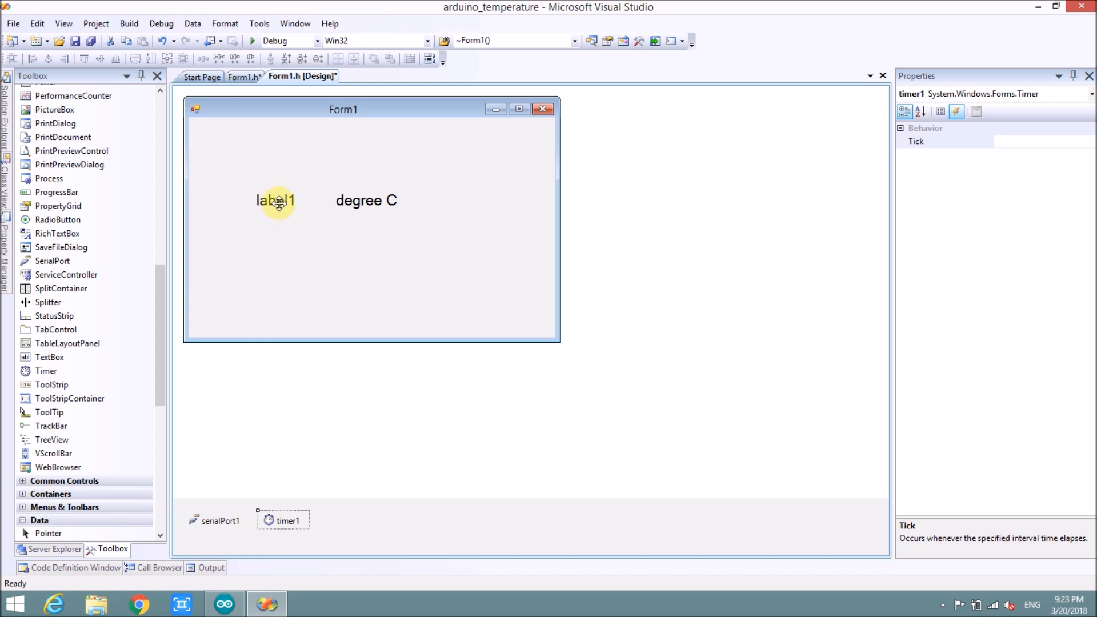
mouse_move(884, 176)
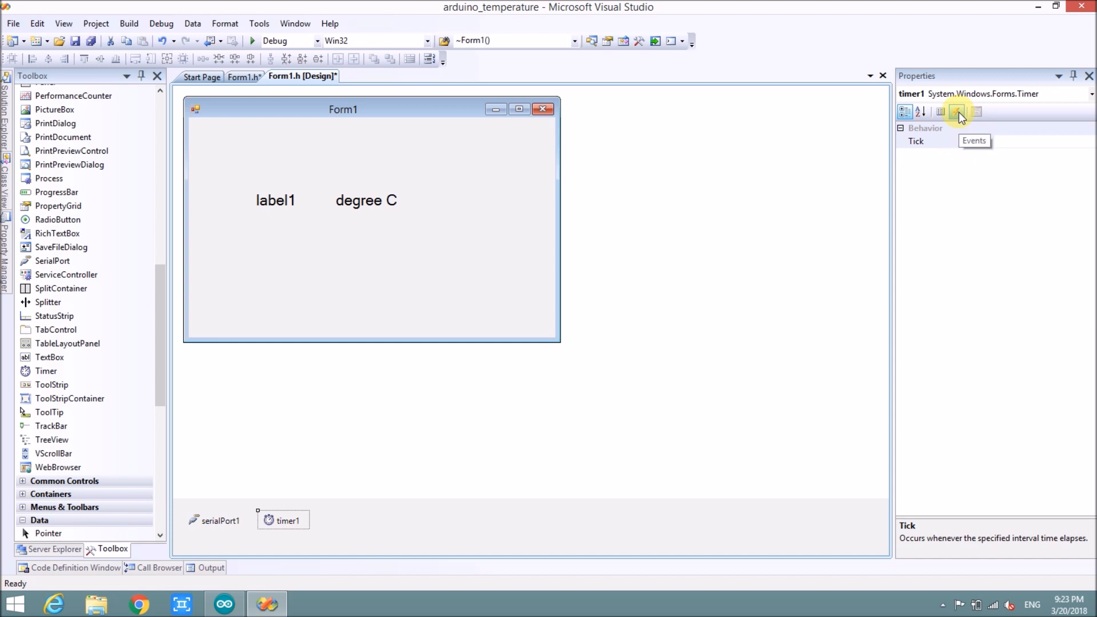
Double-click timer1's Tick event in Properties to generate an empty timer1_Tick handler
click(957, 111)
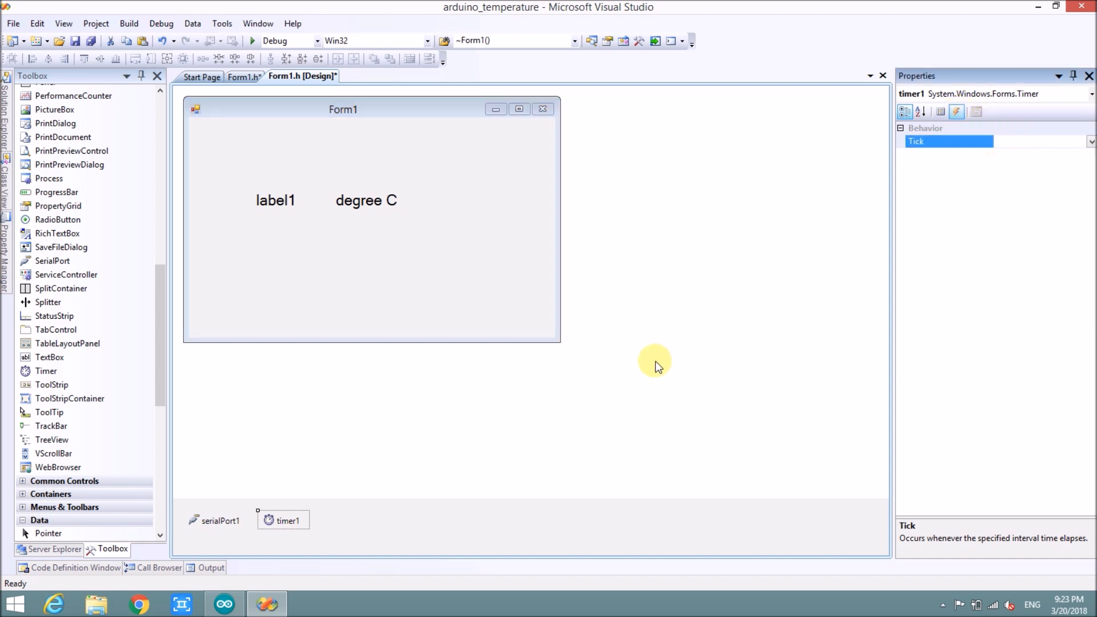
click(1029, 141)
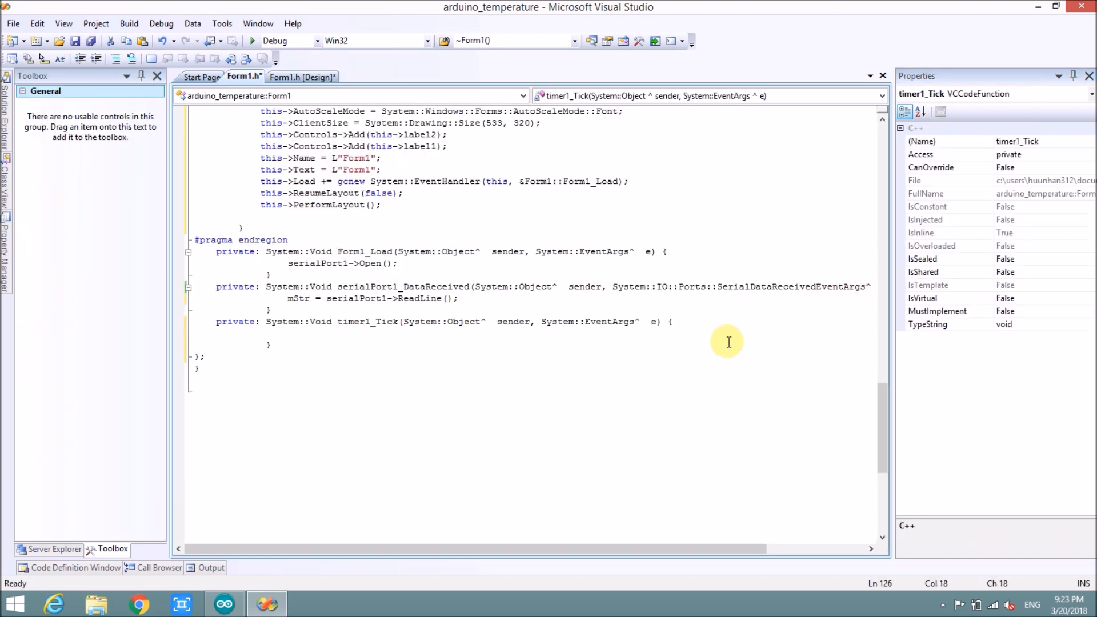
Write label1->Text = mStr; in timer1_Tick, then test-run the app and close Form1
click(287, 333)
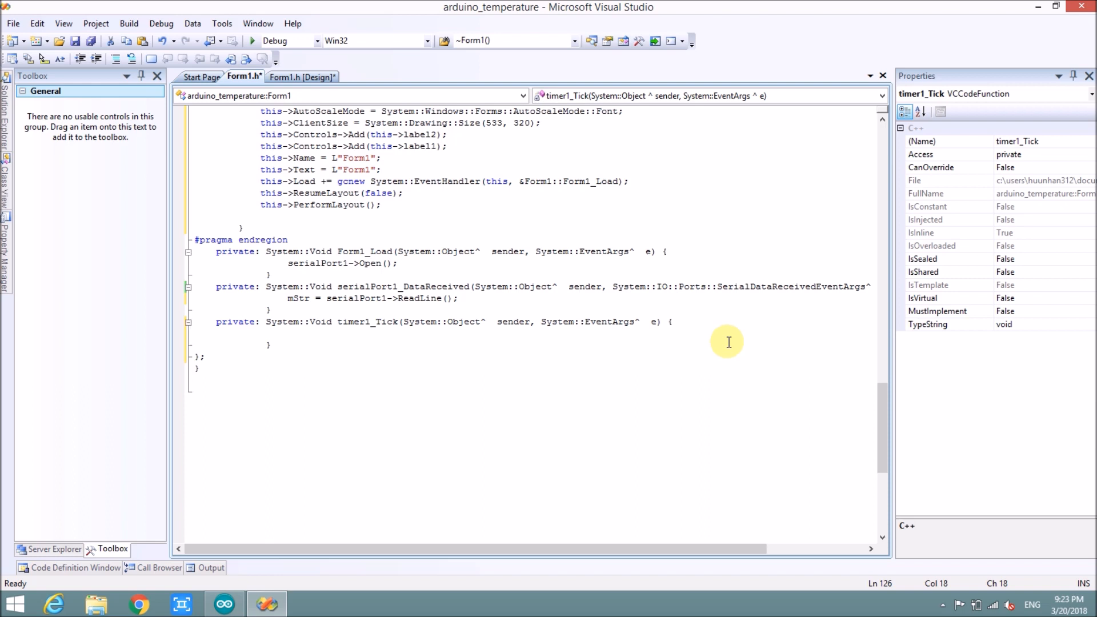
text(label1)
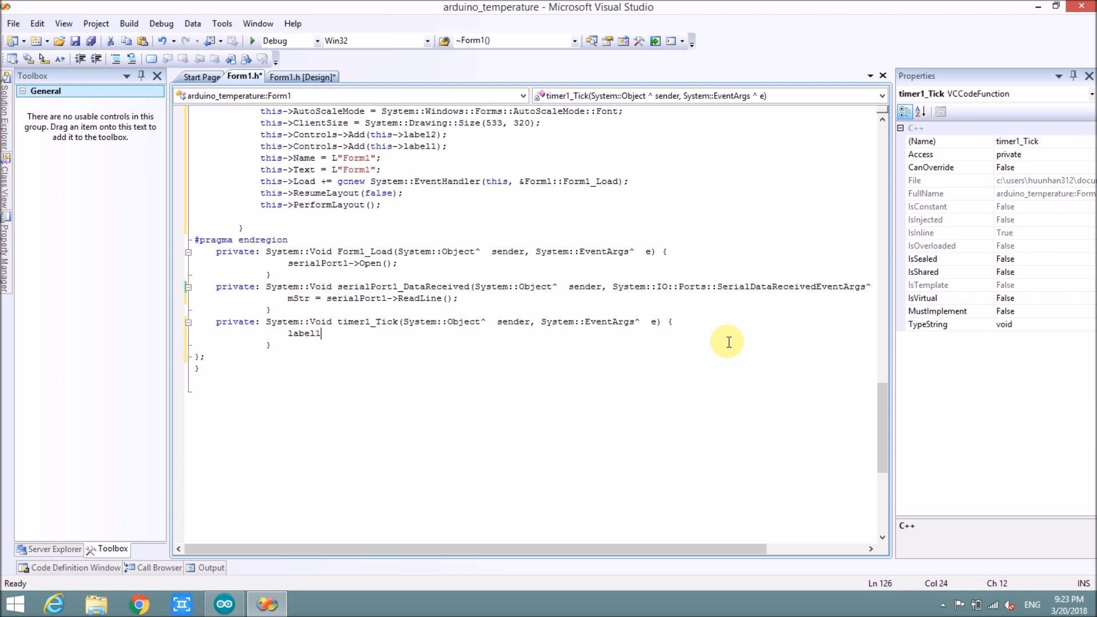
text(->te)
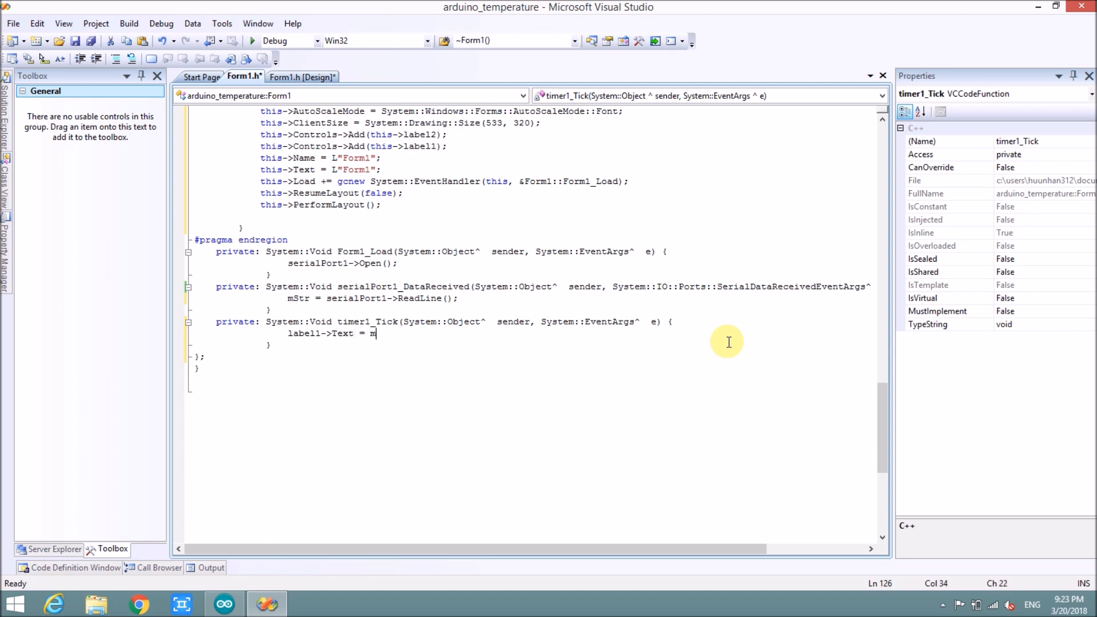
text(Str;)
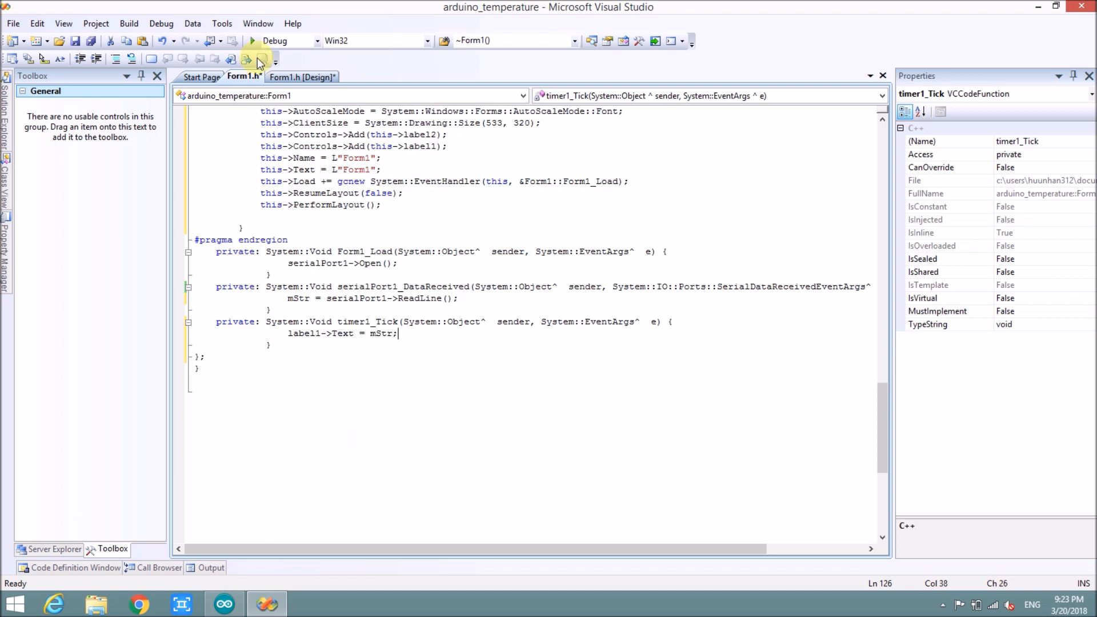
click(260, 59)
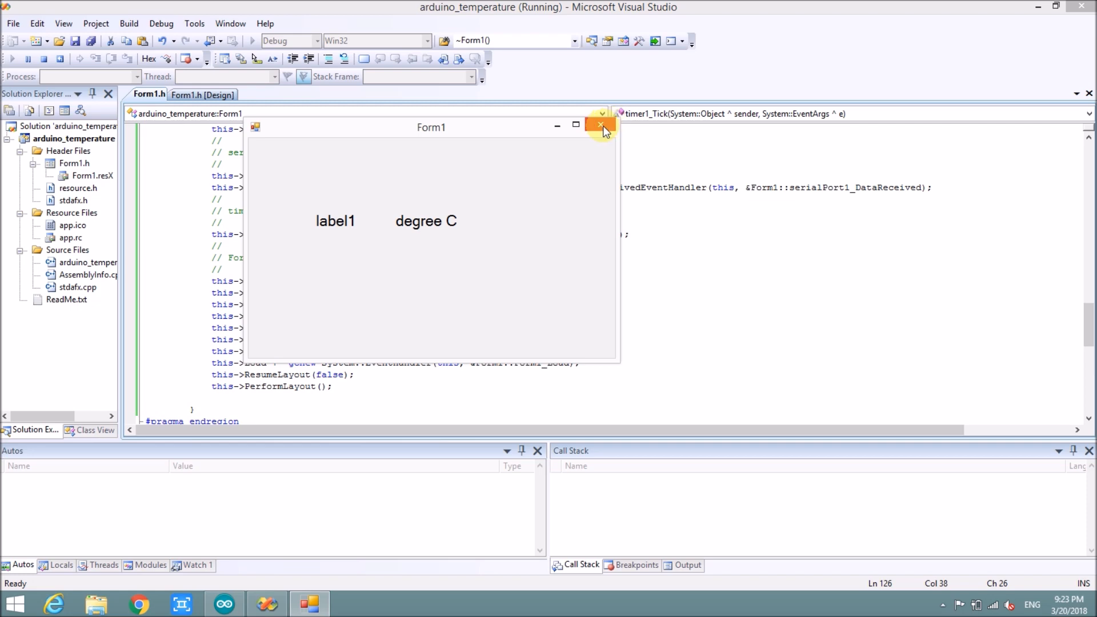
click(600, 125)
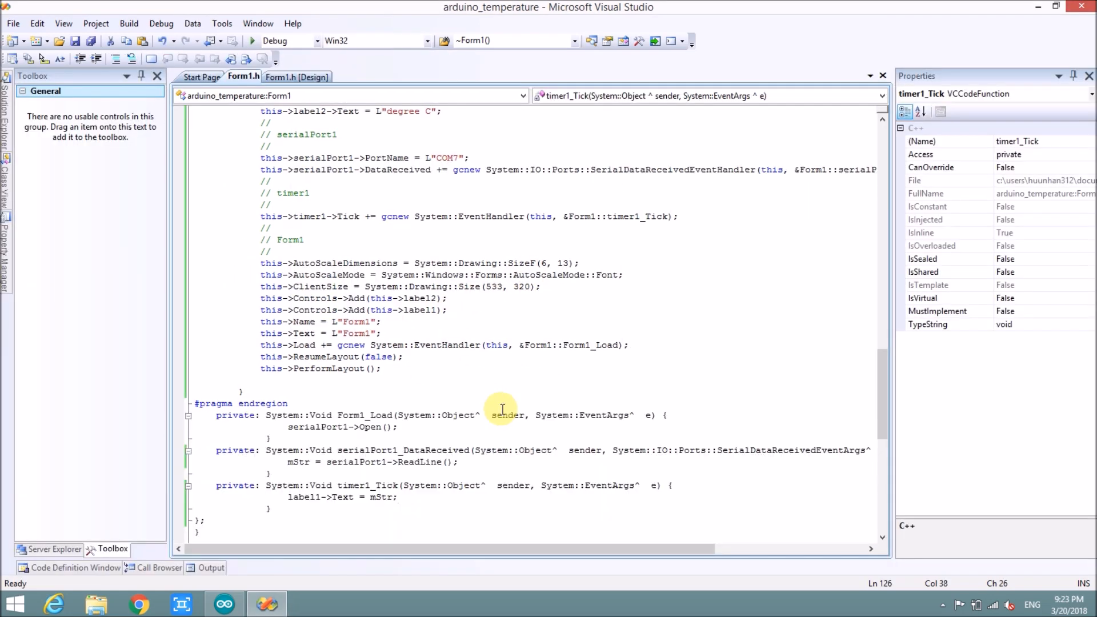
mouse_move(385, 344)
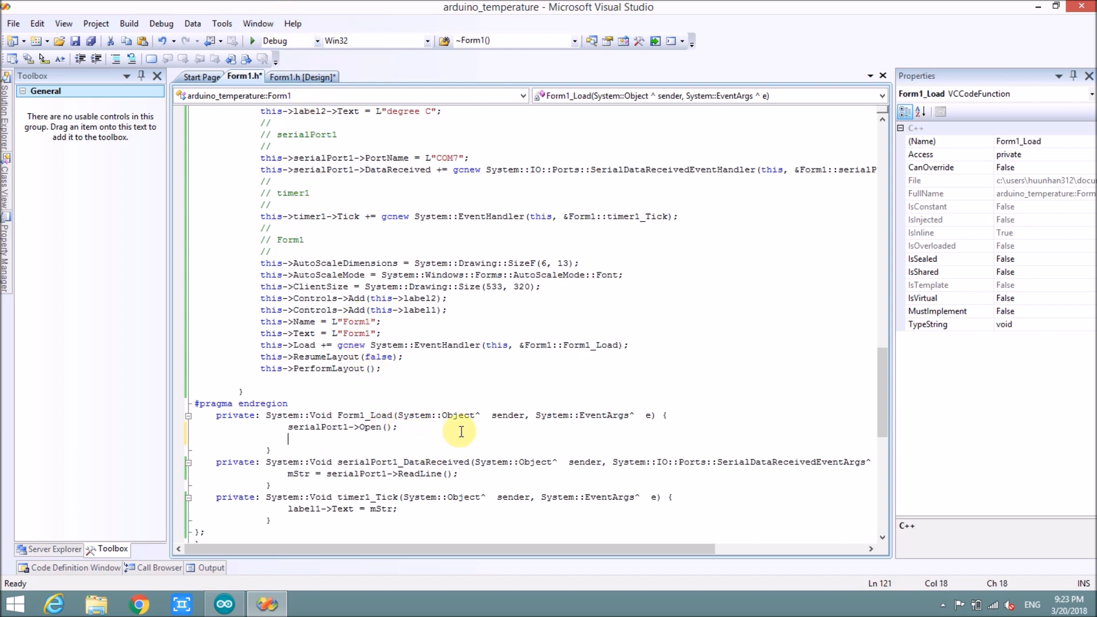
Add timer1->Start() below serialPort1->Open() in Form1_Load
text(timer)
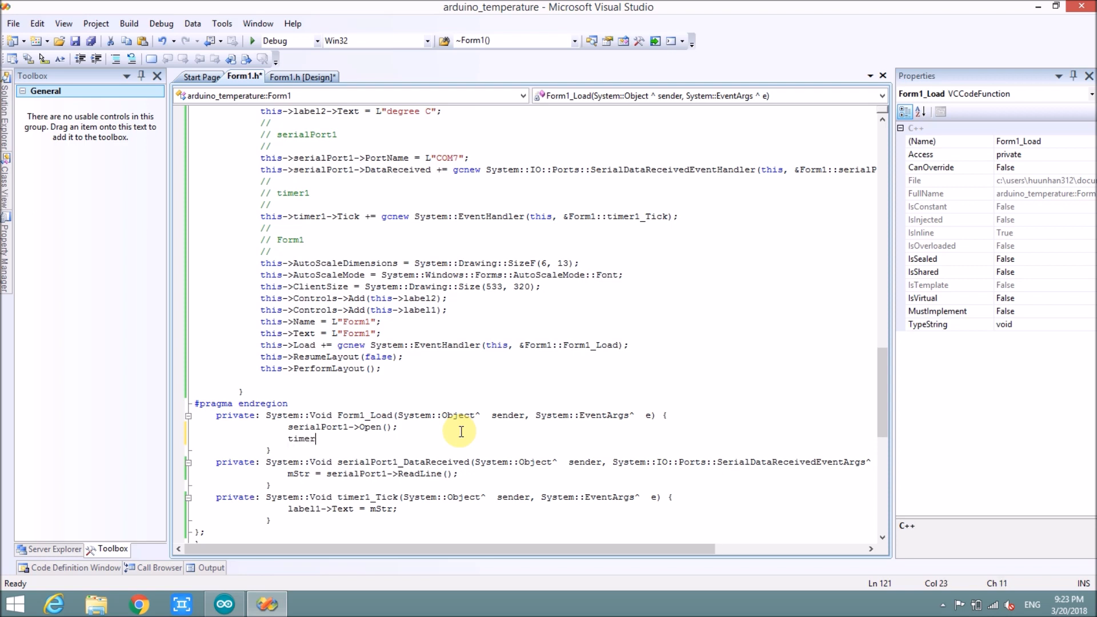
text(->op)
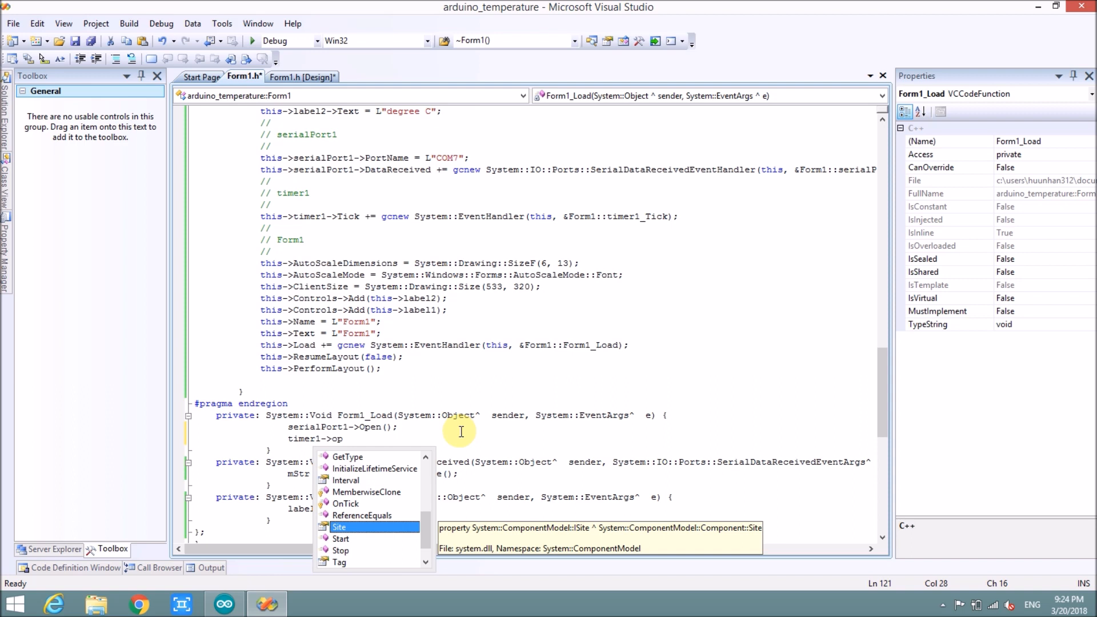
text(st)
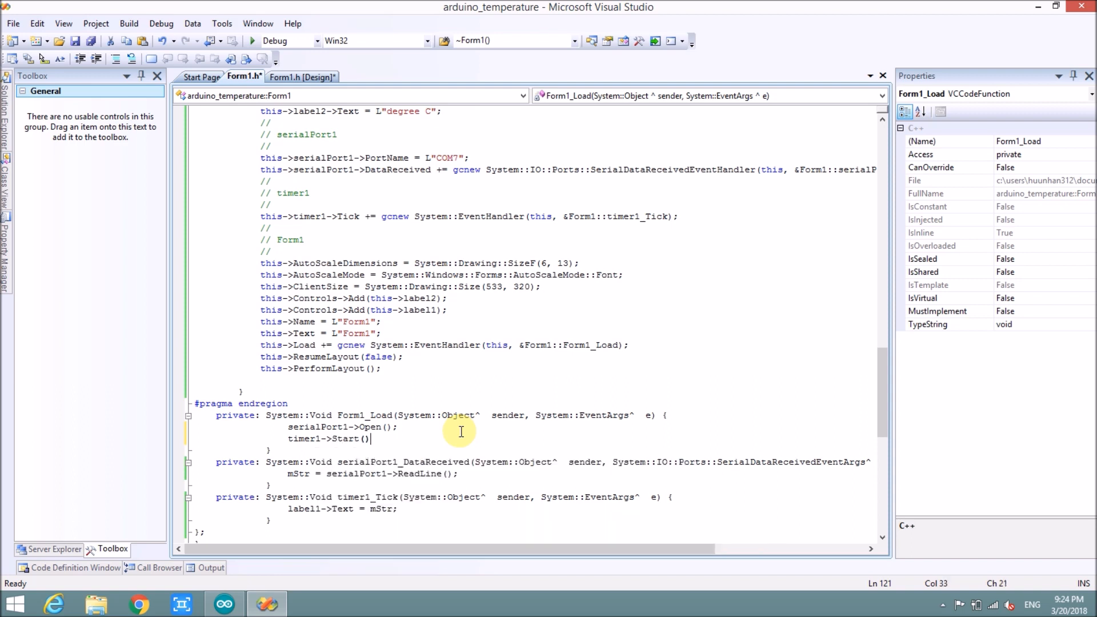
scroll(up, 3)
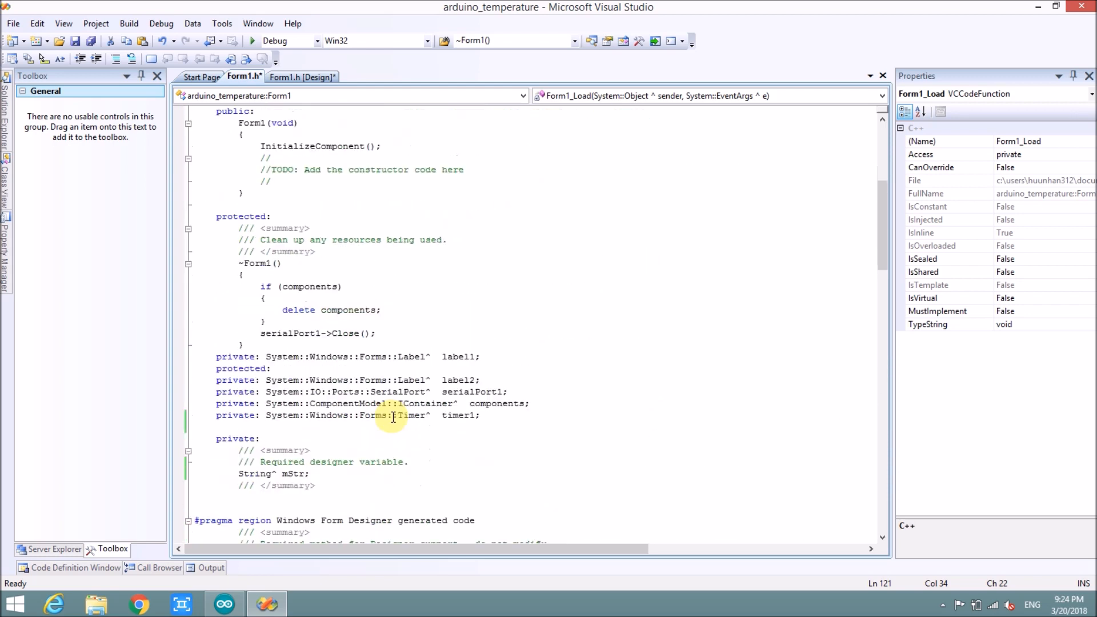
Add timer1->Stop(); after serialPort1->Close() in ~Form1 and run the app again
click(302, 76)
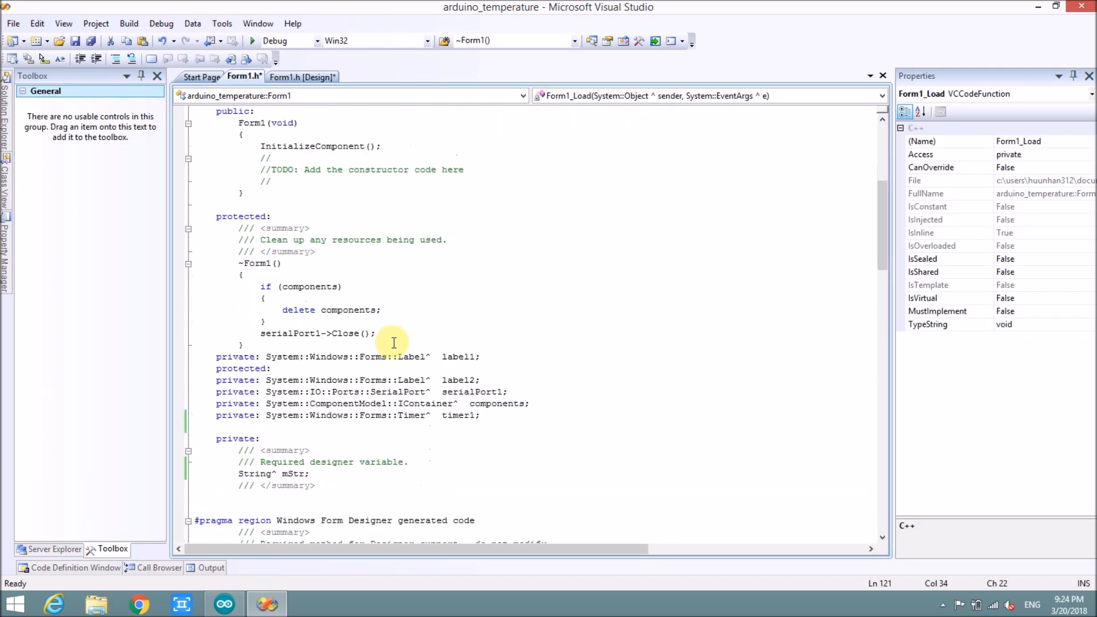
mouse_move(390, 334)
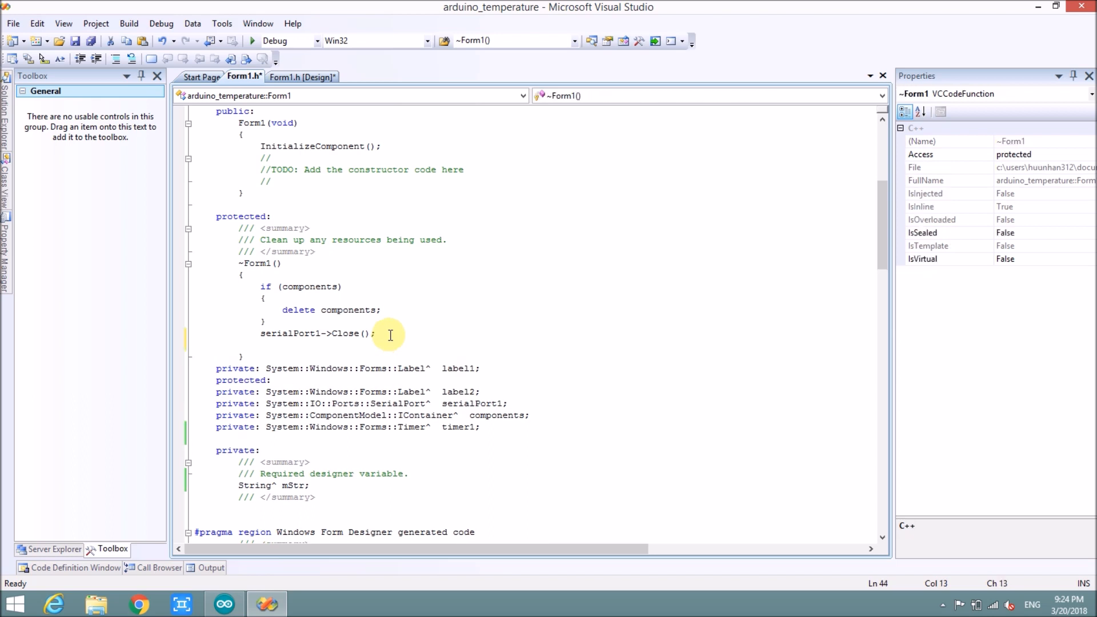
text(timer1)
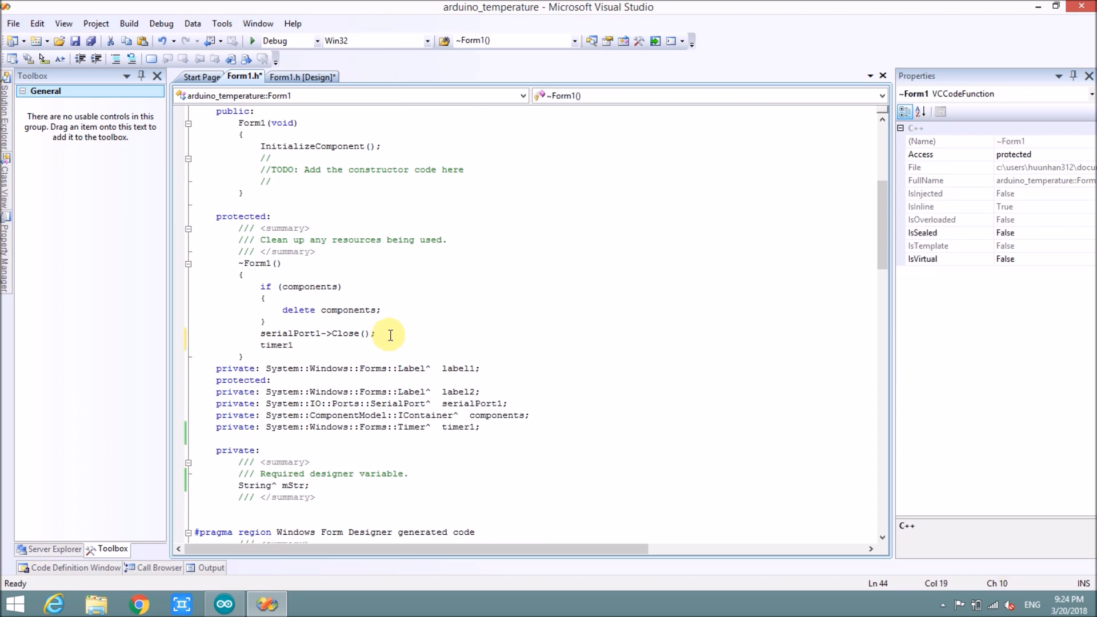
text(->Stop)
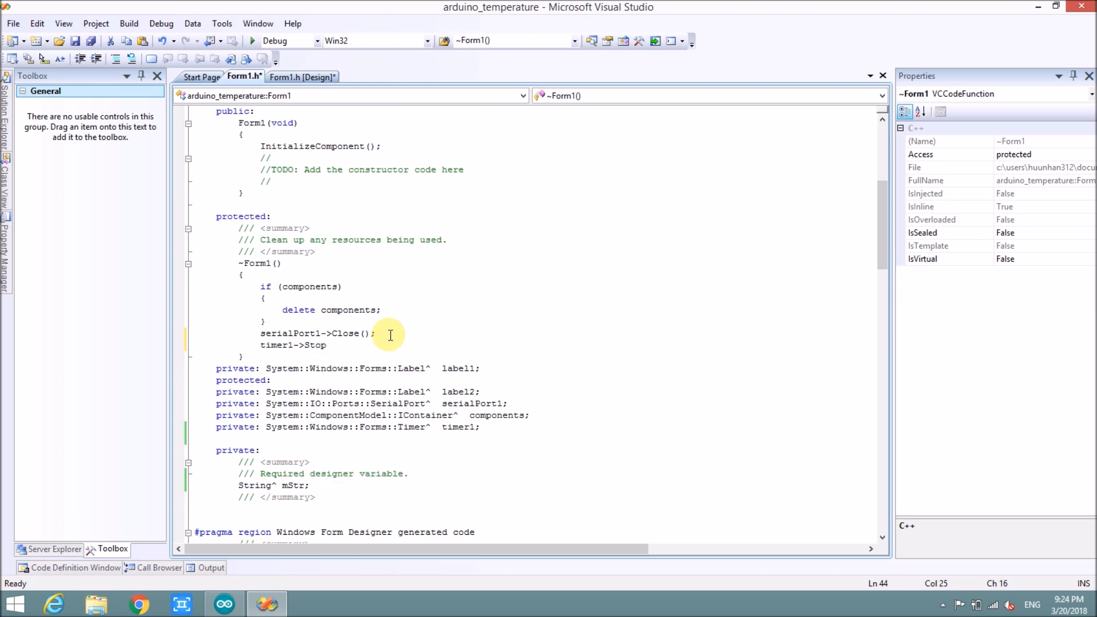
text(();)
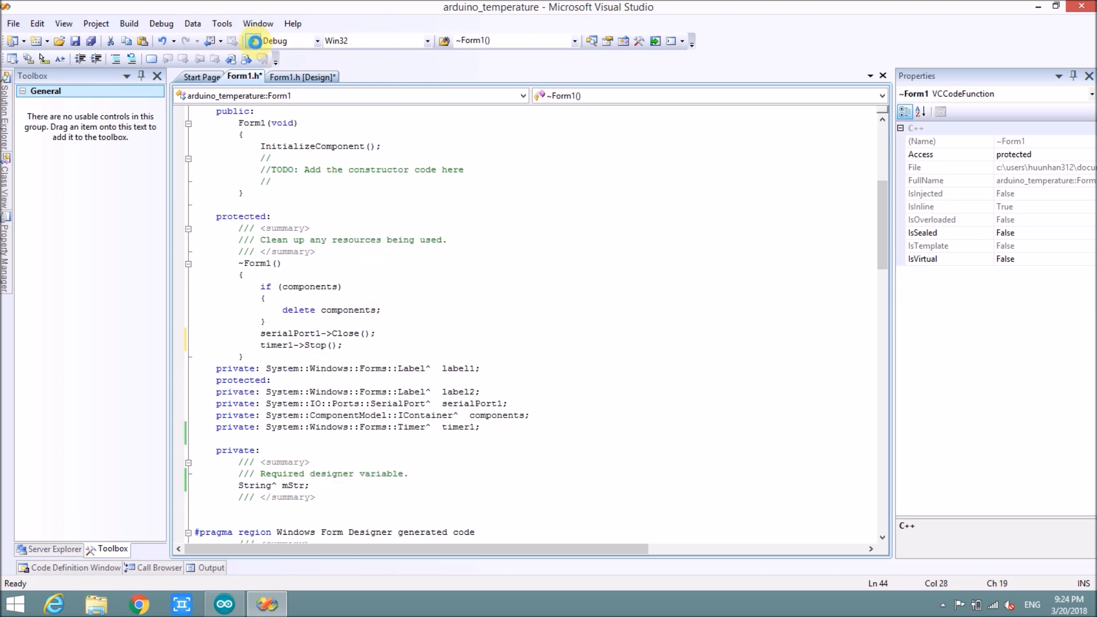
click(249, 40)
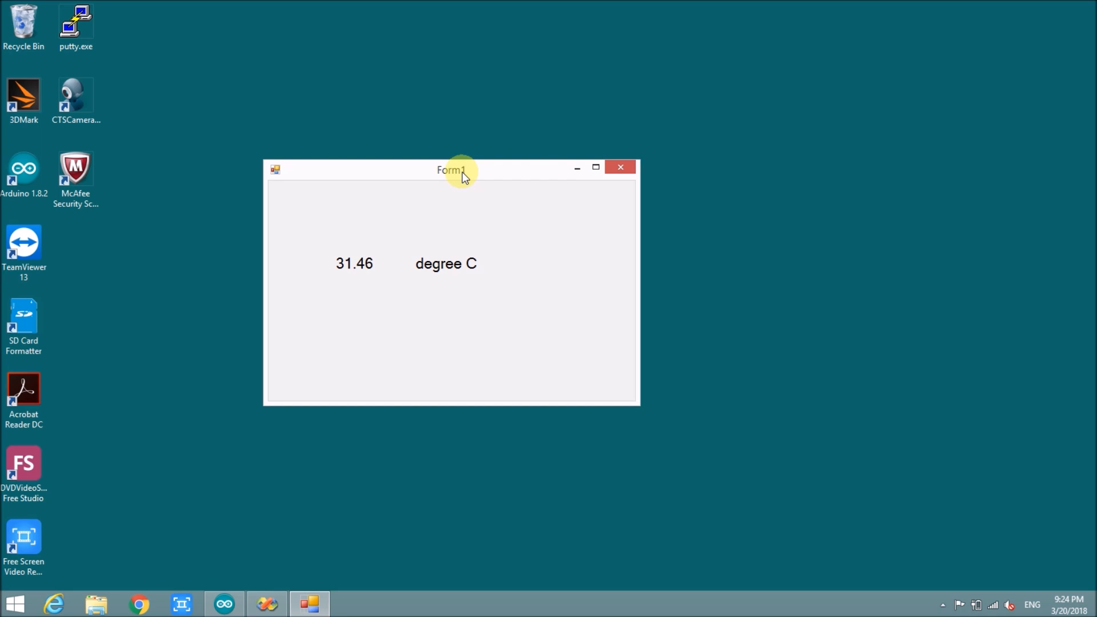
Close the running form showing 31.46 degree C and return to Form1's design view
click(618, 168)
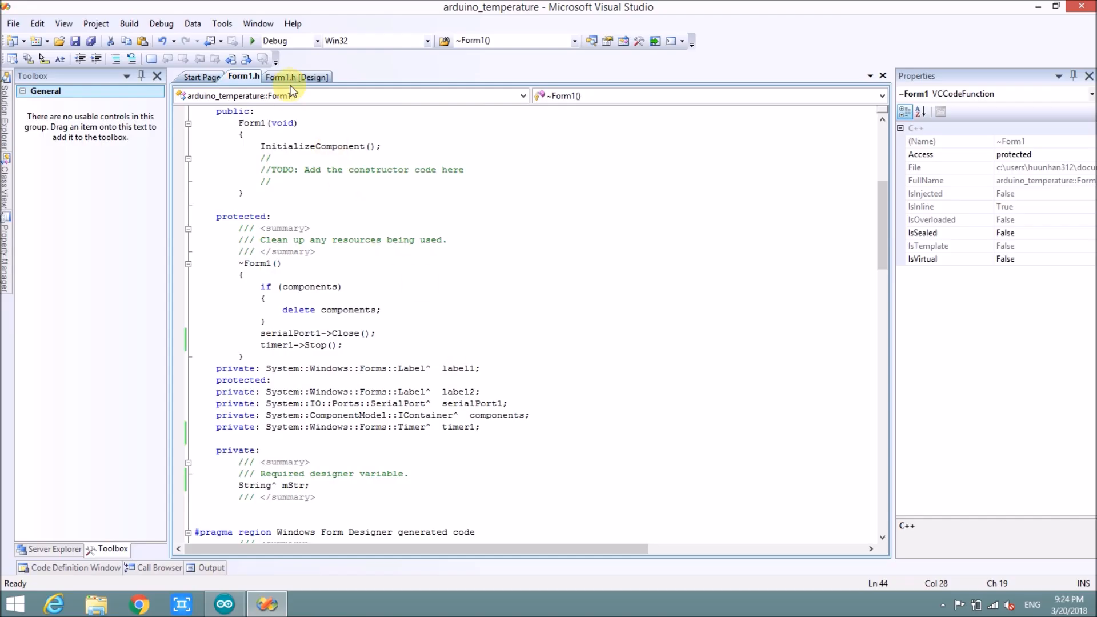
scroll(down, 3)
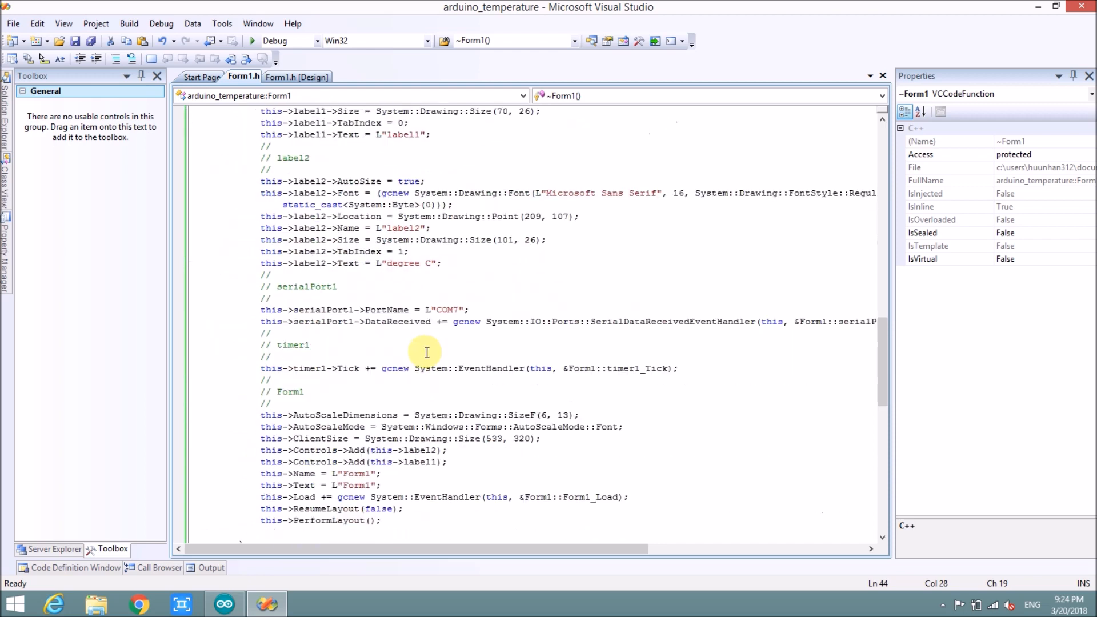
click(296, 76)
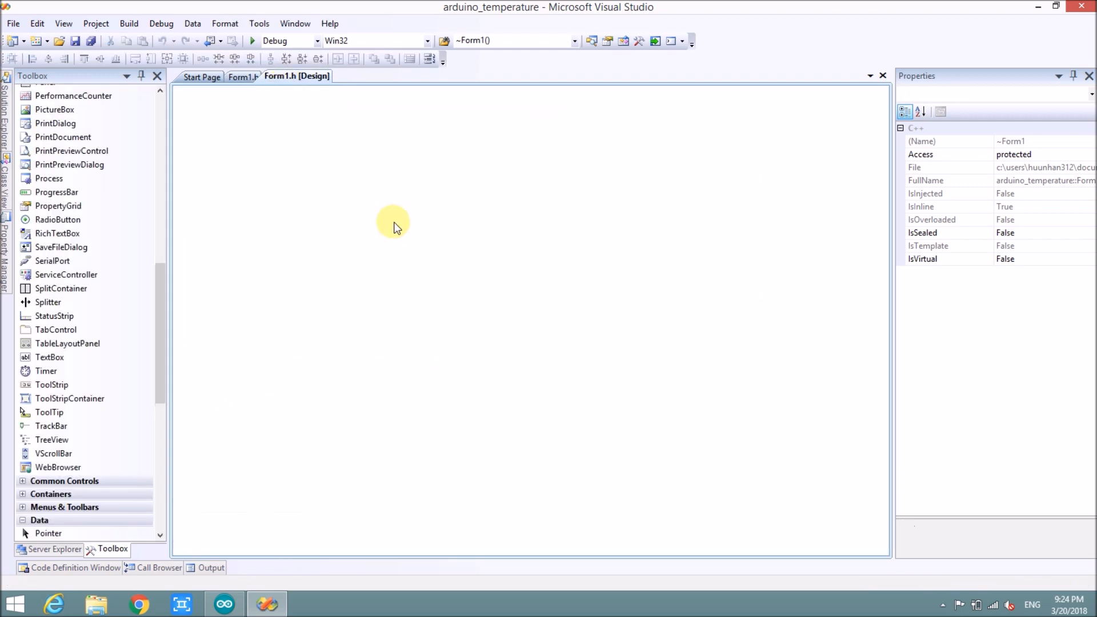